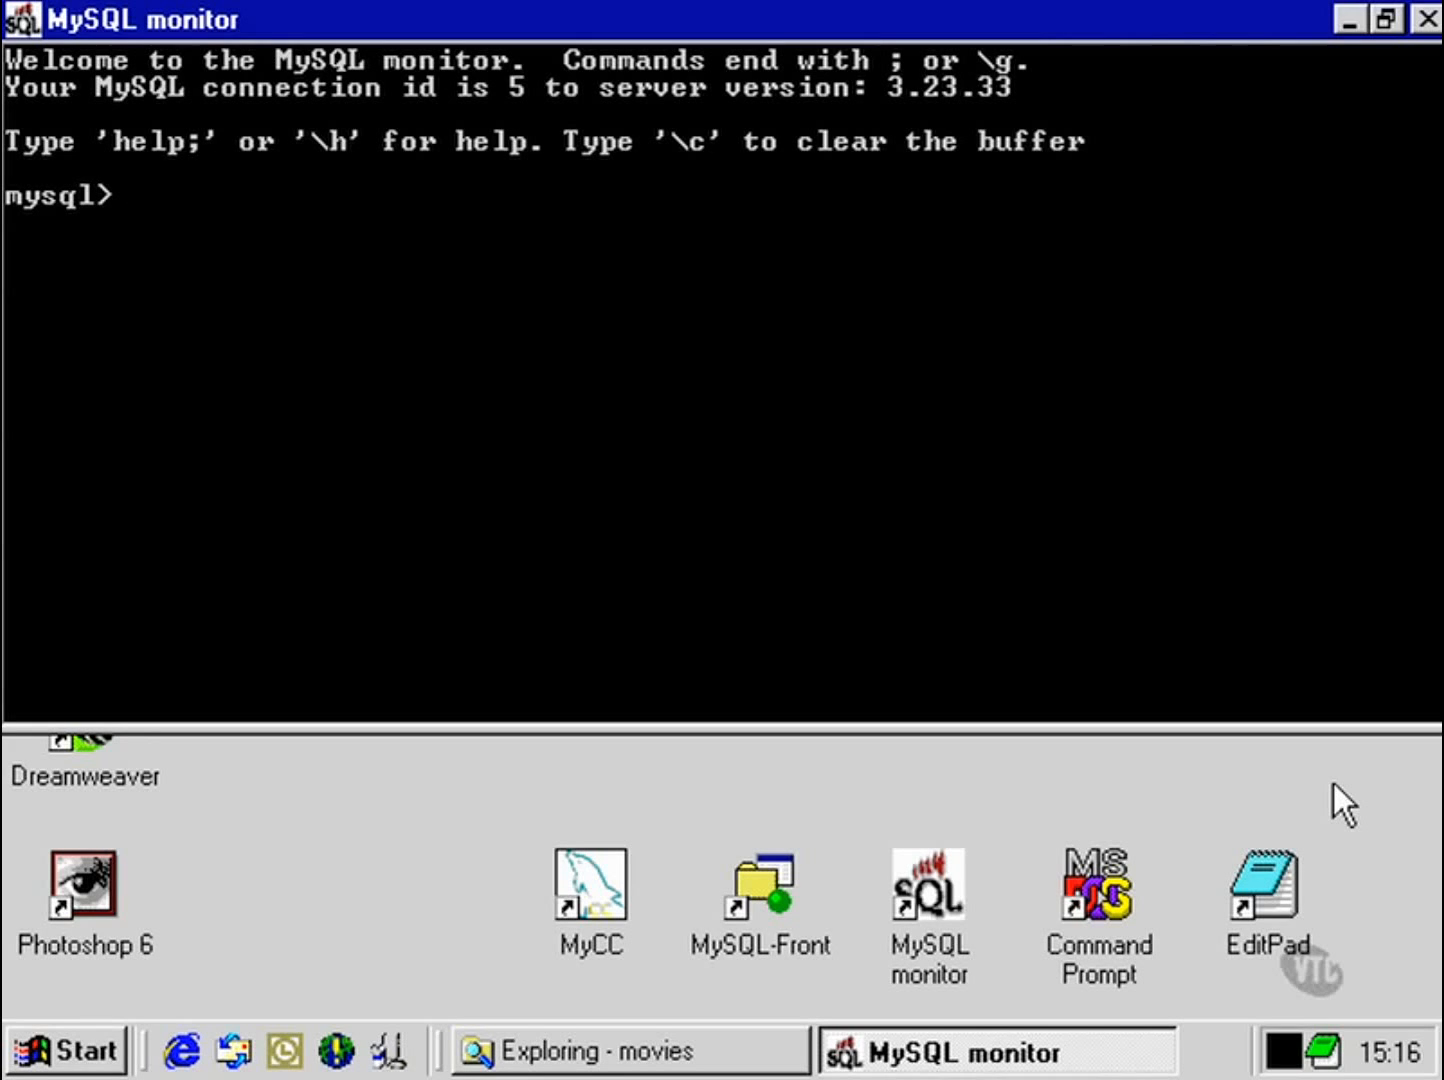
Step: Begin the query select 'hello' regexp '^h, fixing a mistyped e and stray dot
{"action": "type", "text": "select '"}
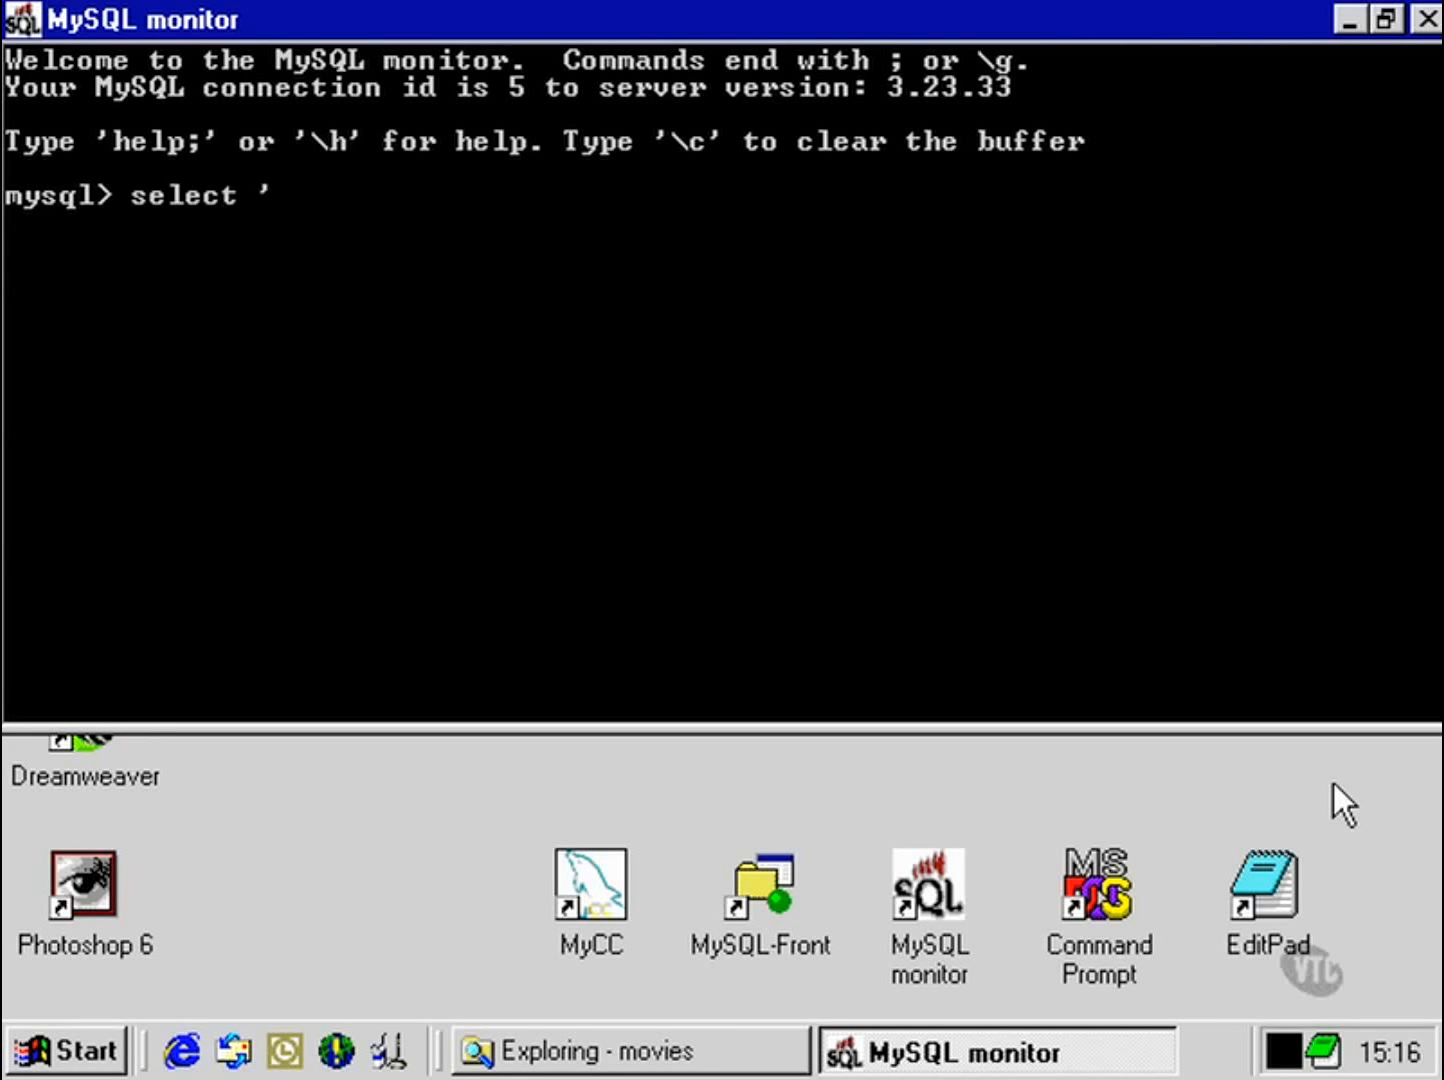
{"action": "type", "text": "hello"}
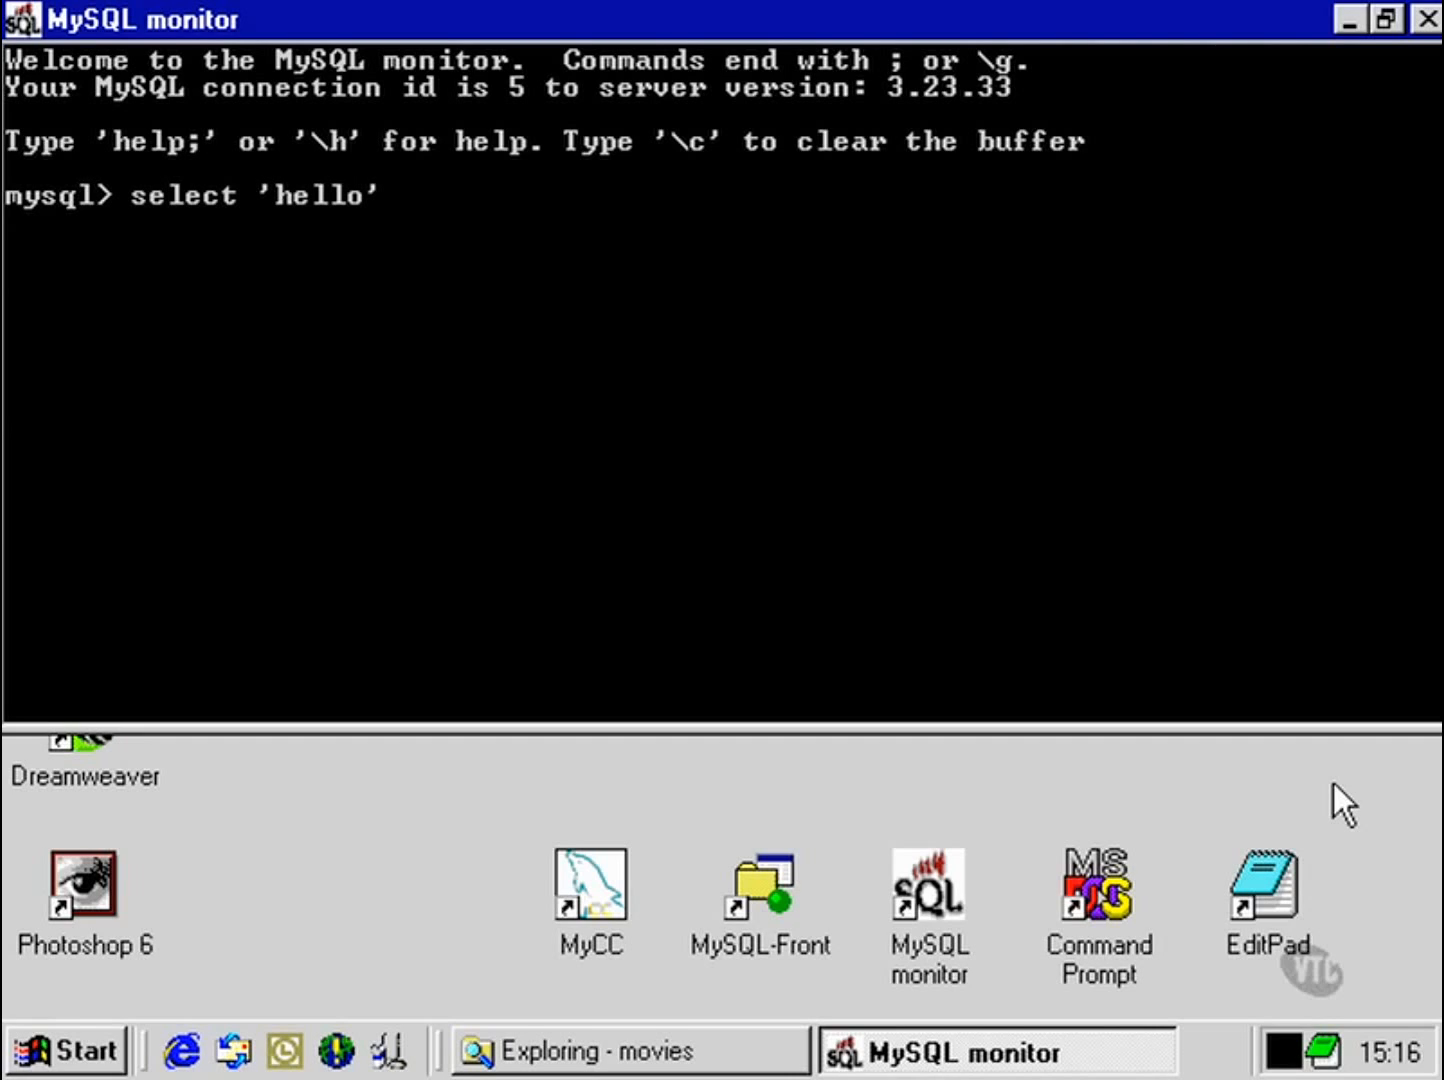
{"action": "type", "text": "rege"}
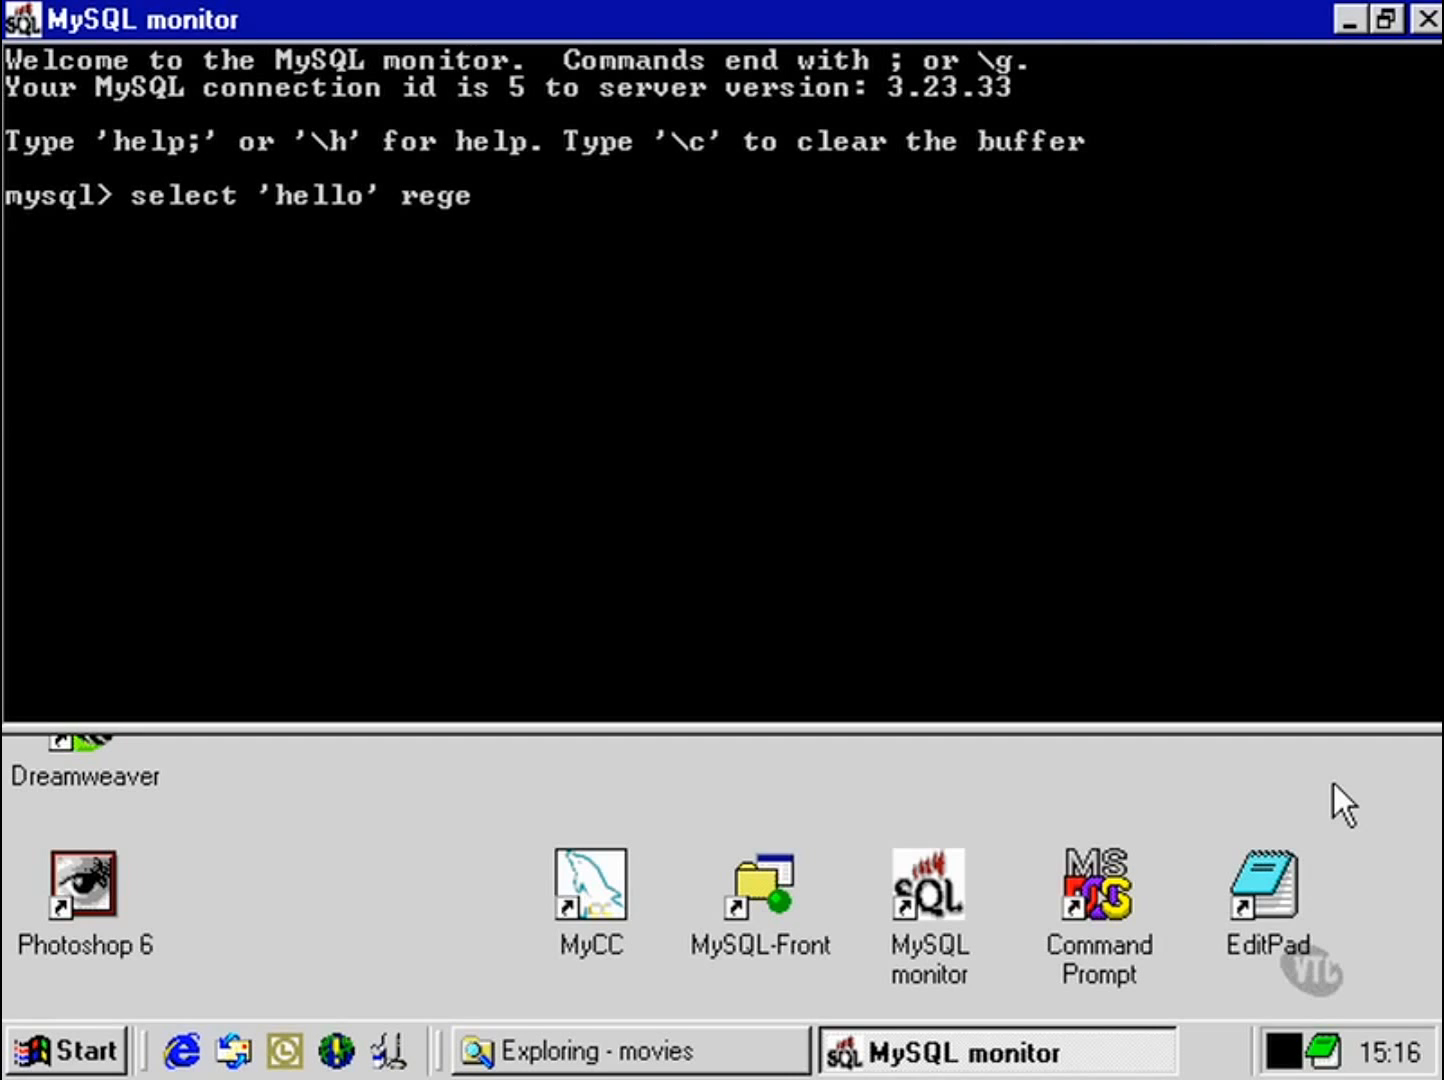
{"action": "type", "text": "xp"}
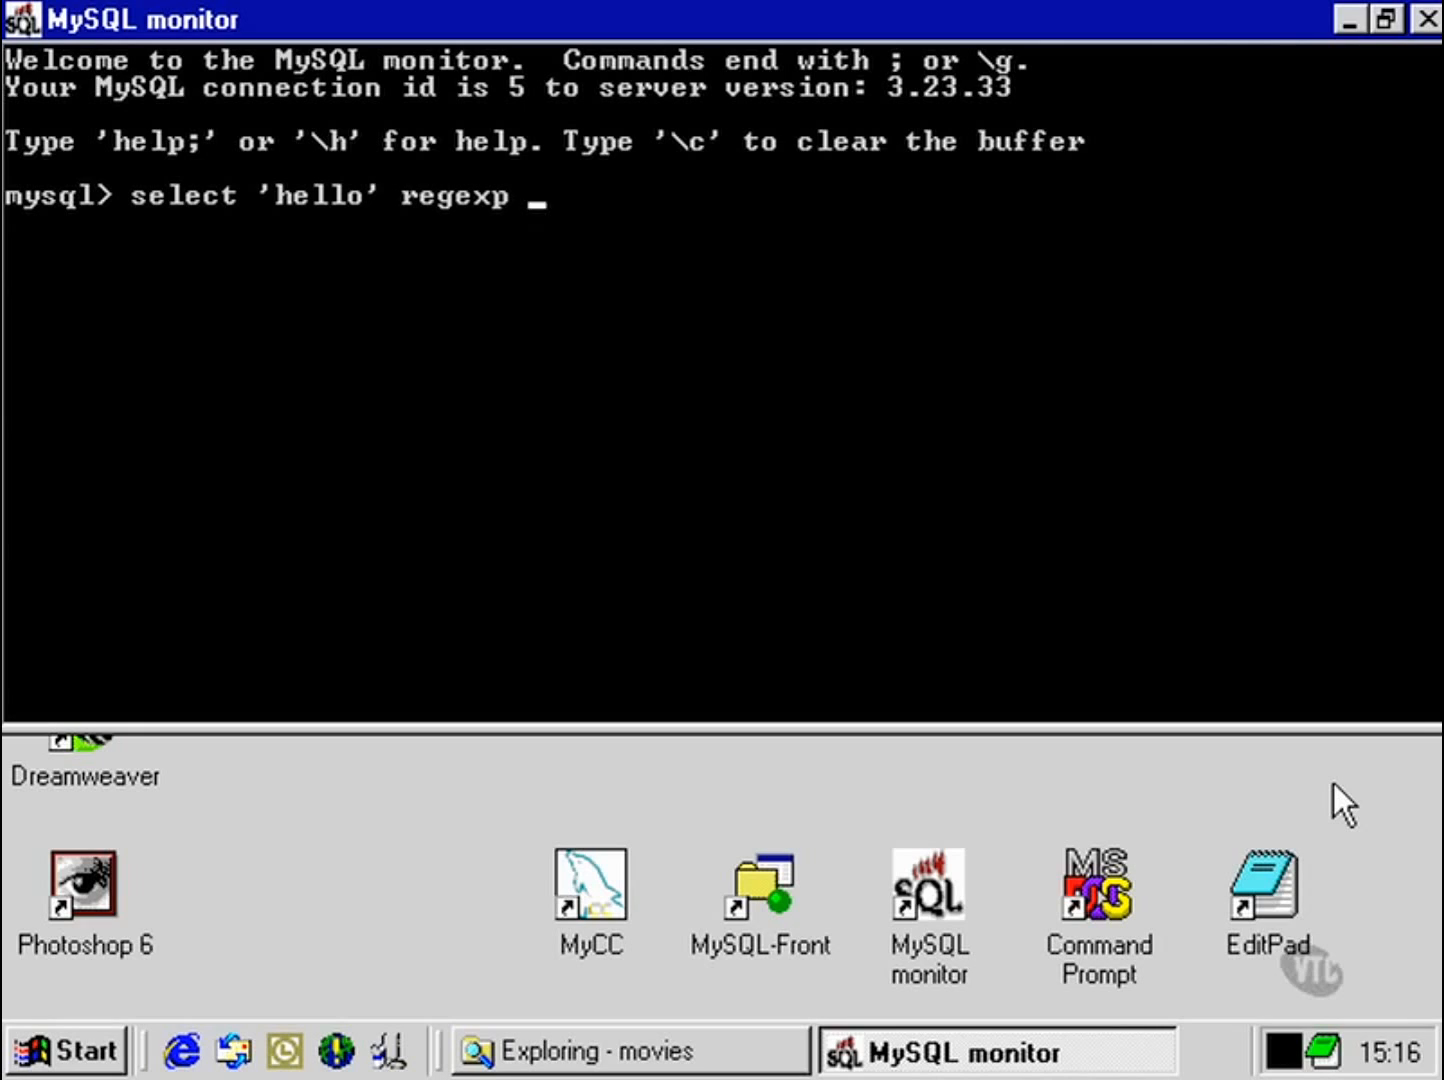
{"action": "type", "text": "'"}
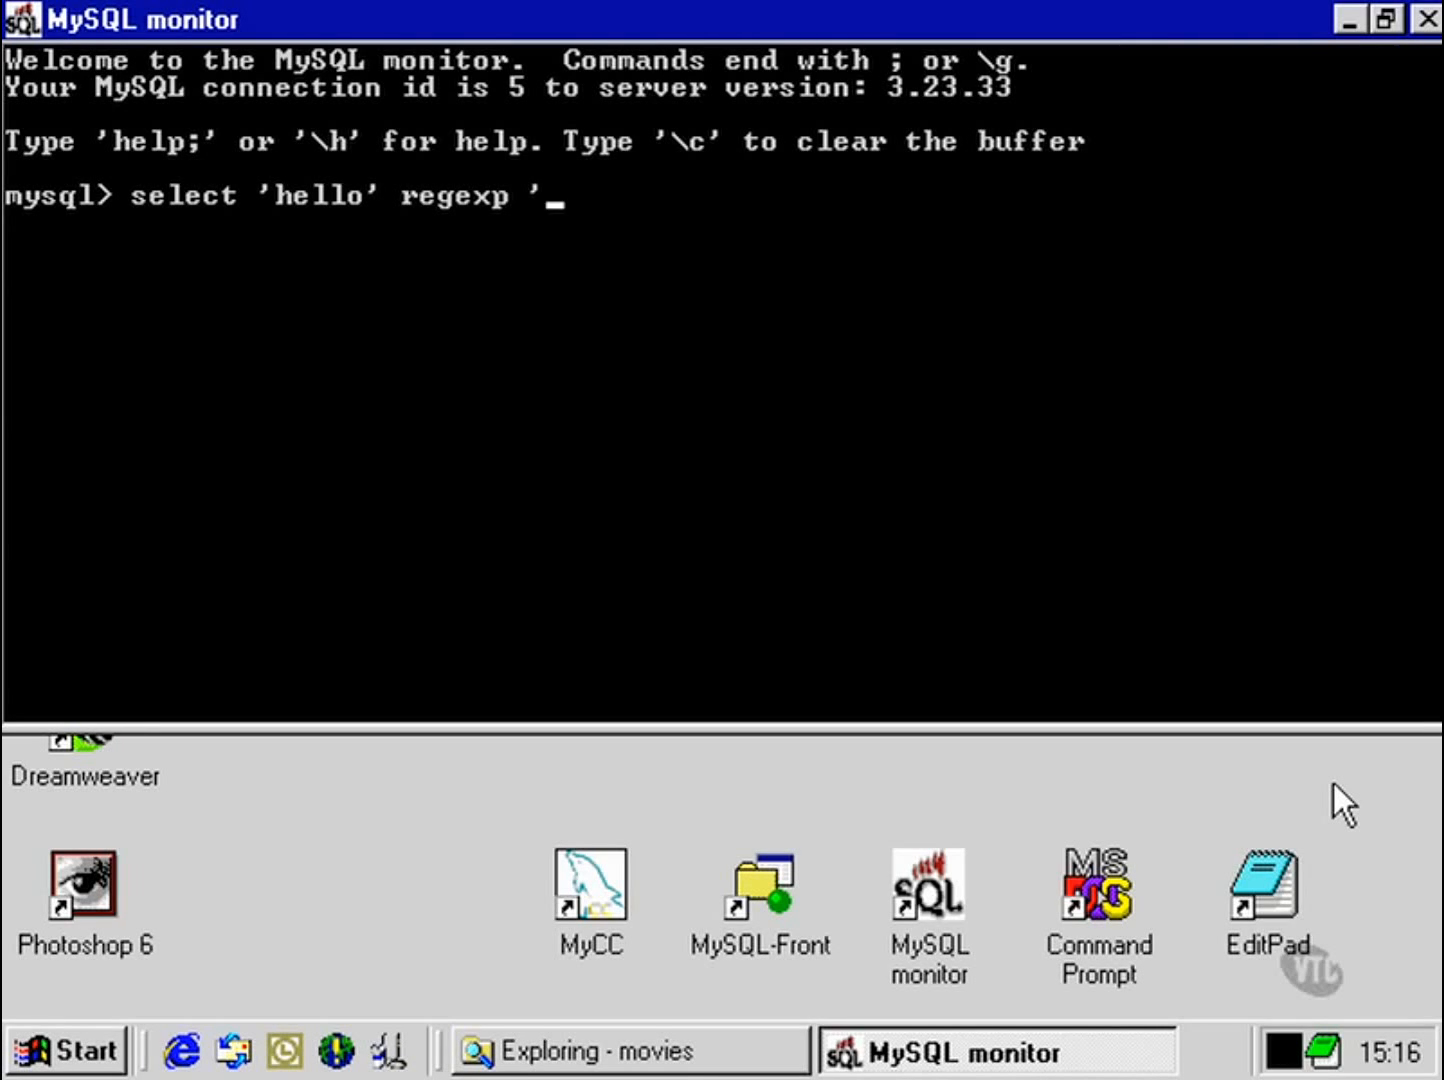
{"action": "type", "text": "^h"}
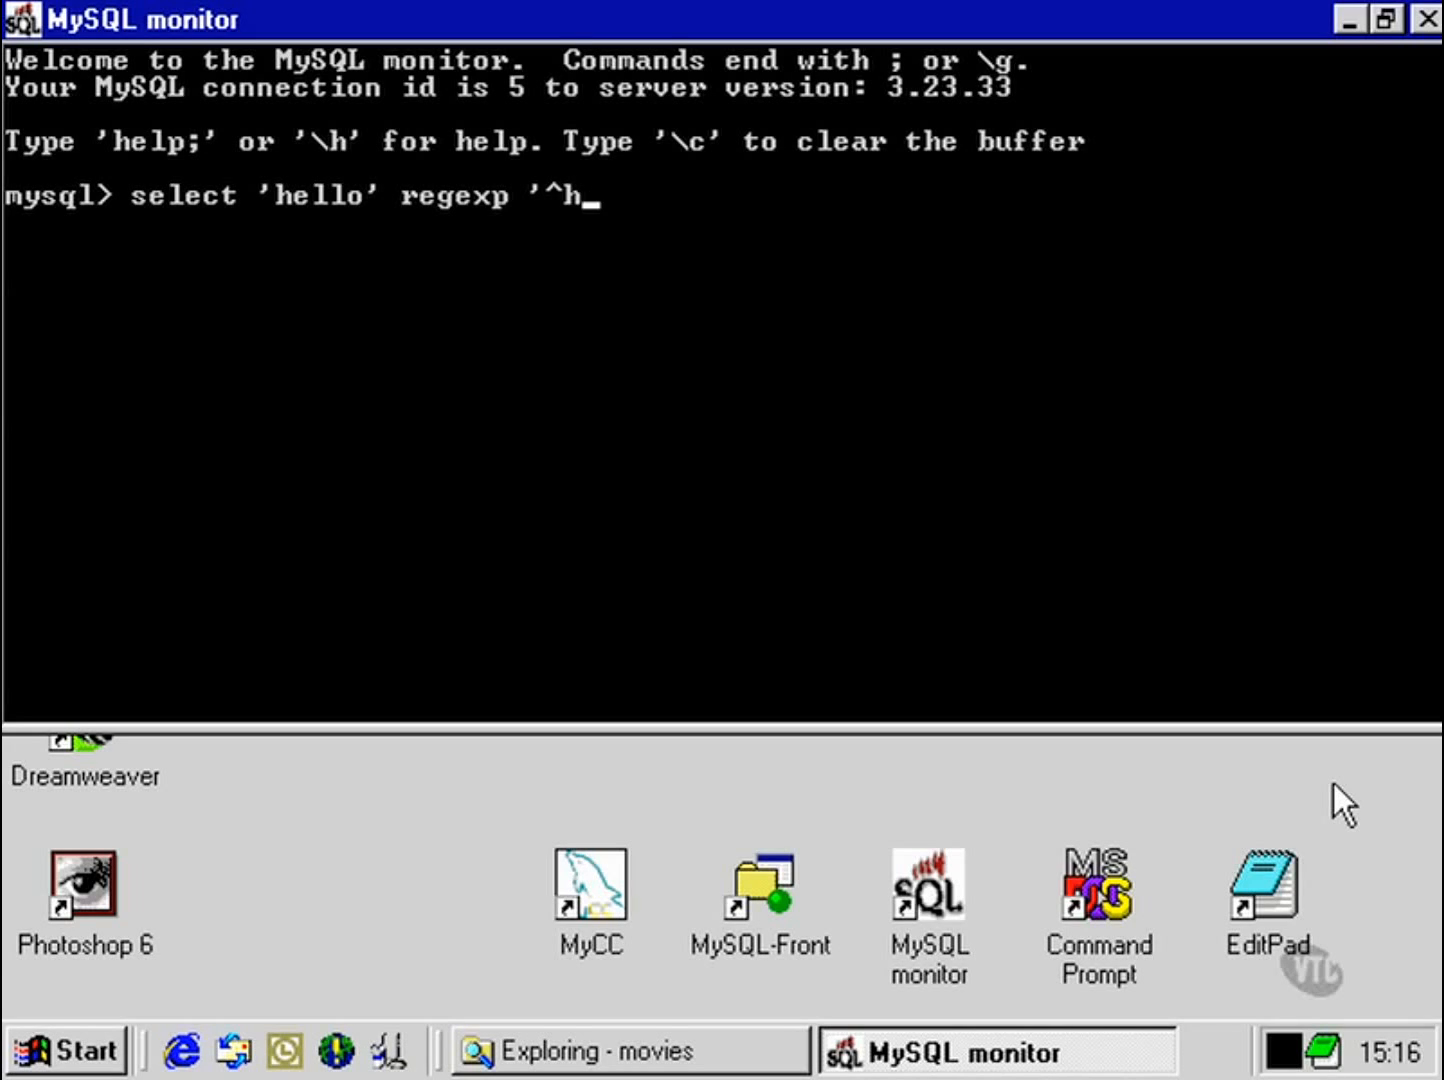
{"action": "type", "text": "e"}
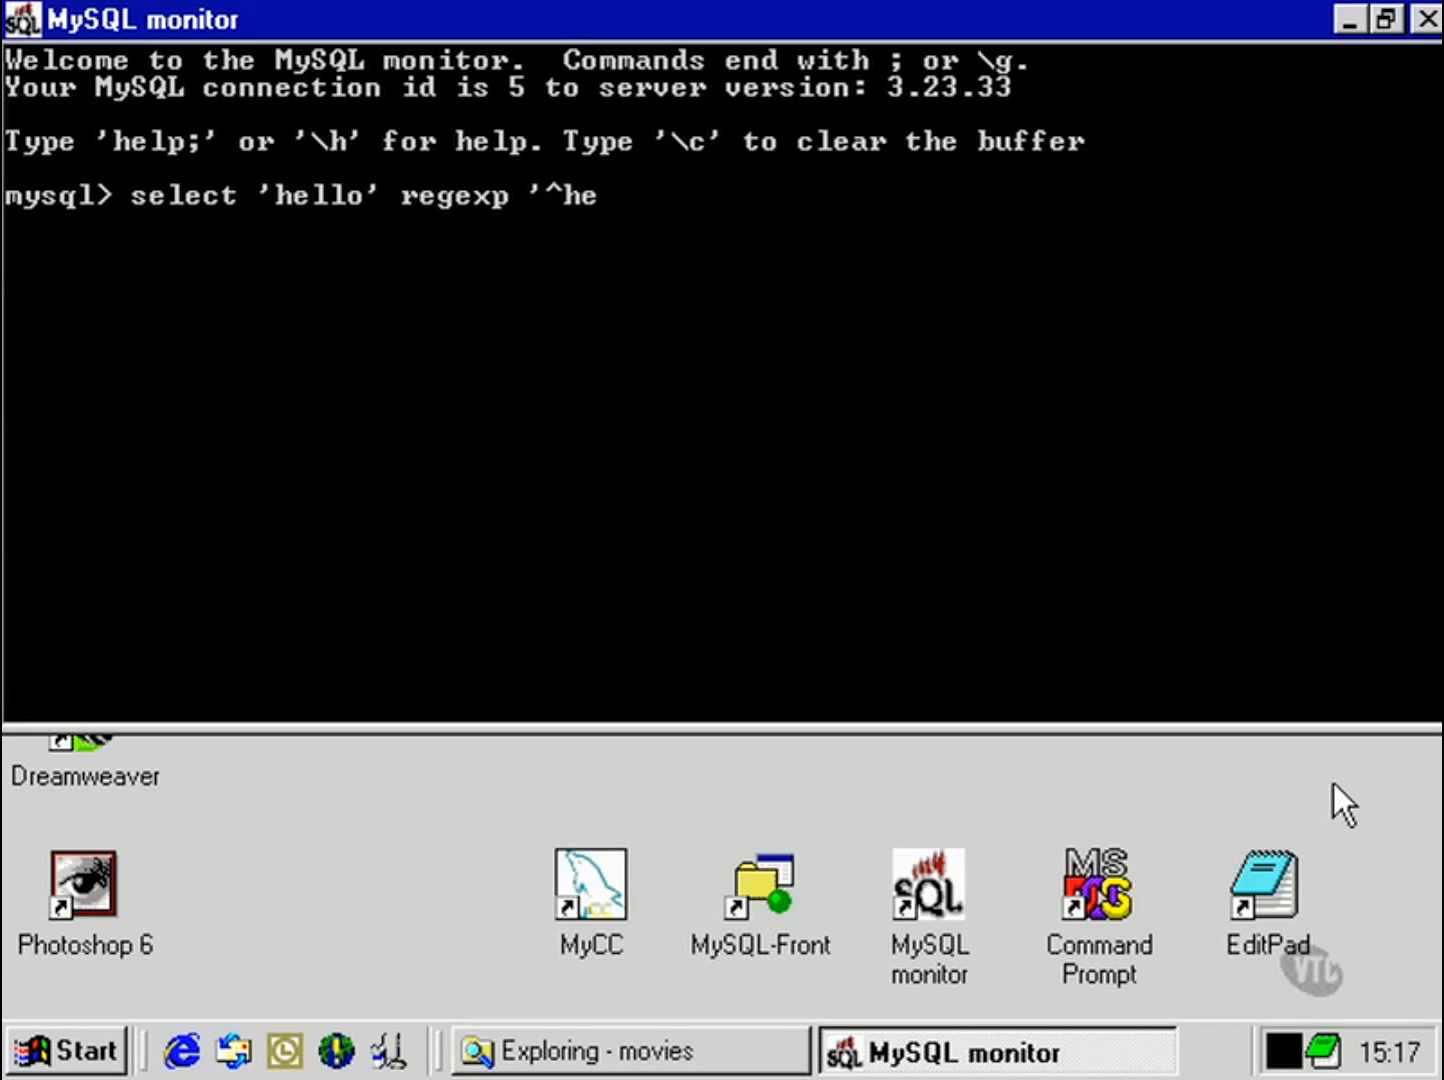
{"action": "key", "text": "Backspace"}
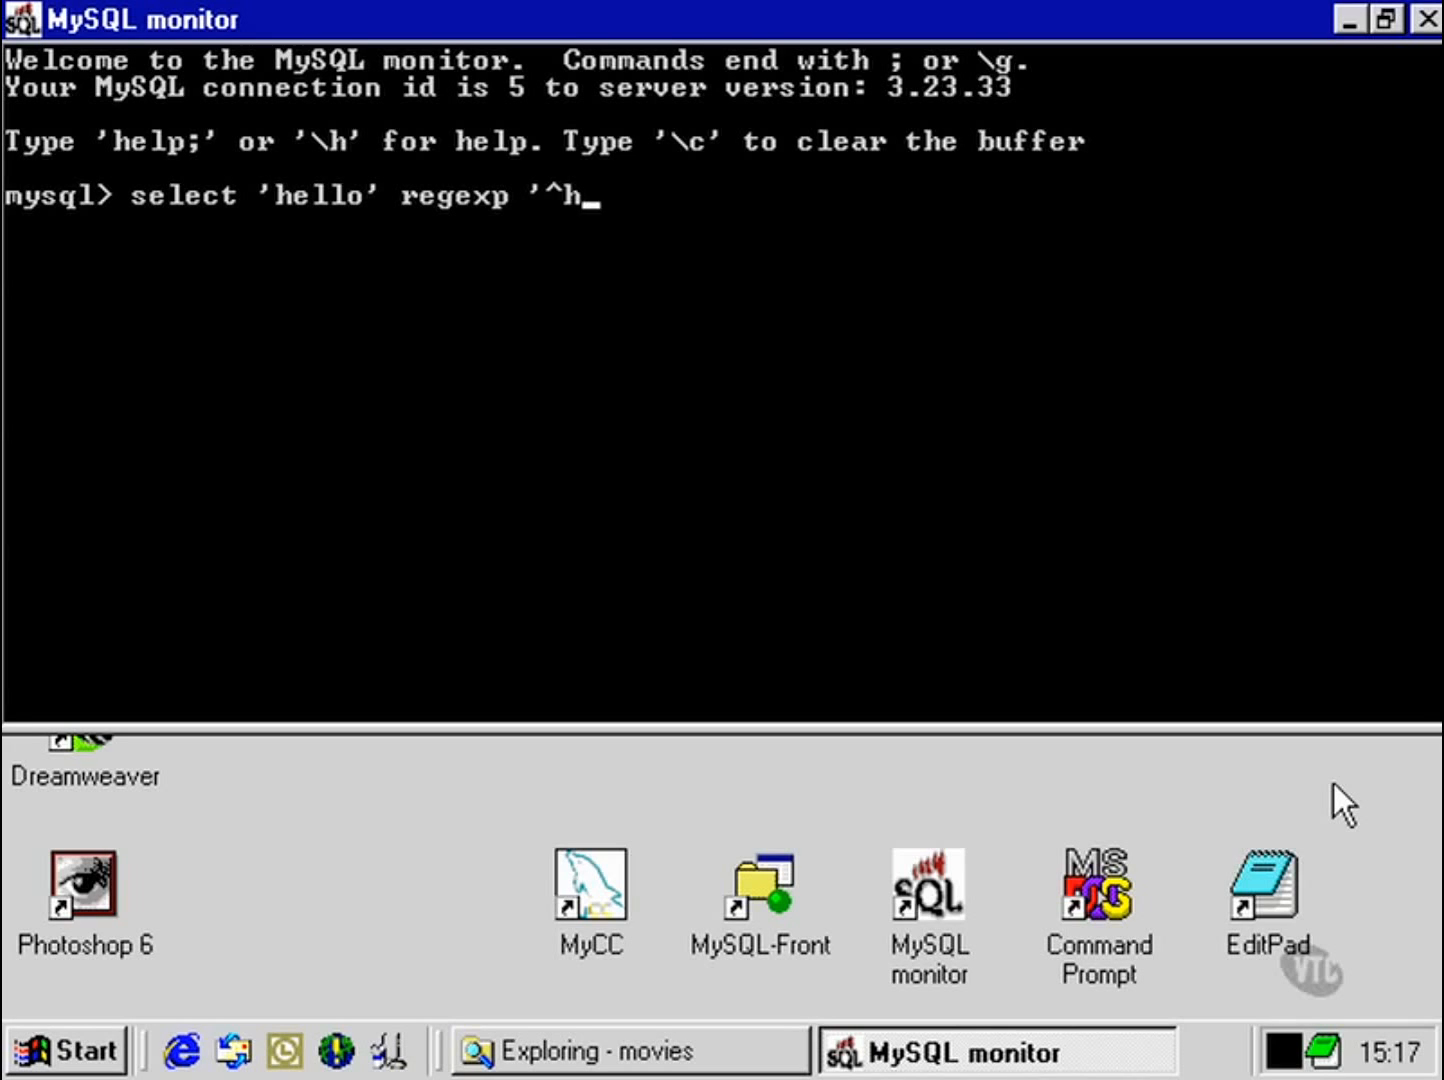
{"action": "type", "text": "."}
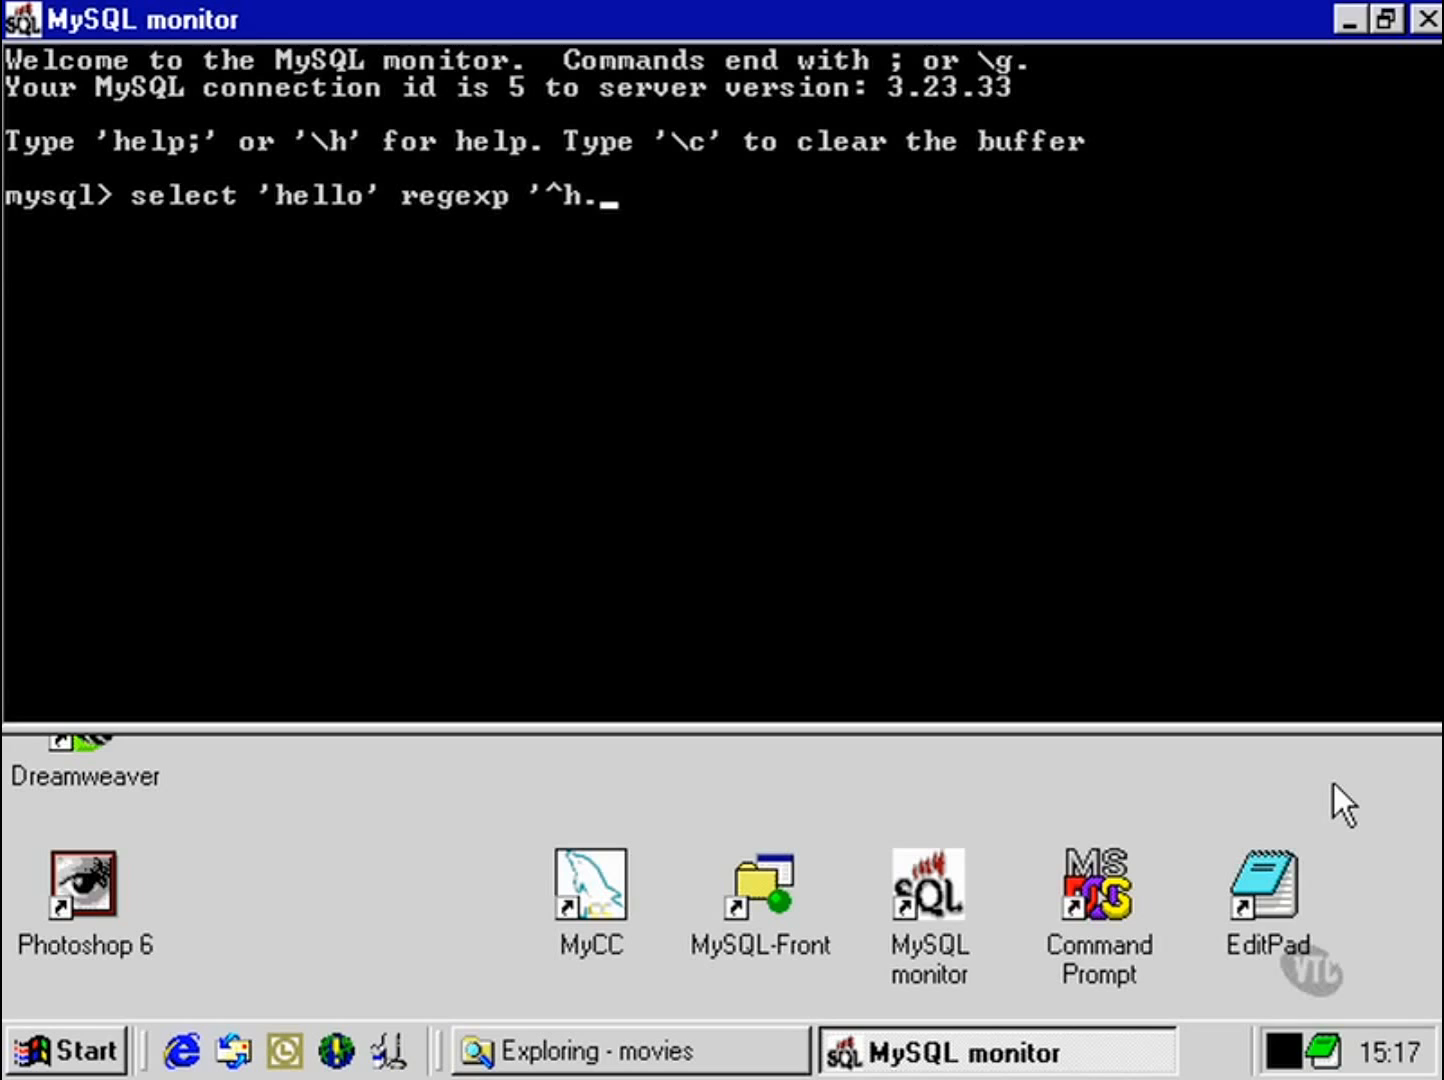
{"action": "key", "text": "Backspace"}
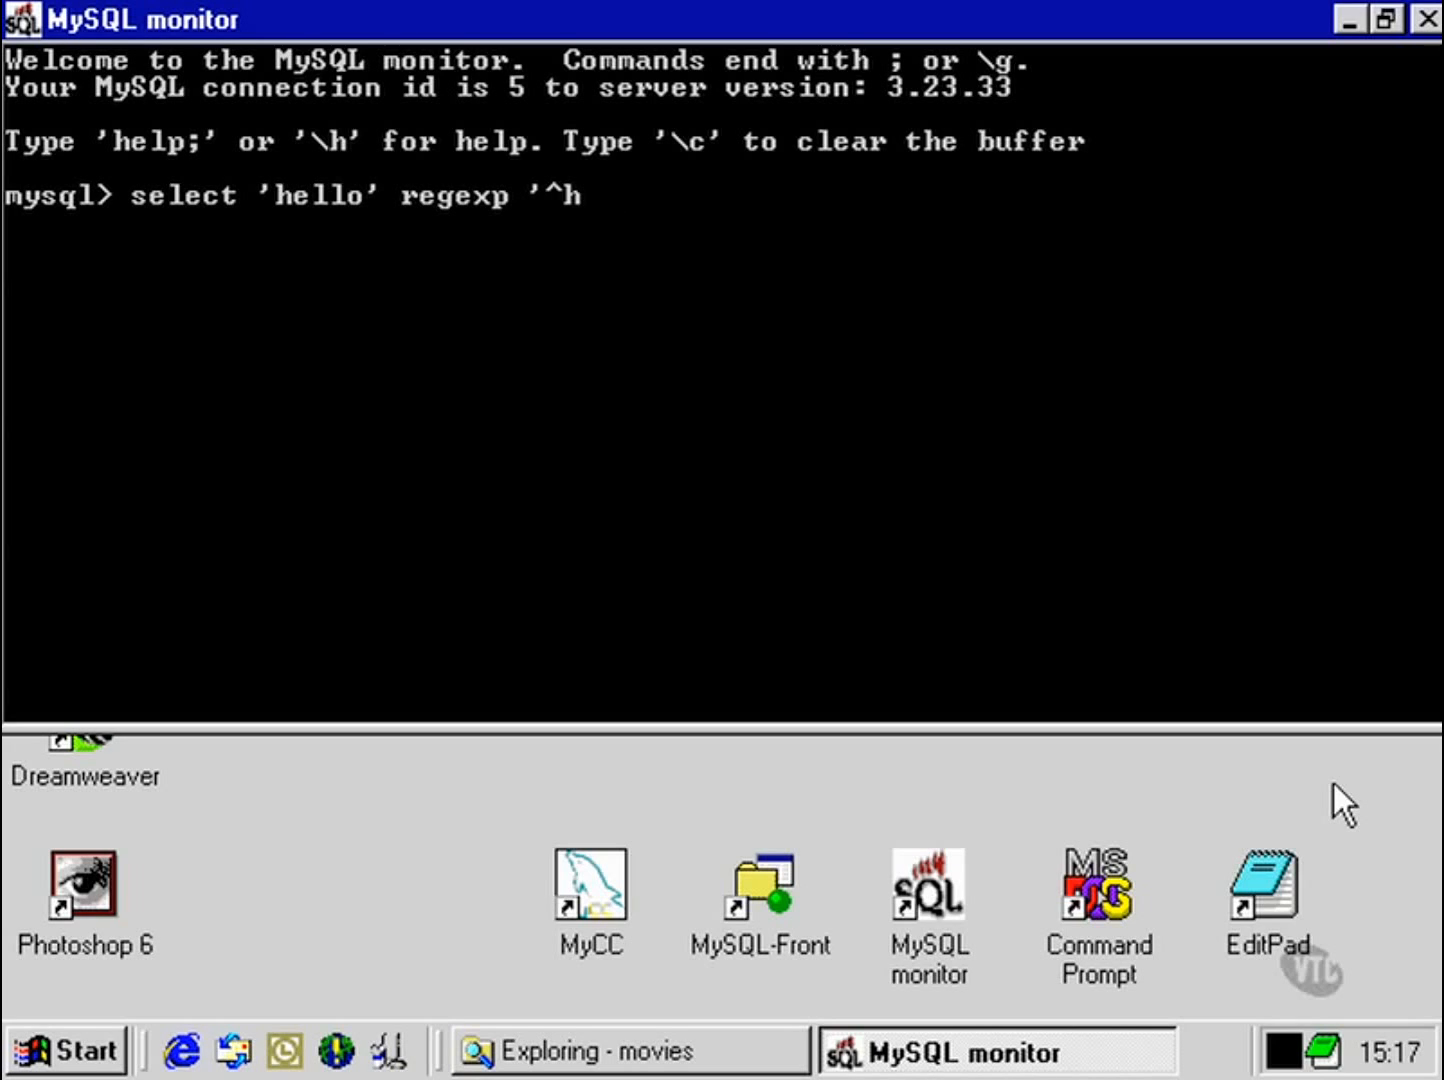
Step: Finish the pattern as '^h[el]+o$' and close the statement with a semicolon
{"action": "type", "text": "["}
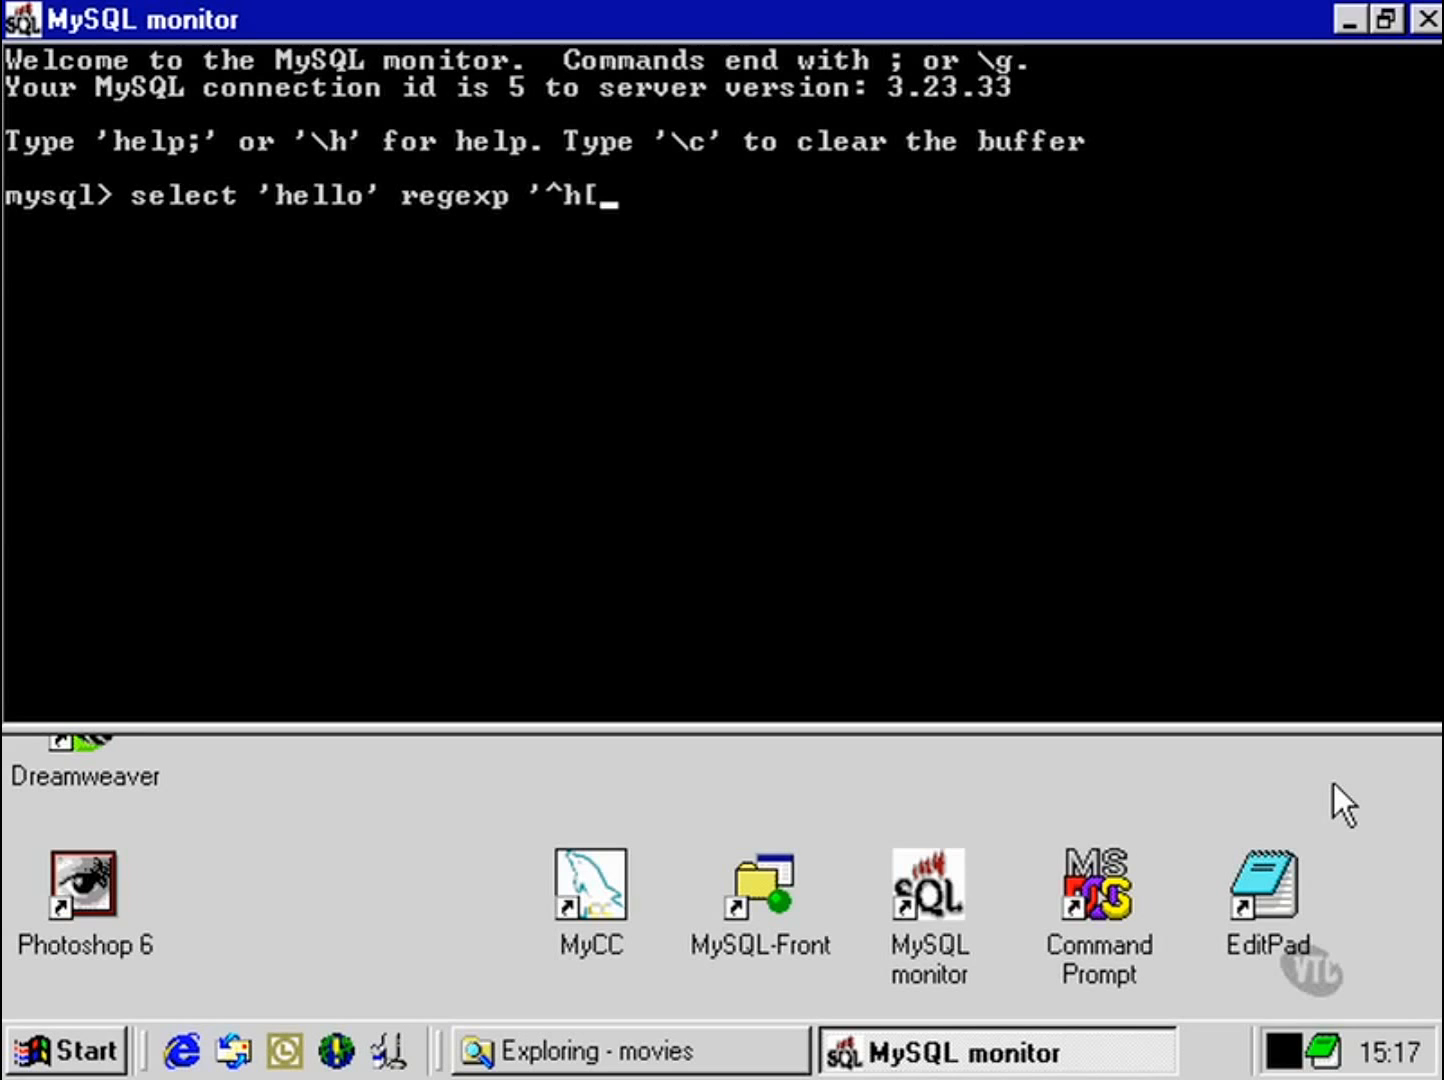
{"action": "type", "text": "el"}
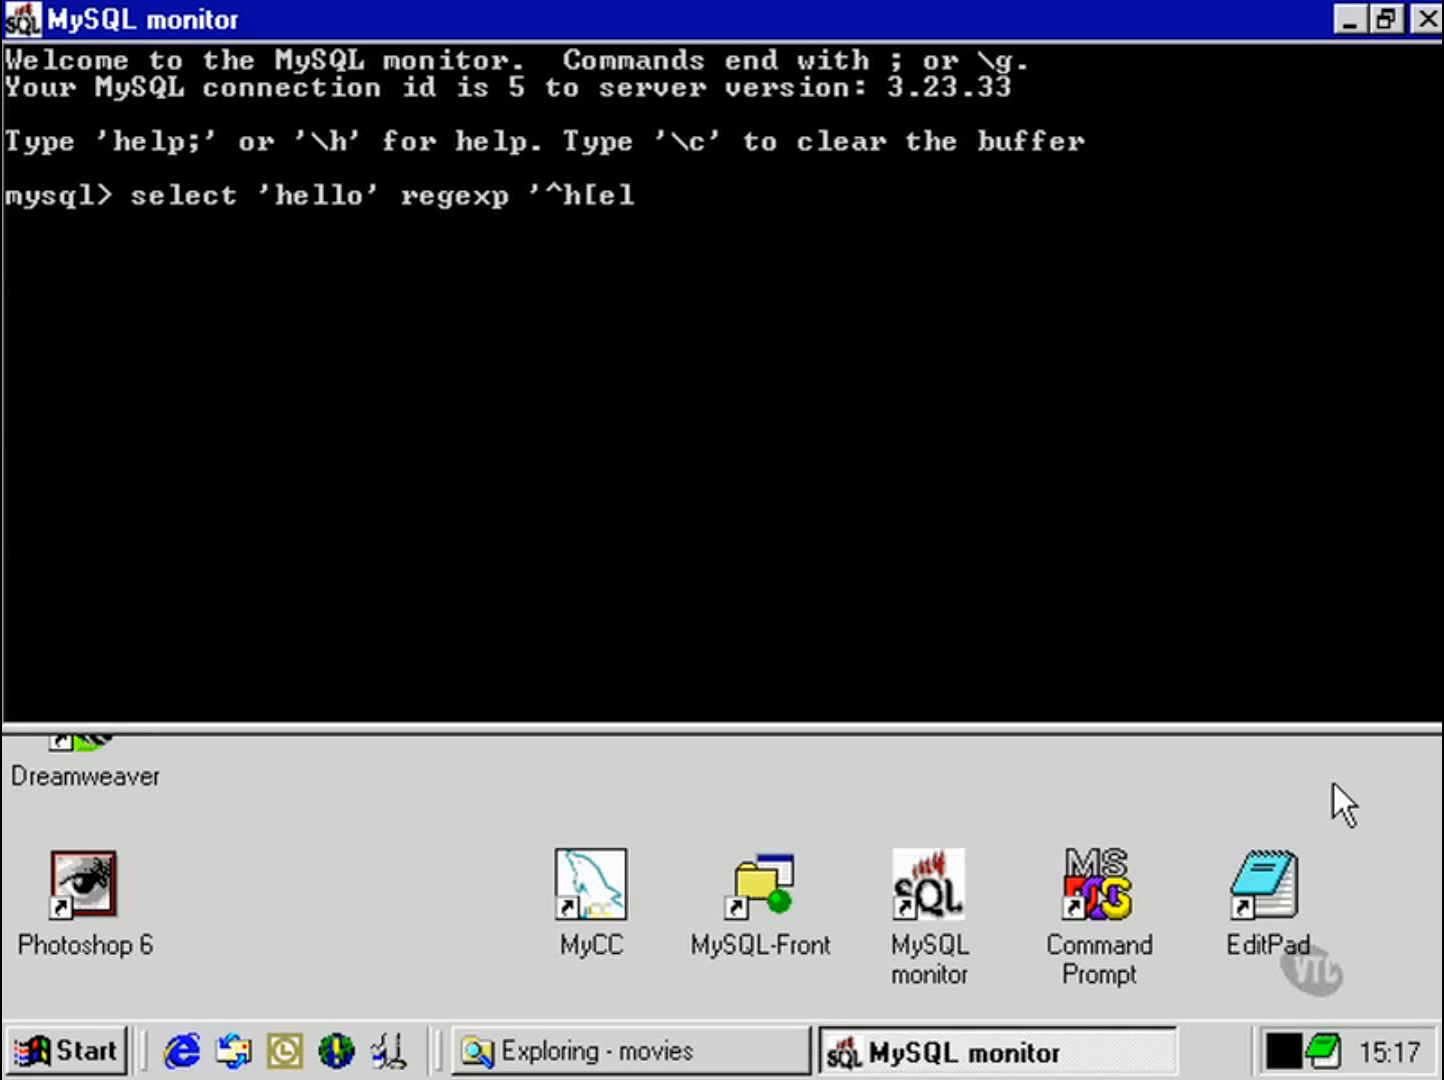
{"action": "type", "text": "]"}
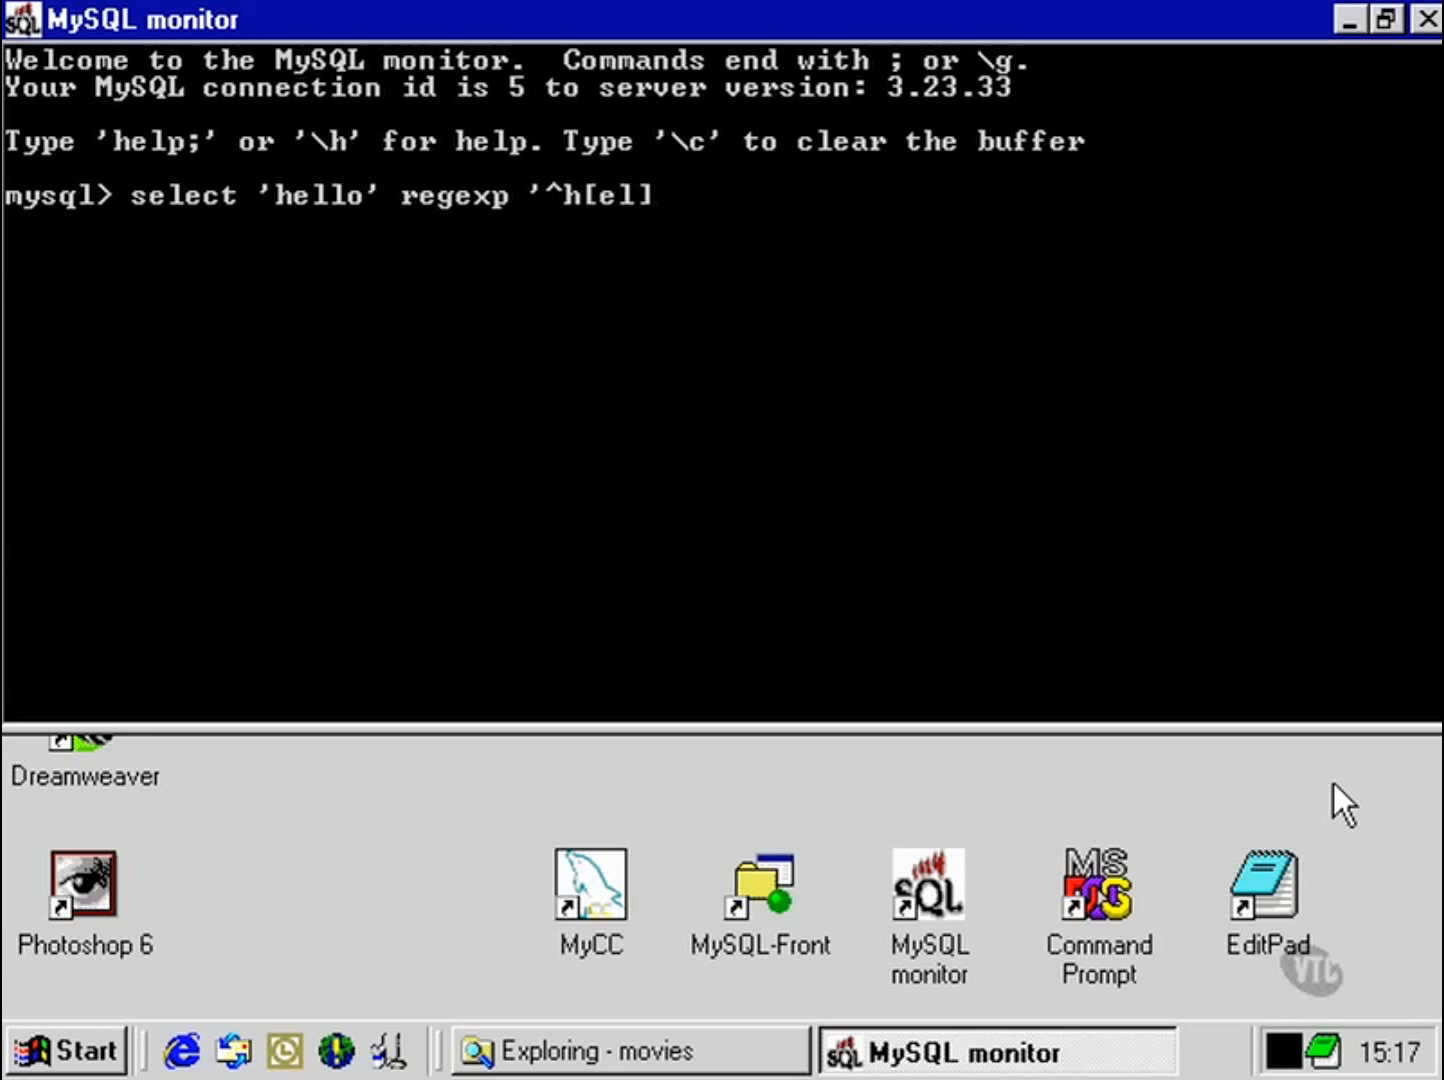
{"action": "type", "text": "+"}
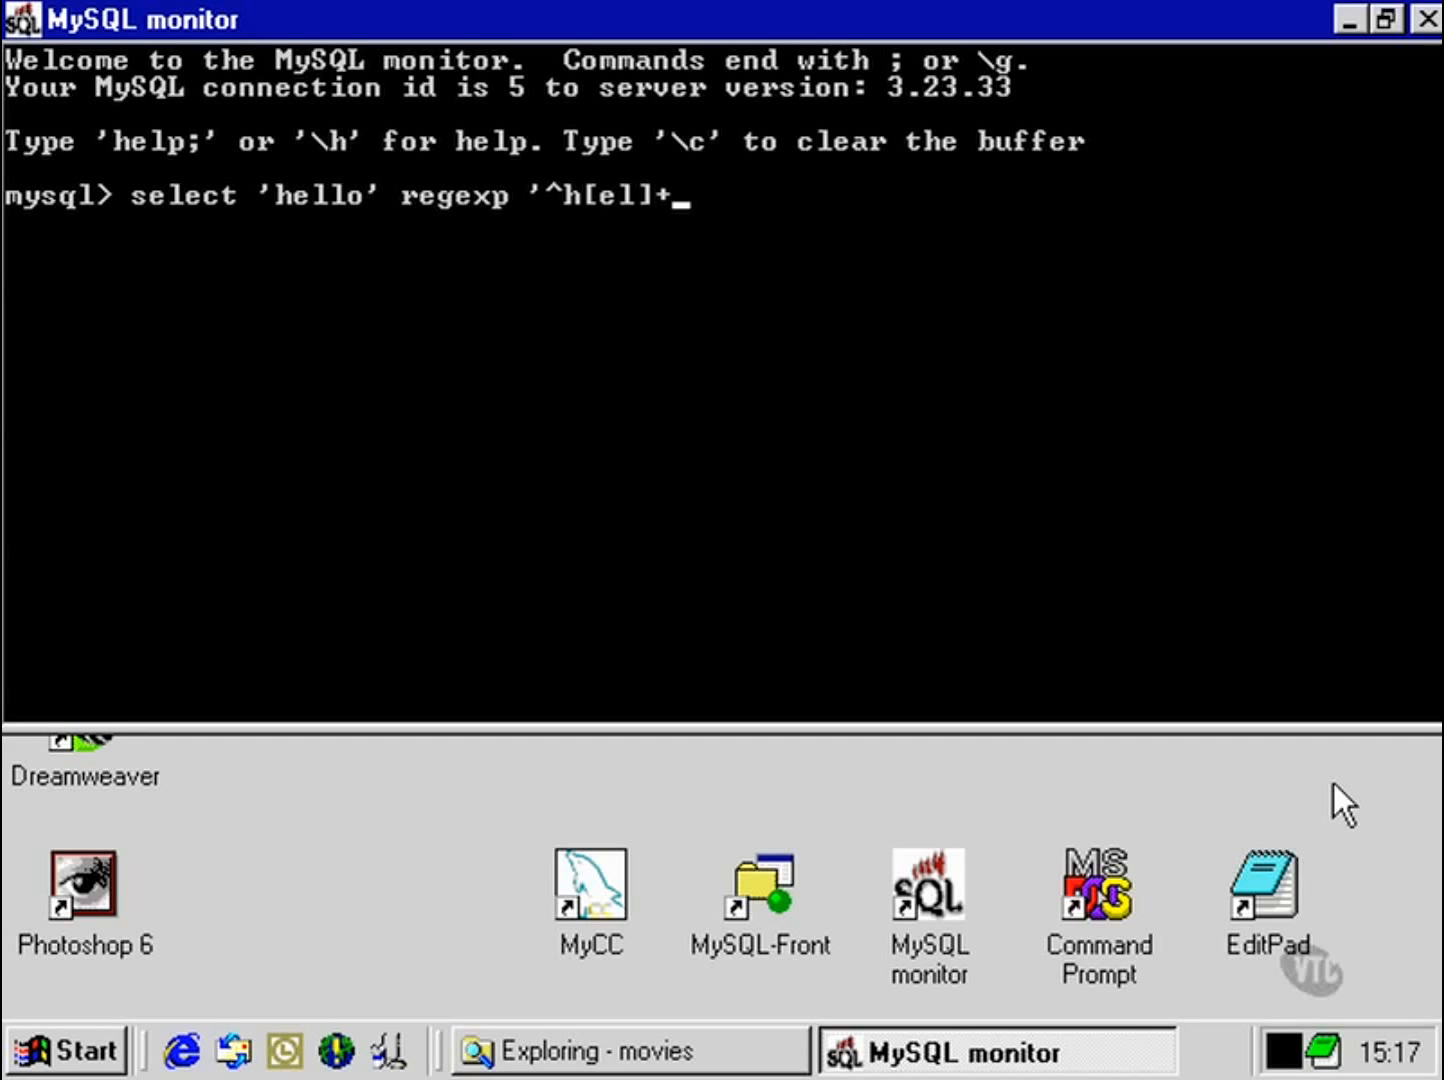
{"action": "type", "text": "o"}
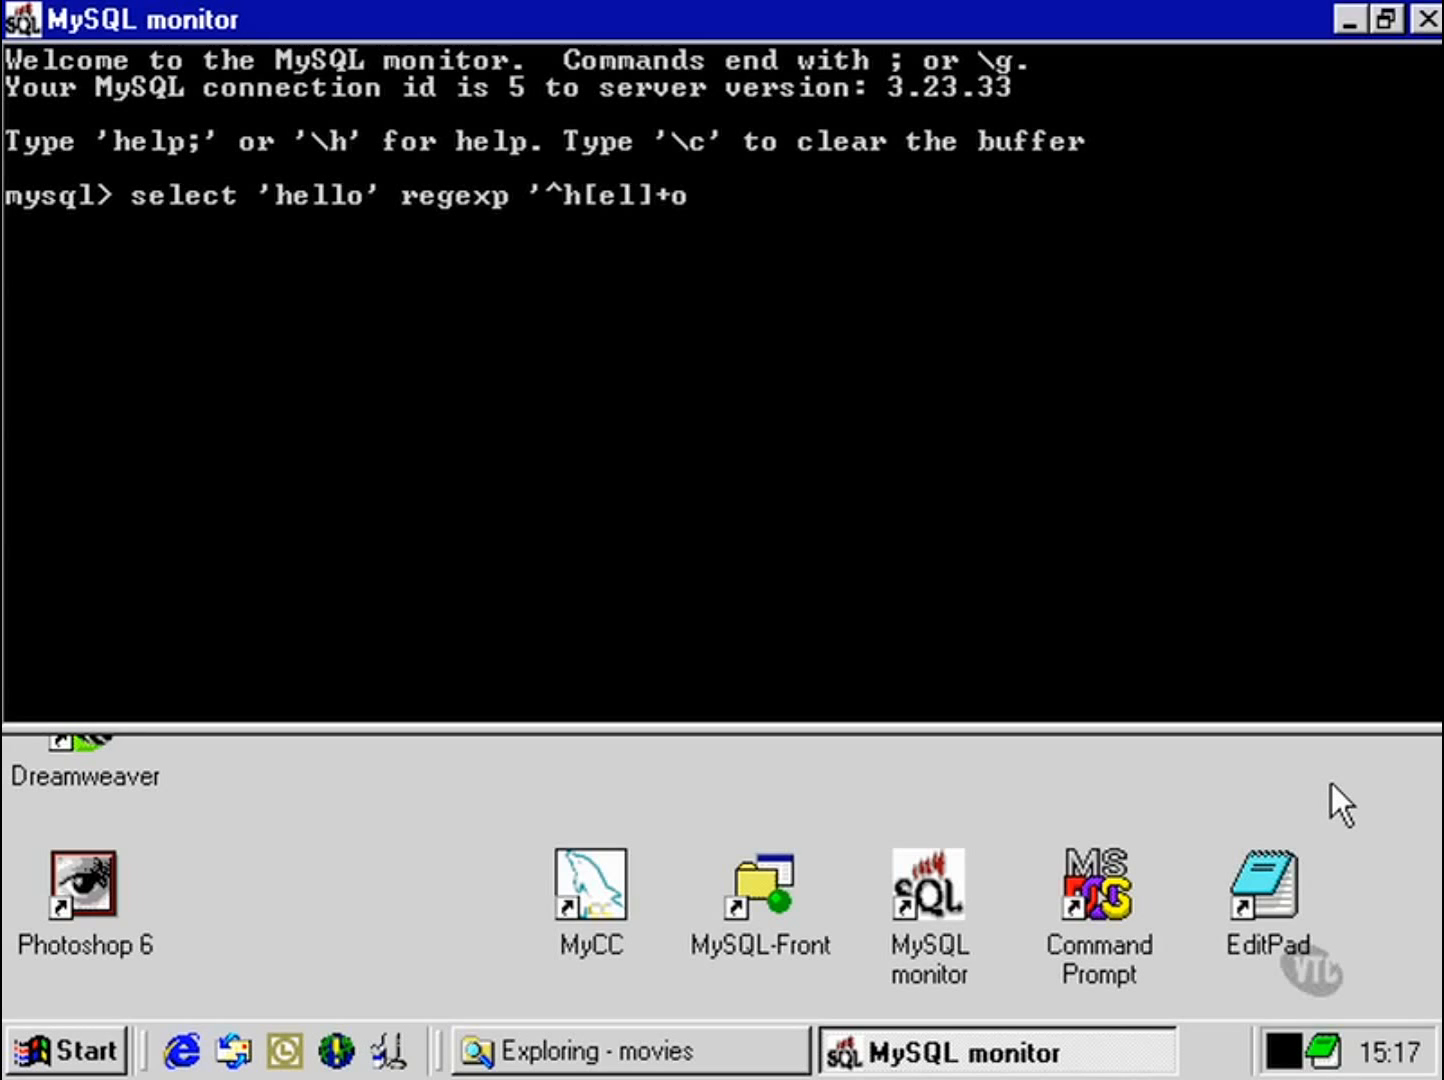
{"action": "type", "text": "$"}
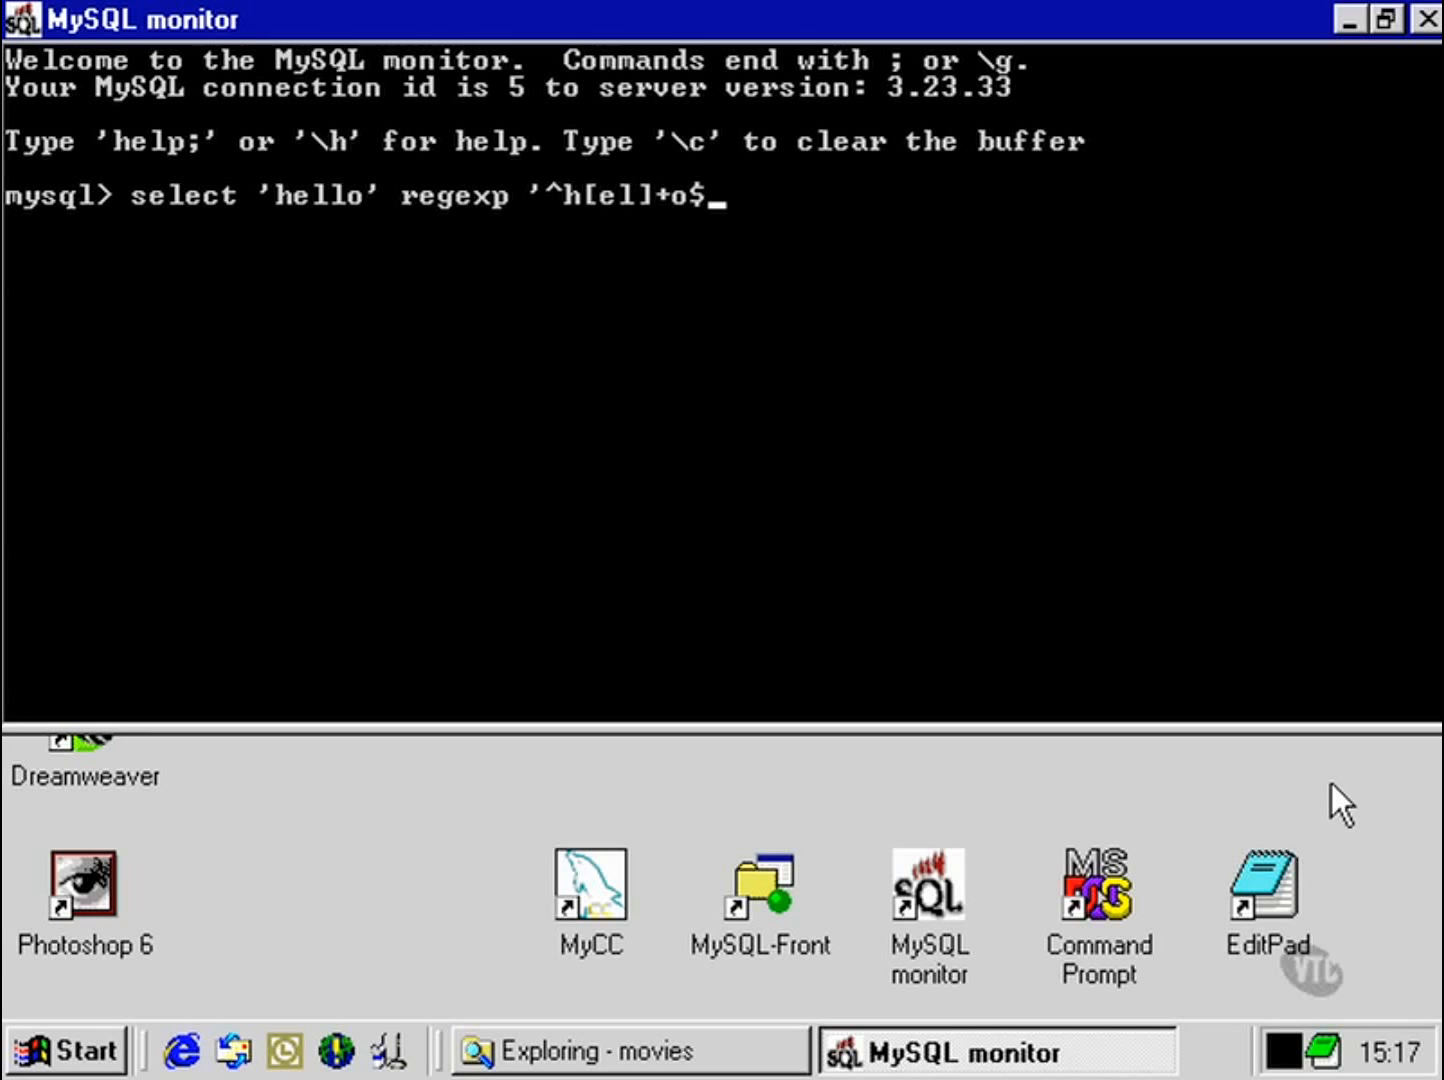
{"action": "type", "text": ";"}
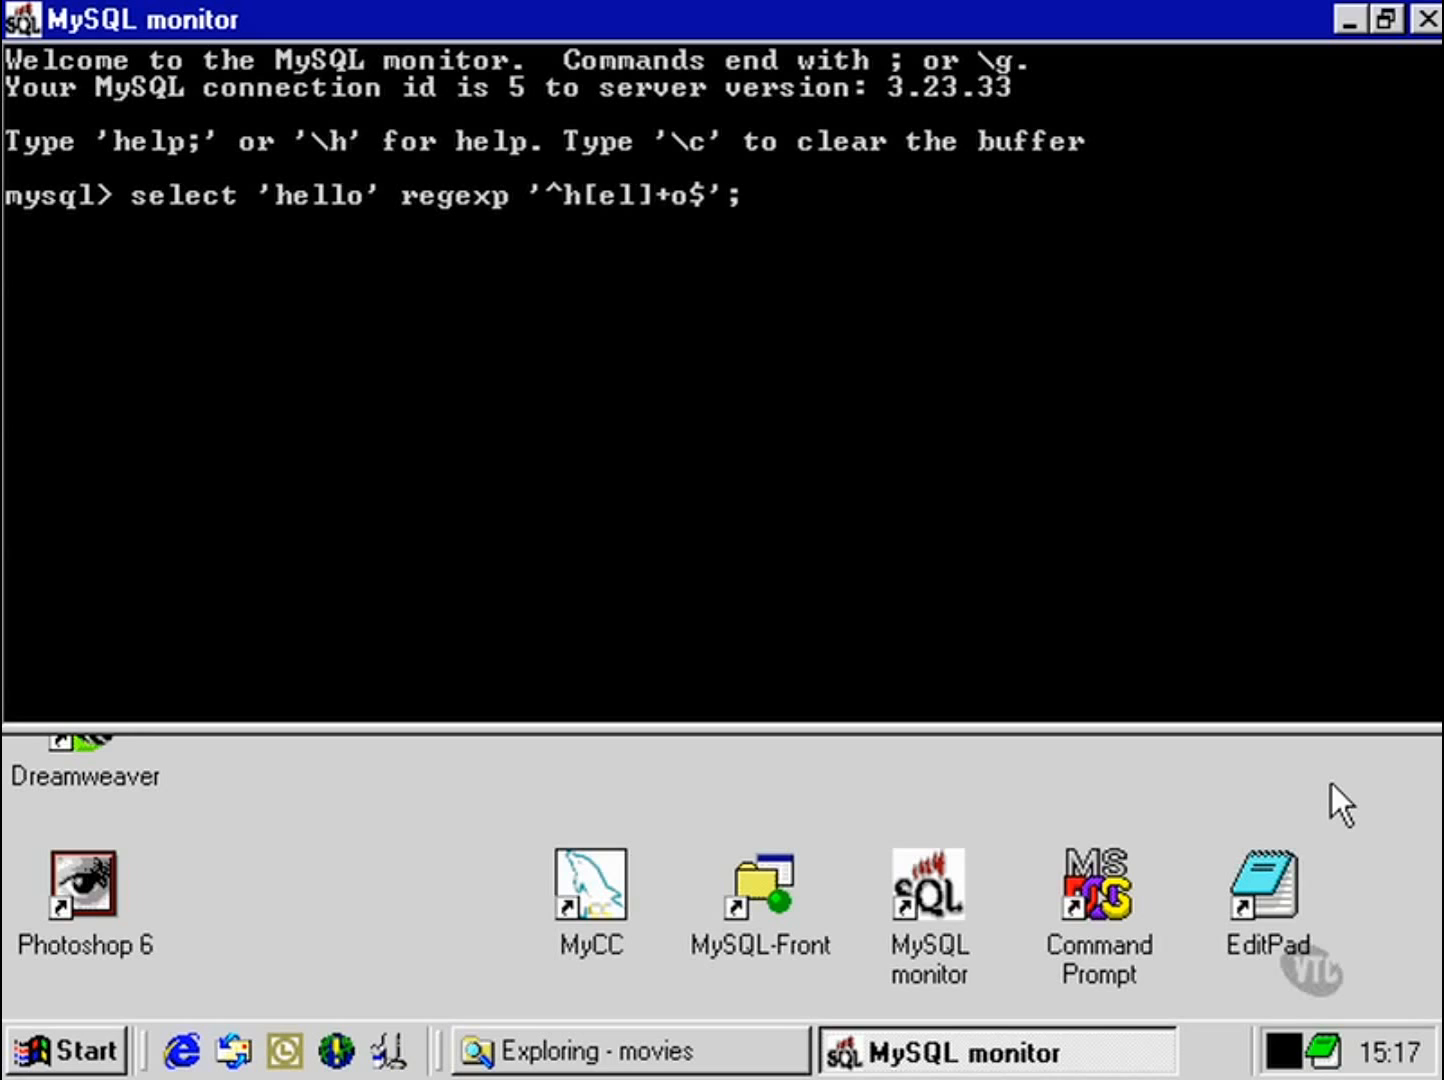
Step: Run the '^h[el]+o$' test on hello and hlelelelelelello, both returning 1
{"action": "key", "text": "Return"}
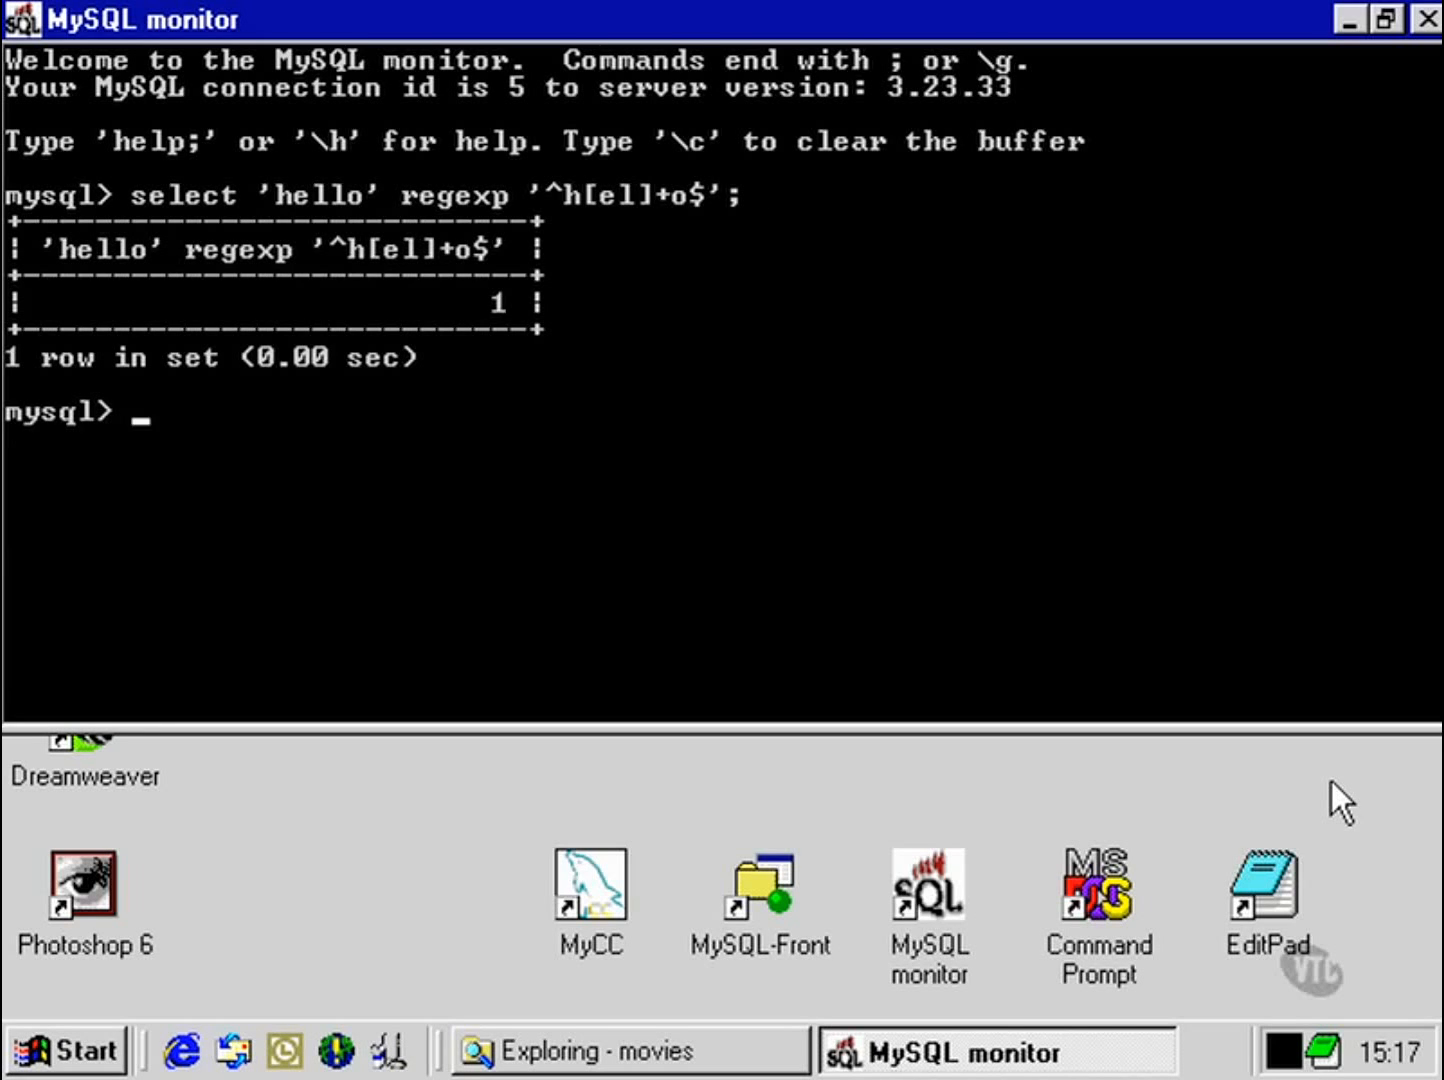
{"action": "key", "text": "Up"}
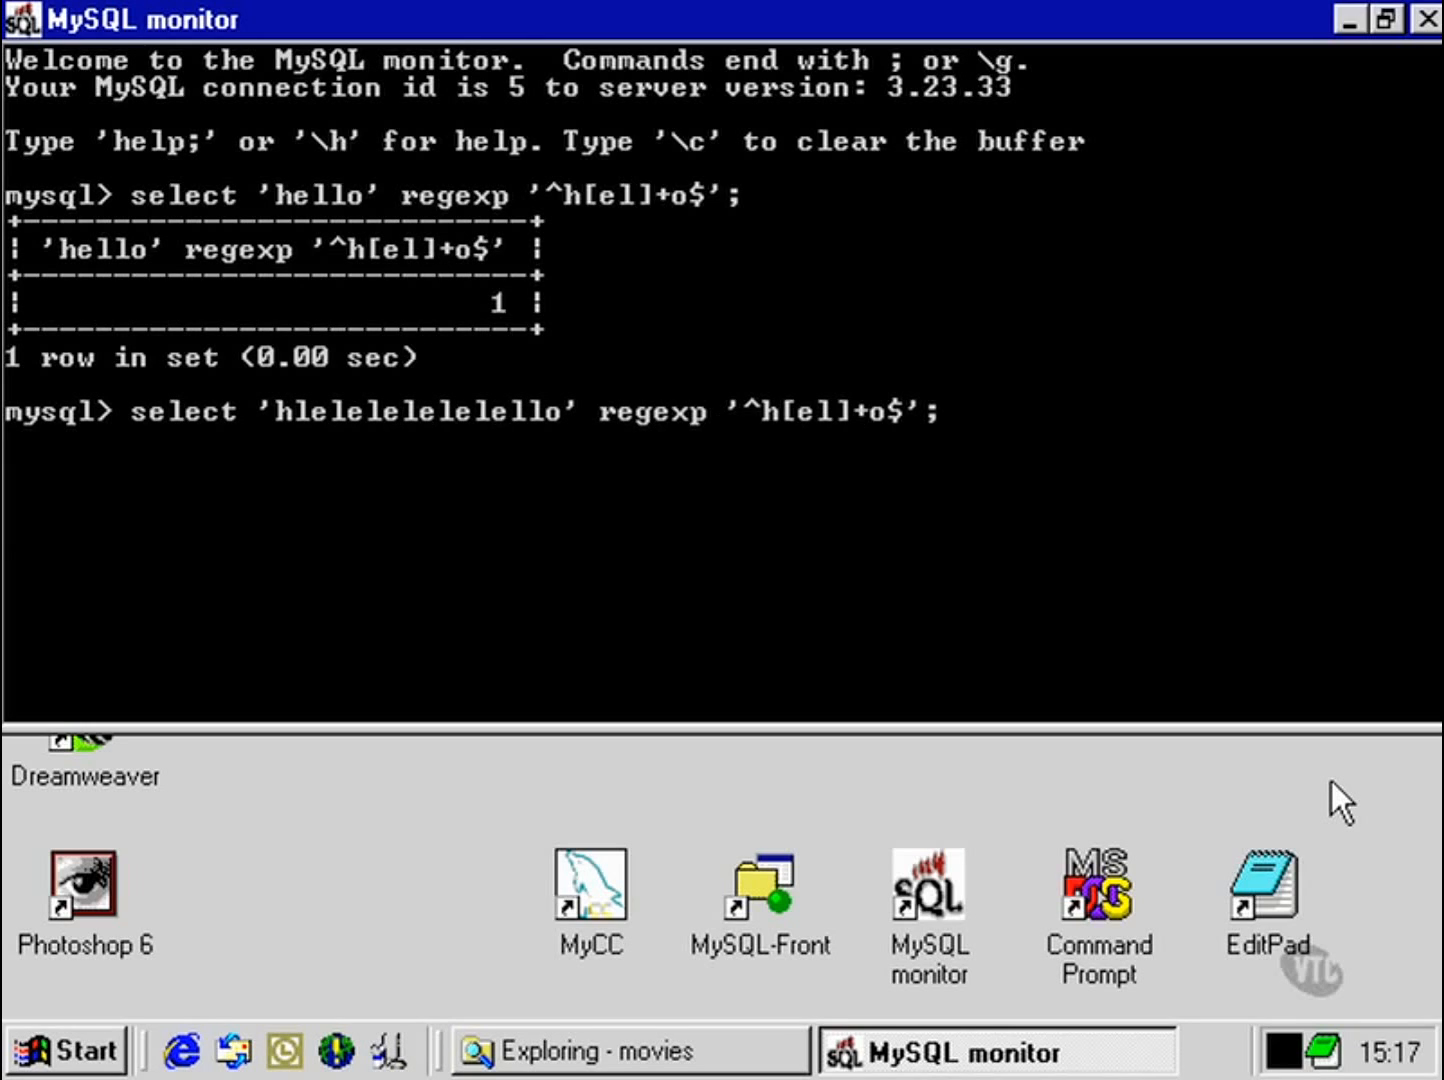
{"action": "key", "text": "Return"}
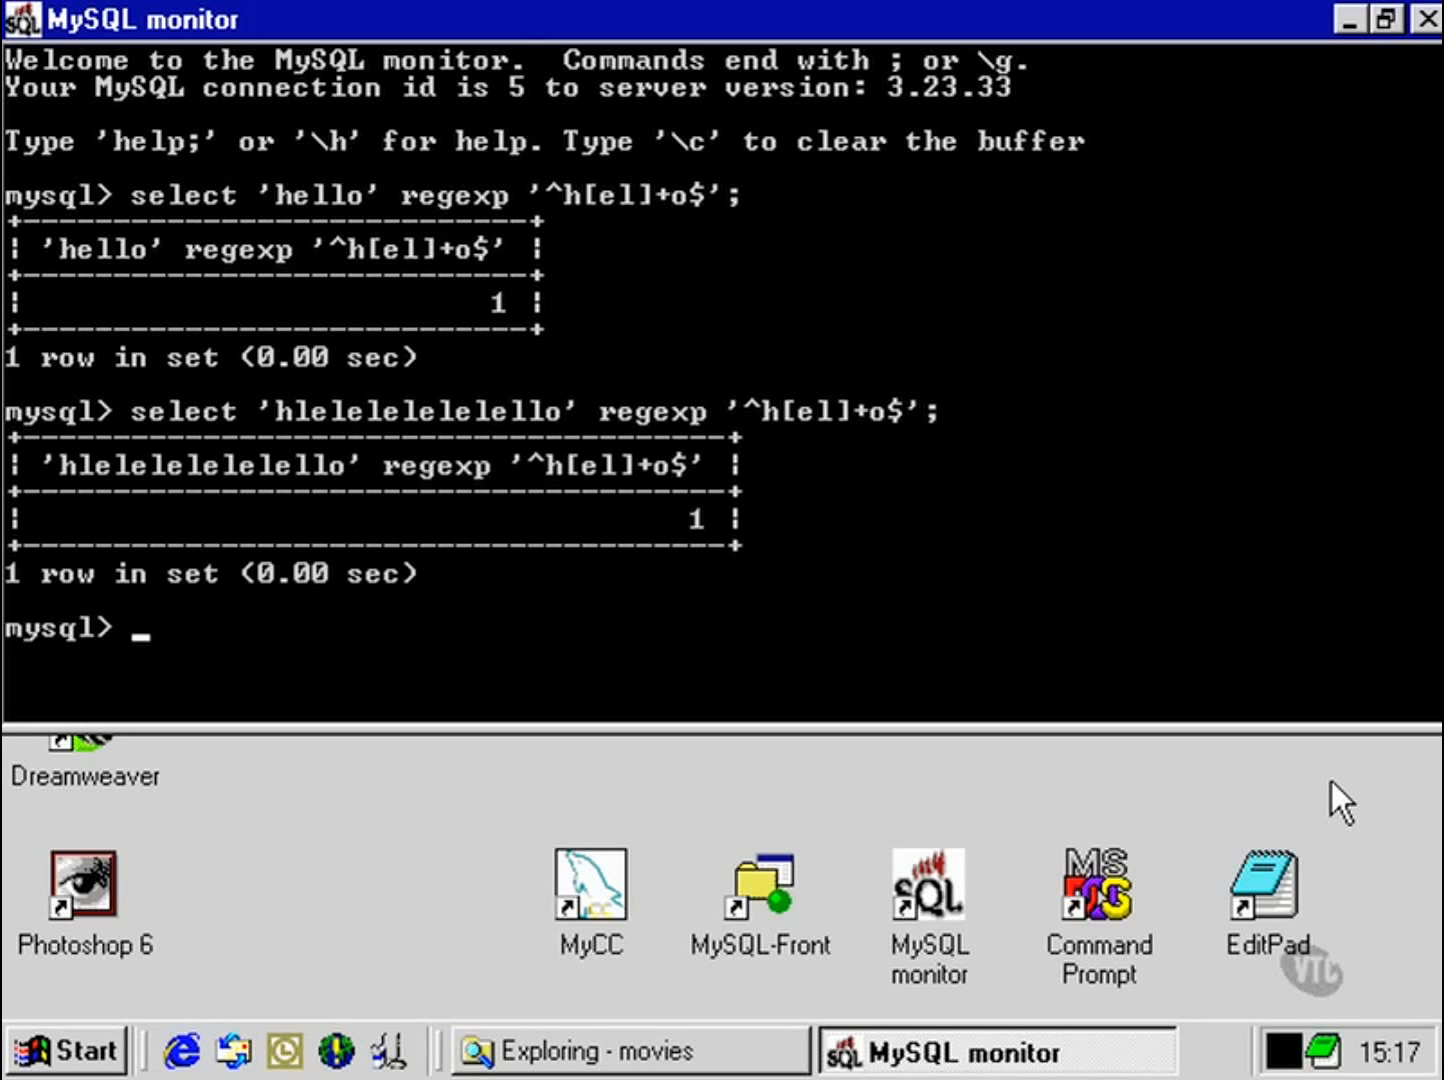
{"action": "type", "text": "select 'hlelelelelelello' regexp '^h[el]+o$';"}
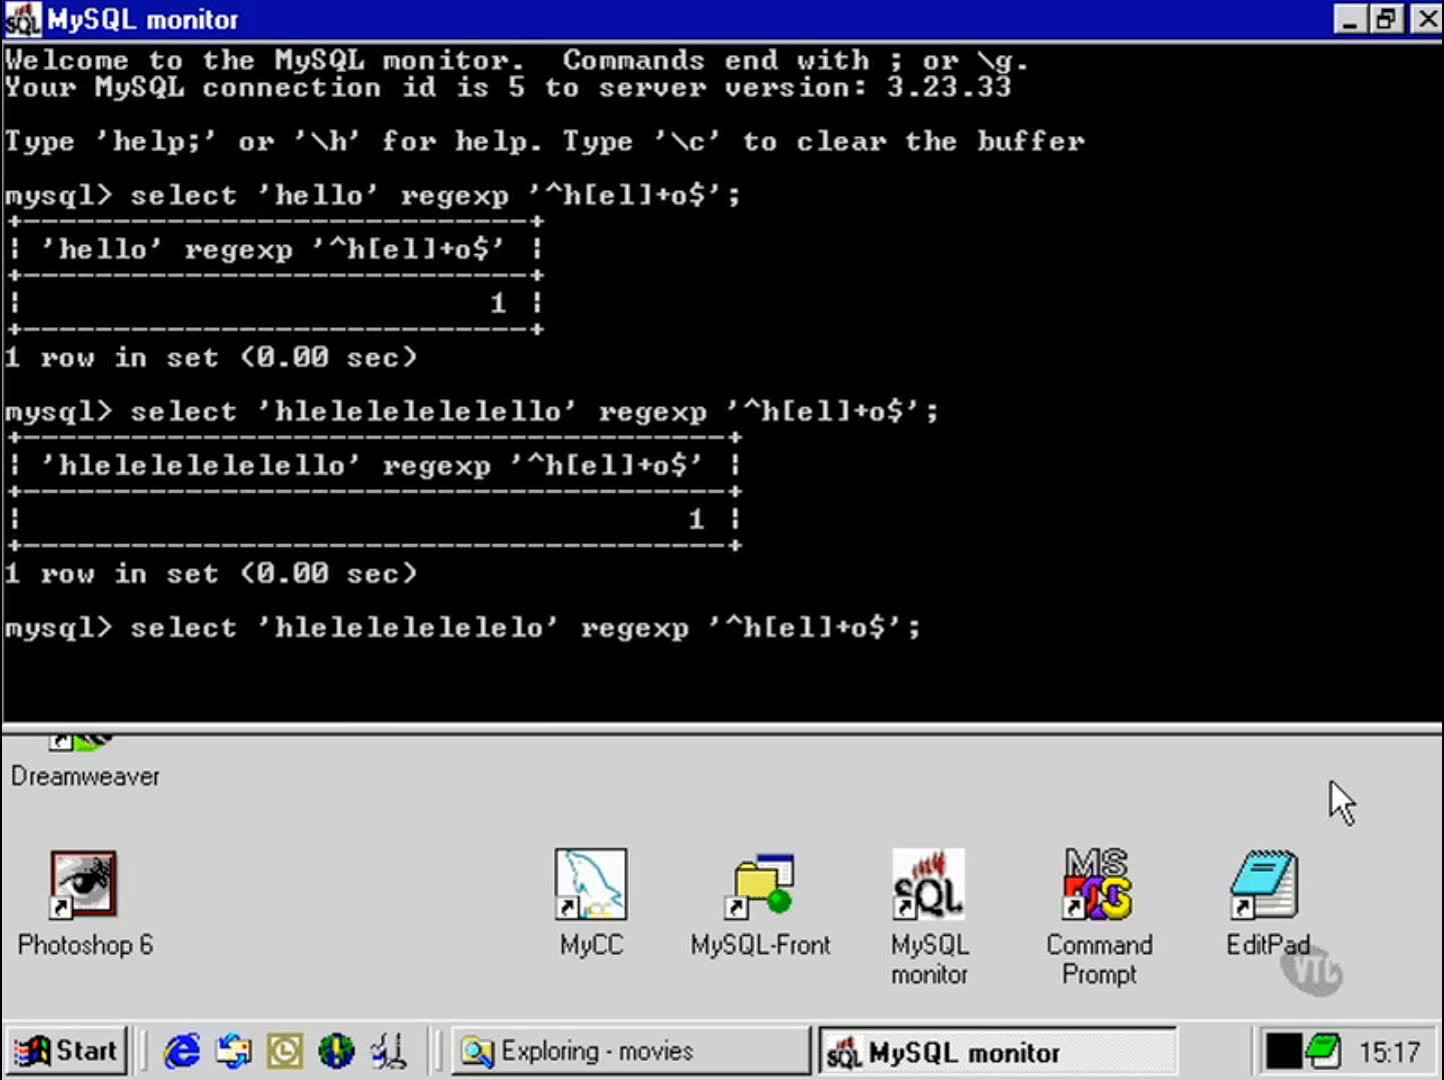
Step: Run the same pattern on hlo (1) and ho (0)
{"action": "key", "text": "Return"}
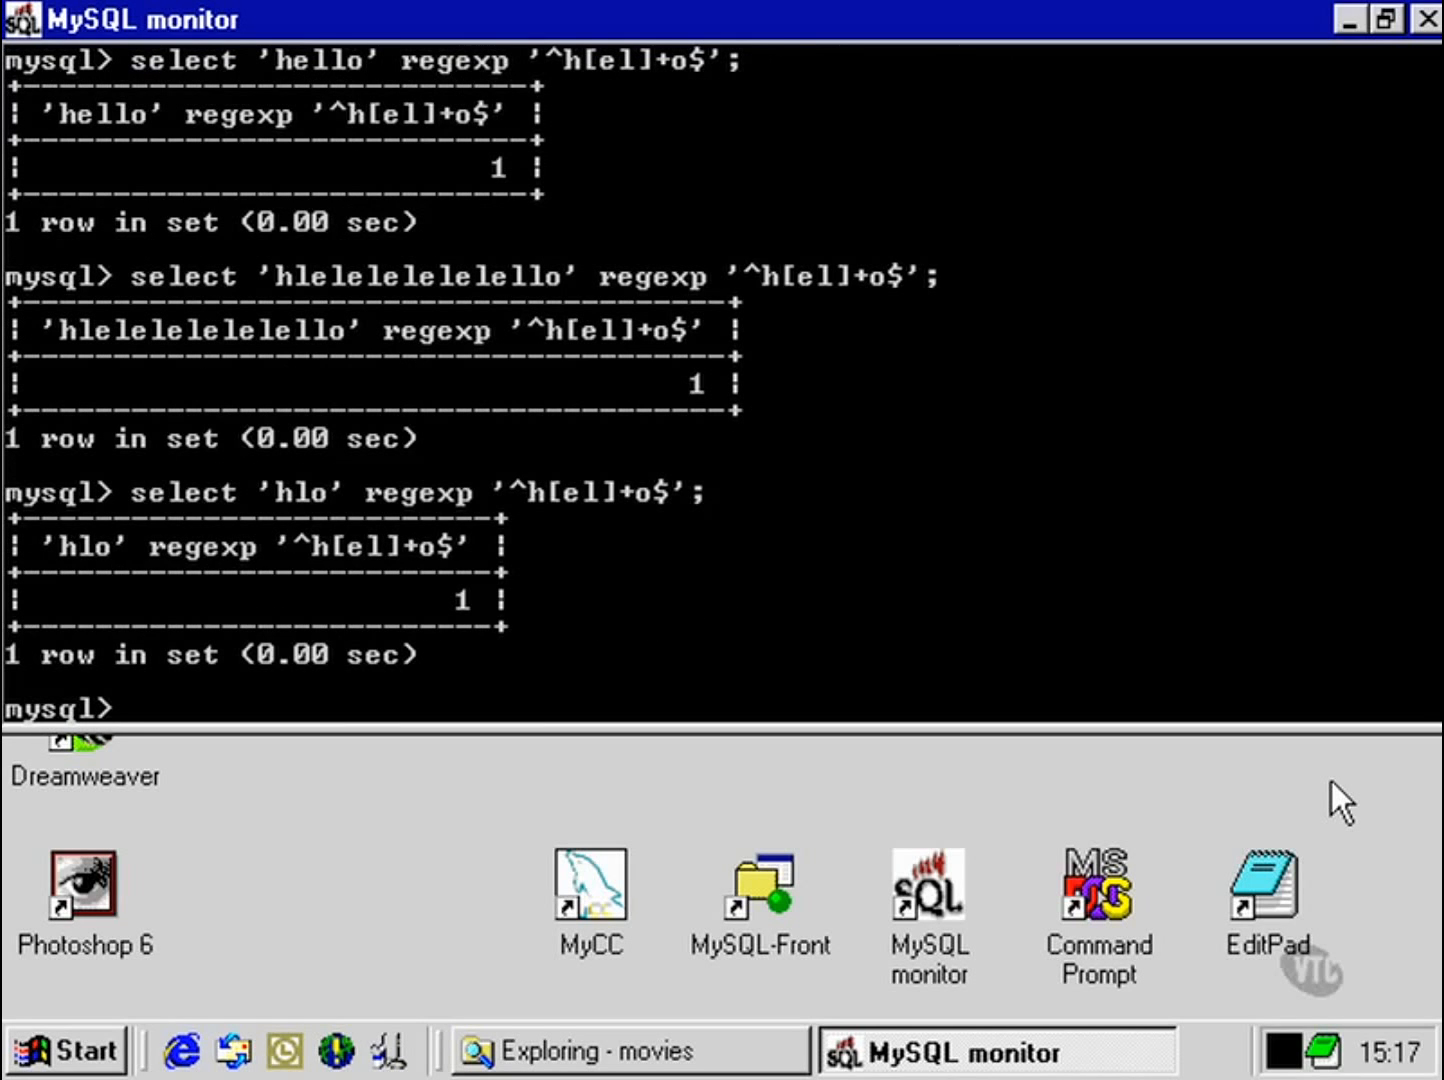
{"action": "type", "text": "select 'hlo' regexp '^h[el]+o$';"}
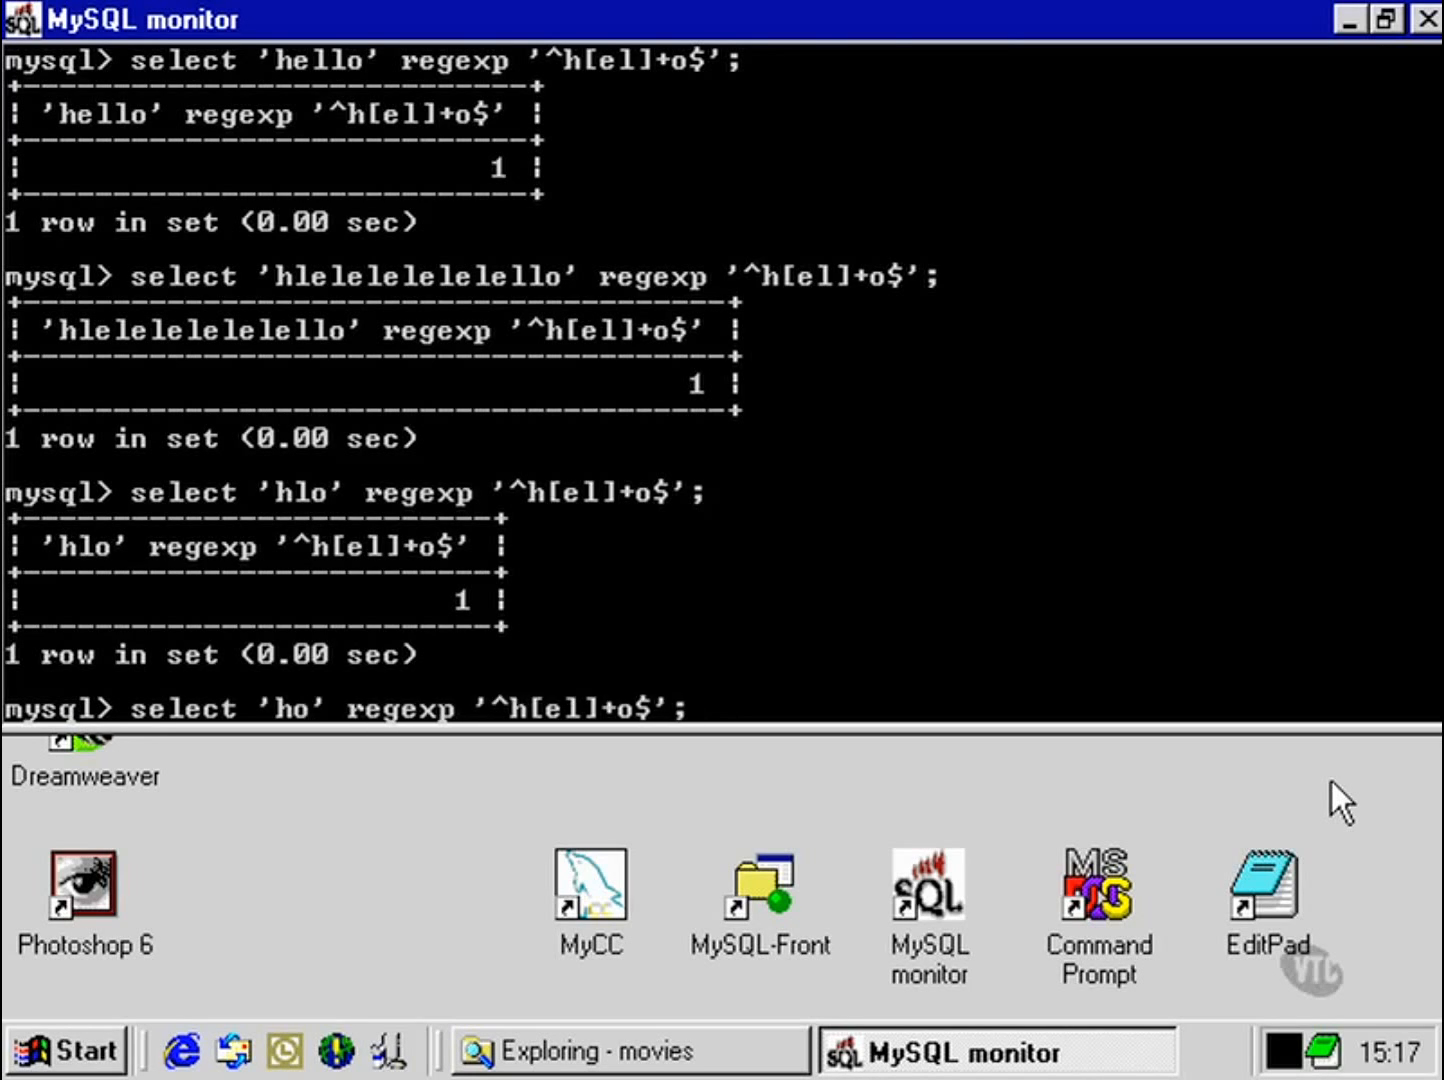
{"action": "key", "text": "Return"}
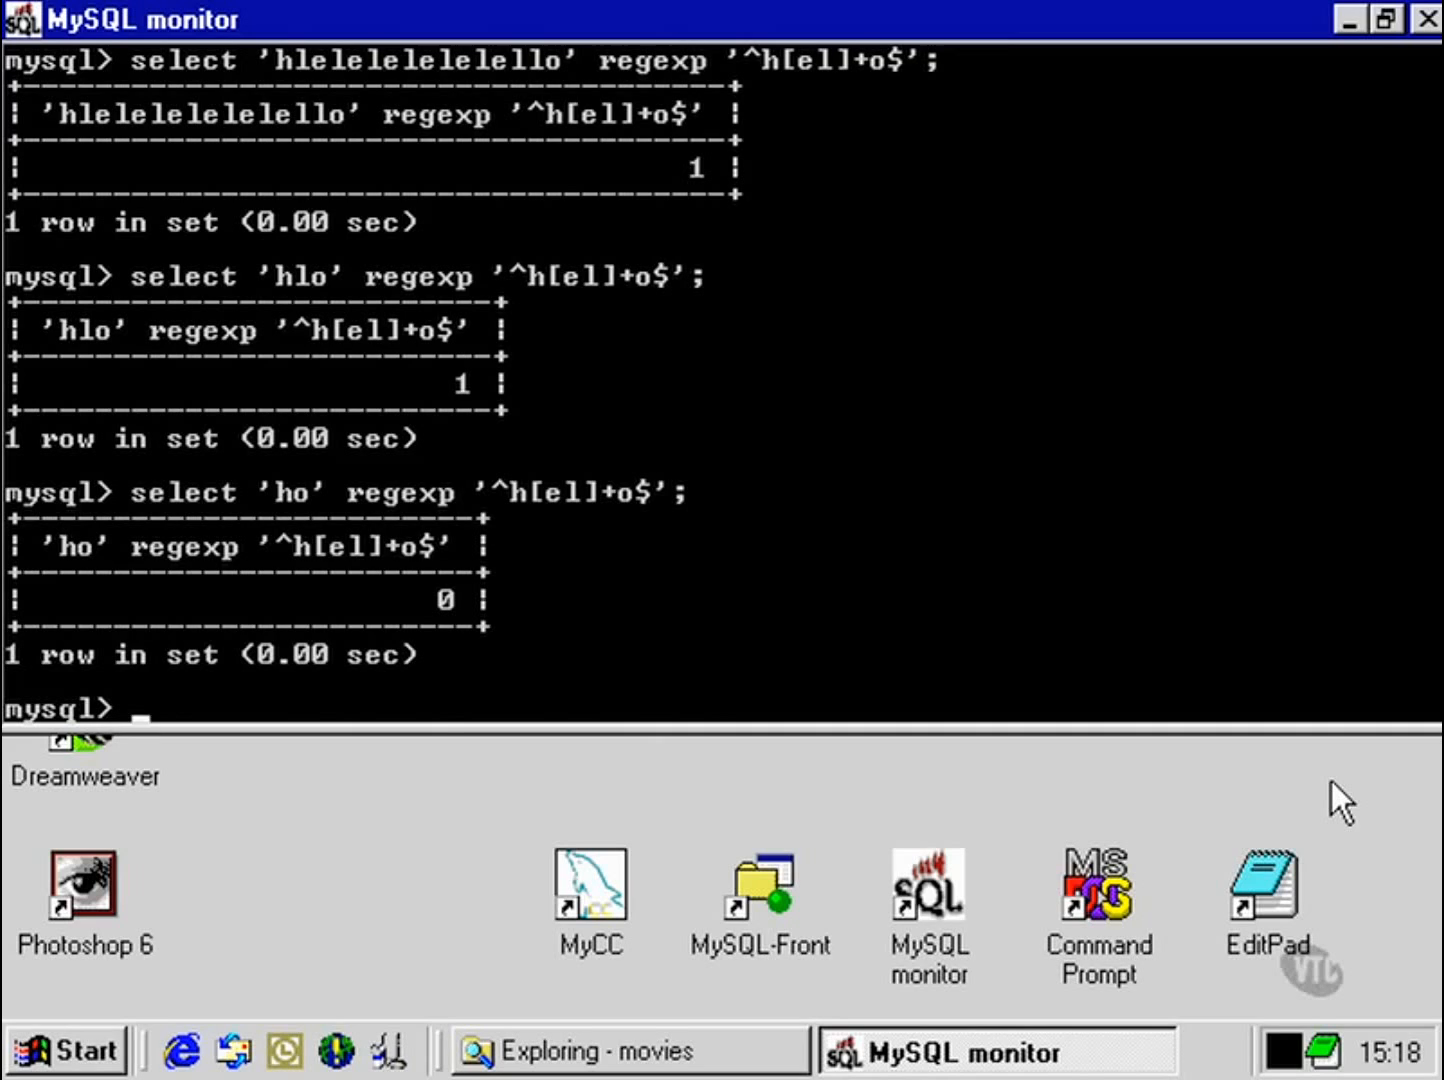
Step: Change the quantifier to * so 'ho' matches '^h[el]*o$' with result 1
{"action": "type", "text": "select 'ho' regexp '^h[el]+o$';"}
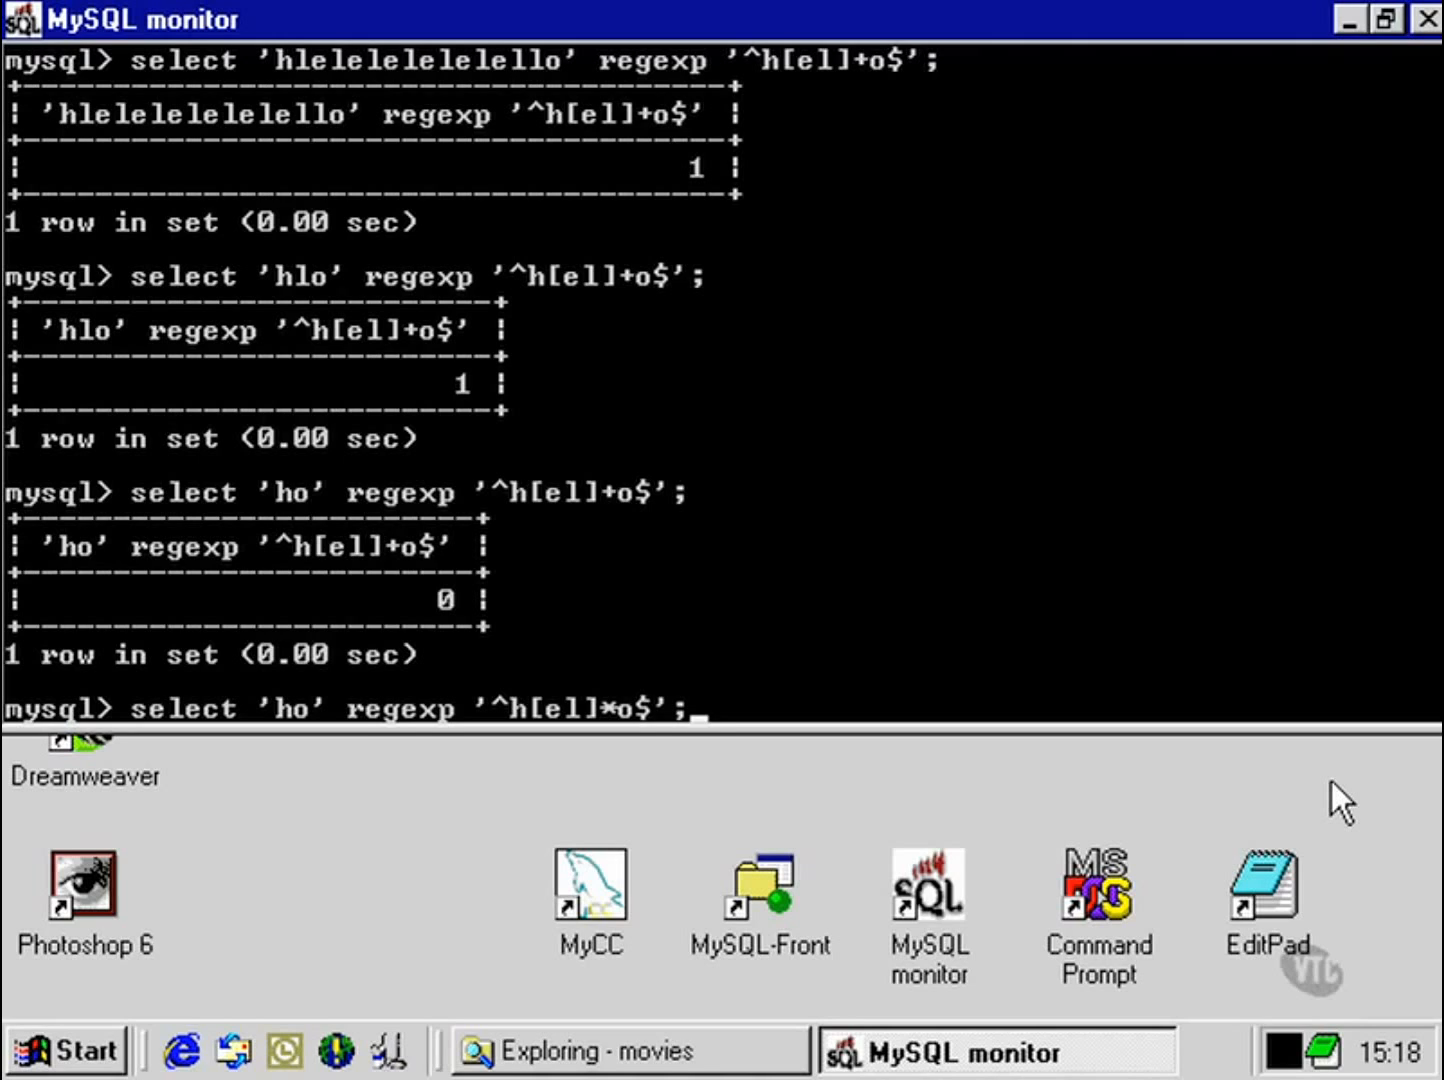
{"action": "key", "text": "Return"}
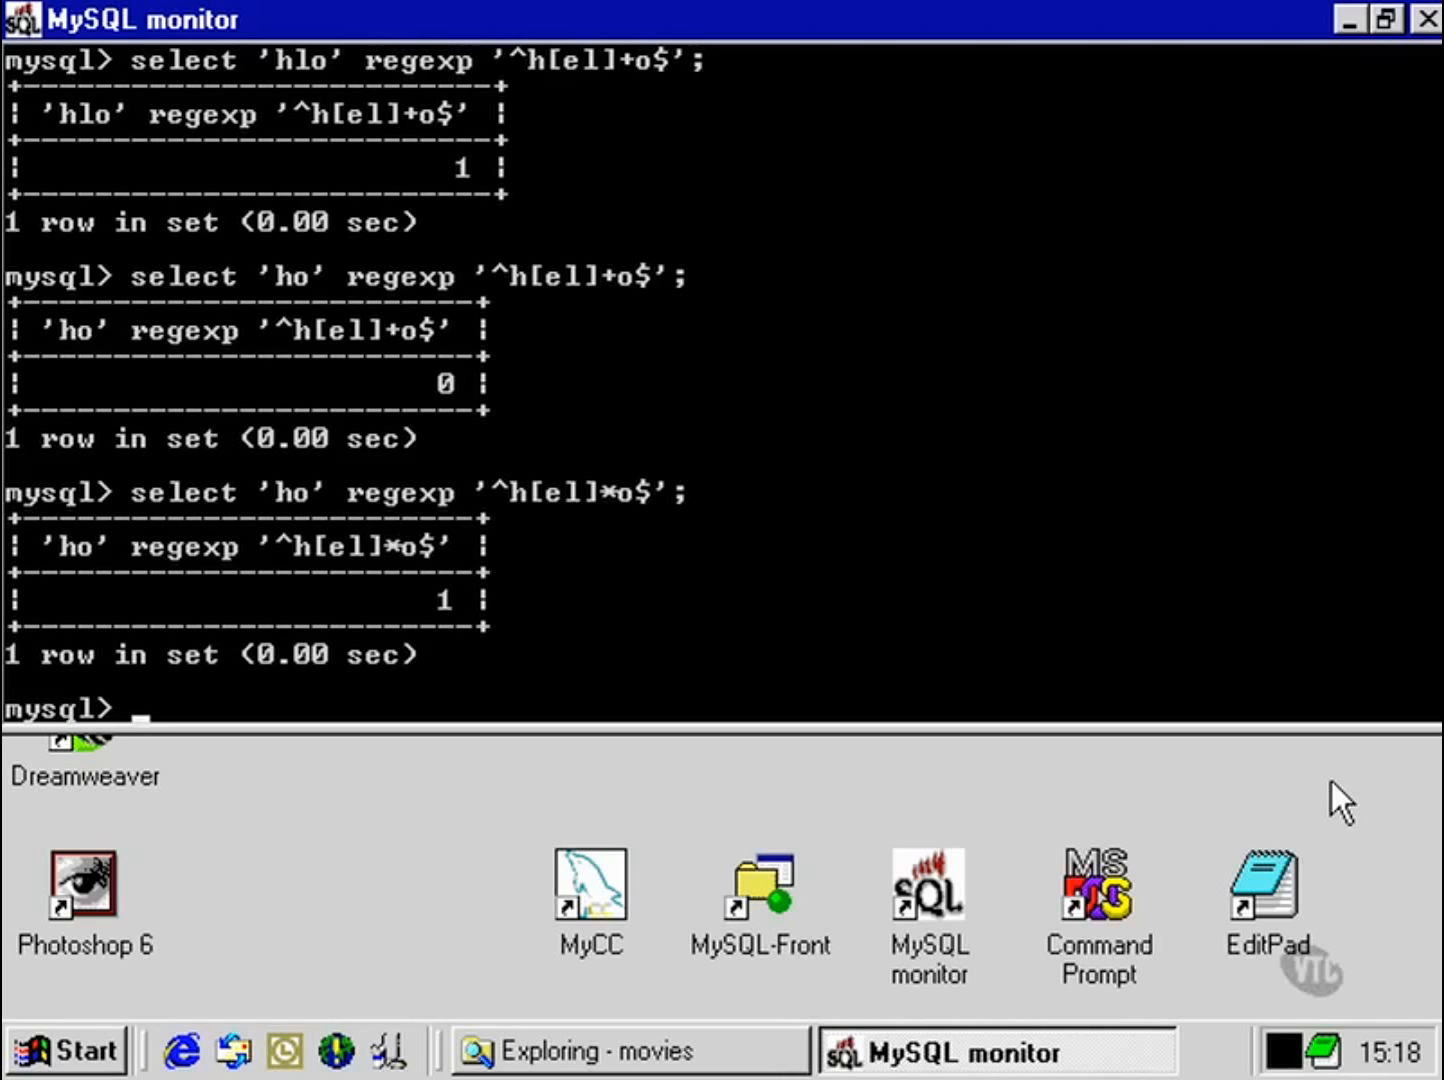
Step: Test 'hlelo' against '^h[el]{3}o$', returning 1
{"action": "type", "text": "select 'ho' regexp '^h[el]*o$';"}
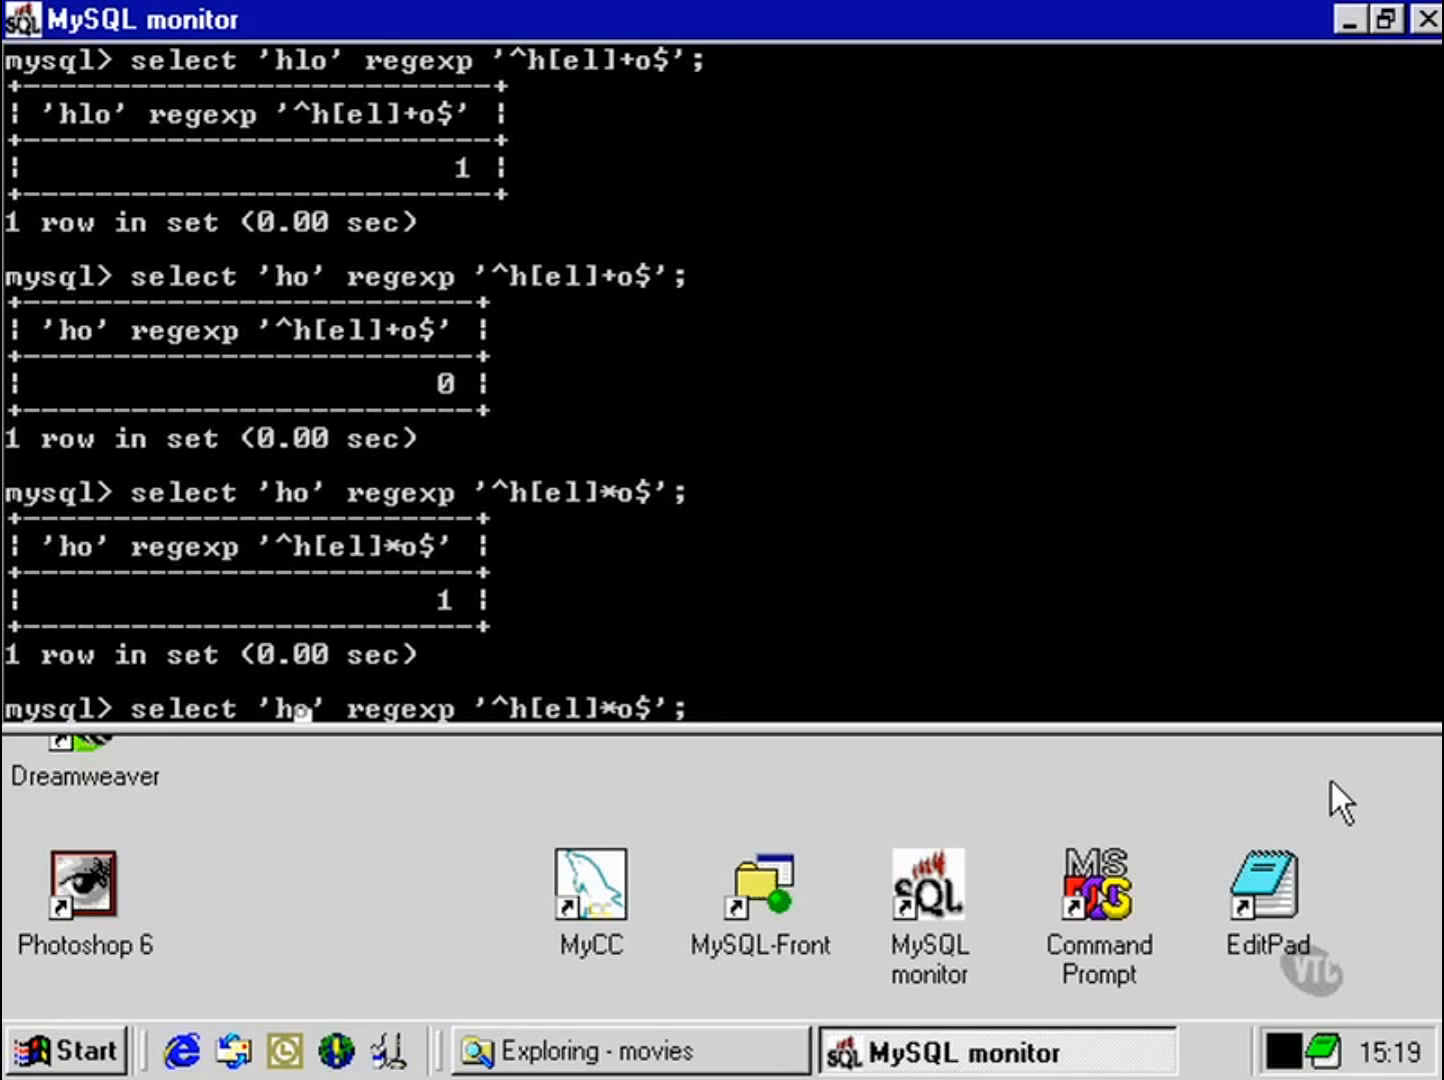
{"action": "type", "text": "leleleo"}
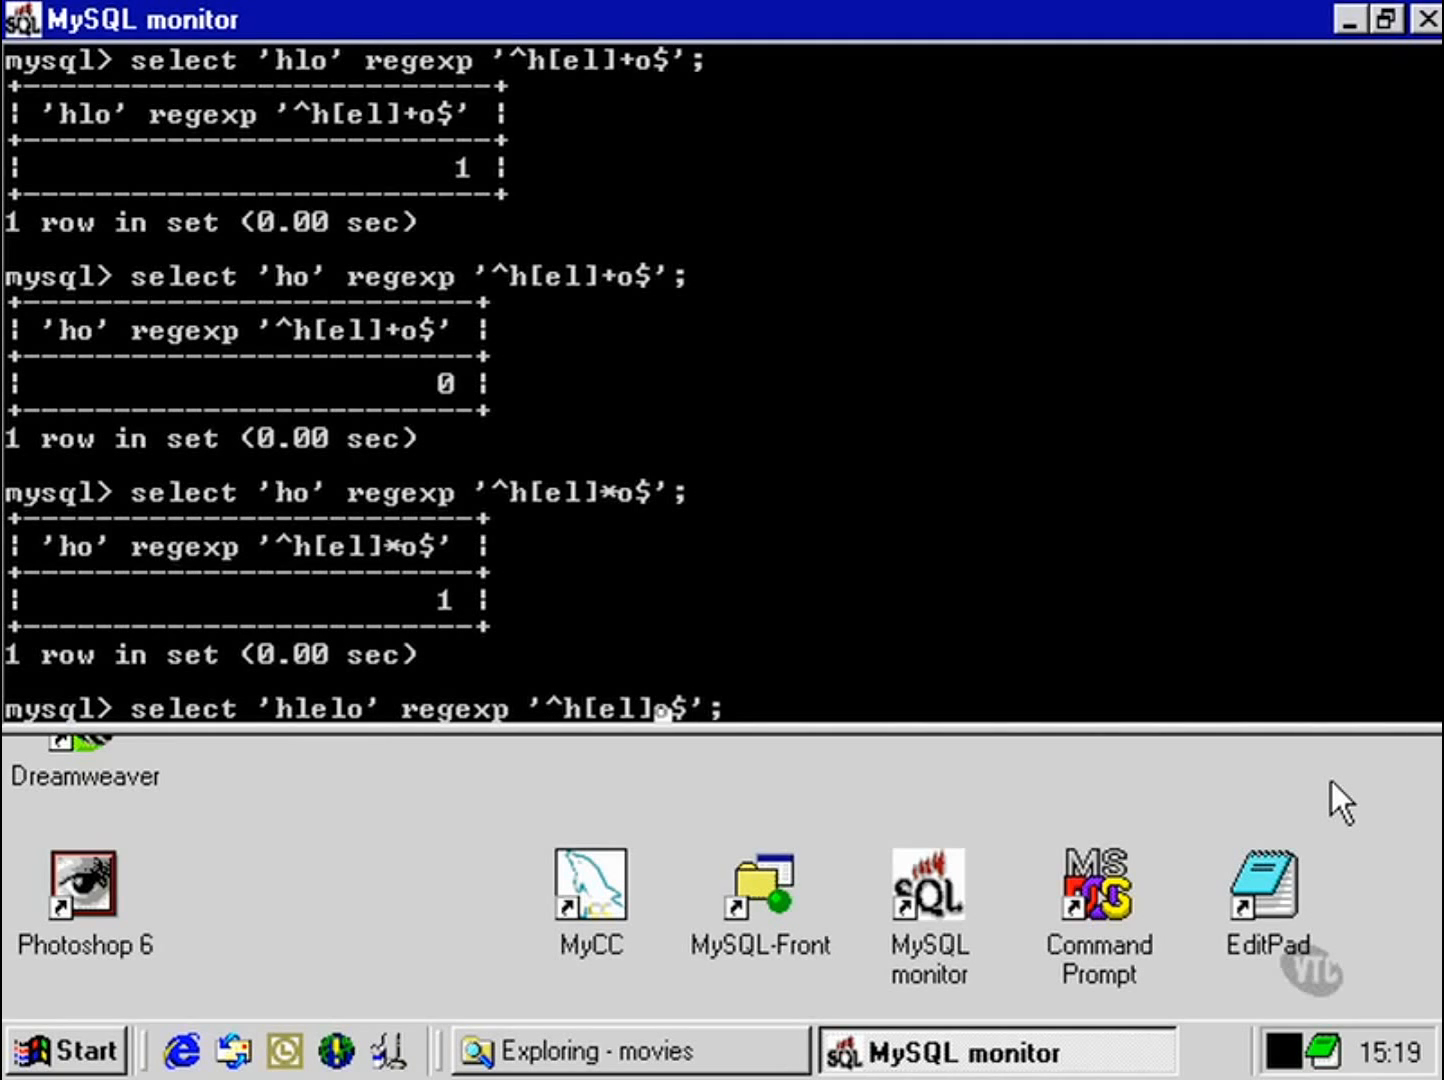
{"action": "type", "text": "<"}
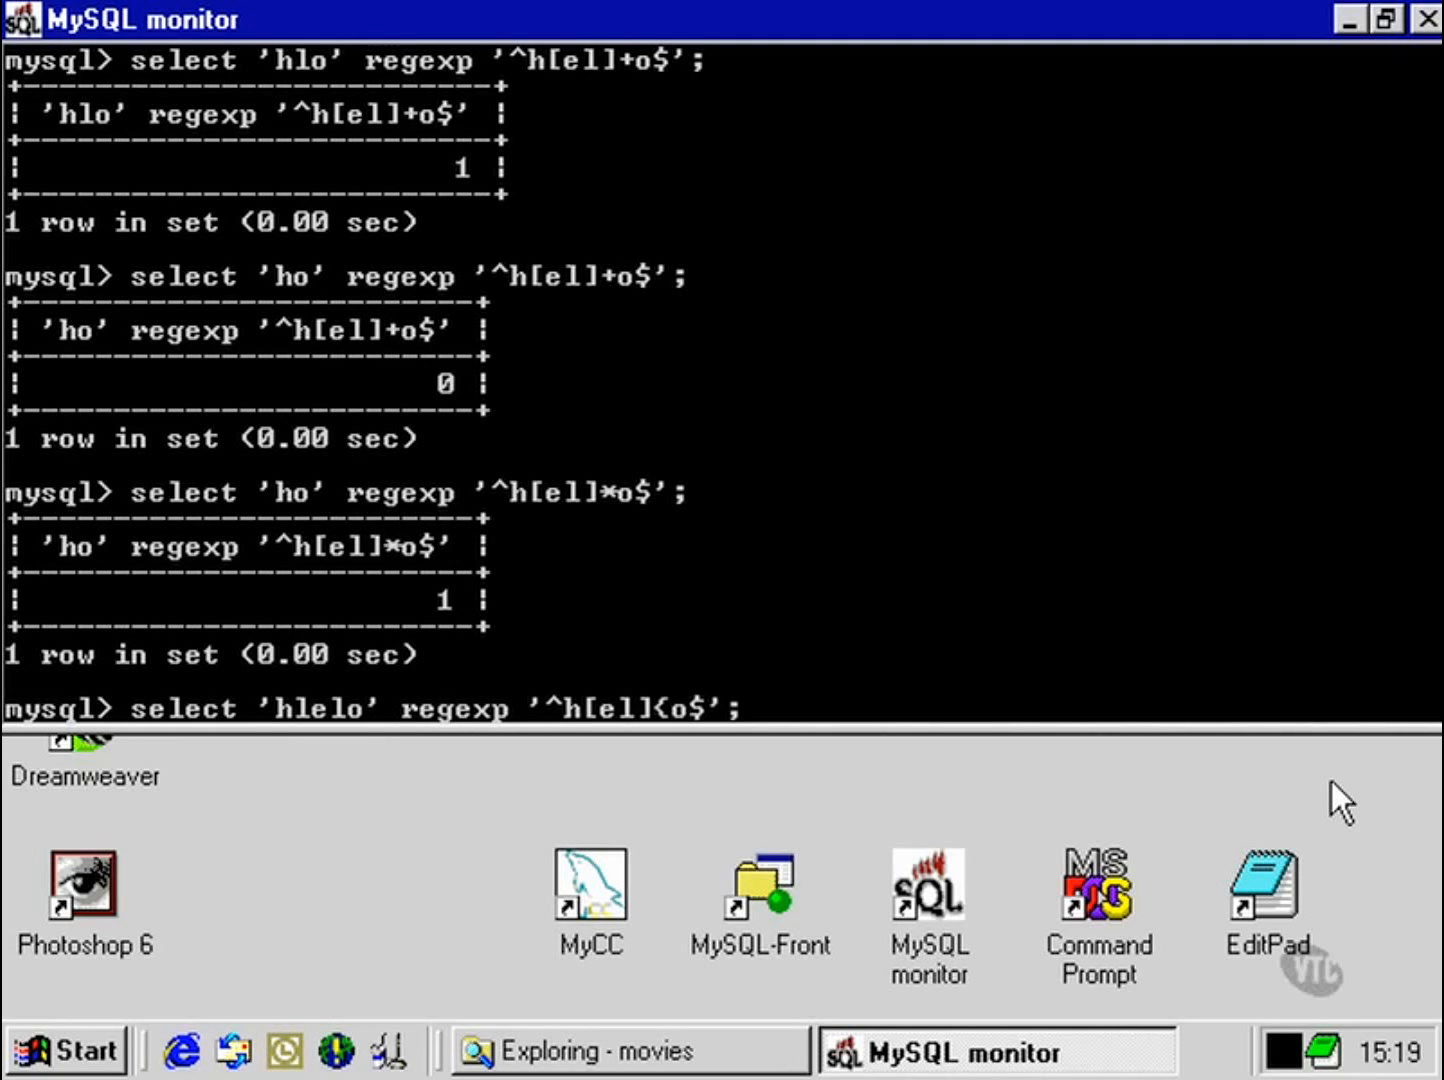
{"action": "type", "text": "3}"}
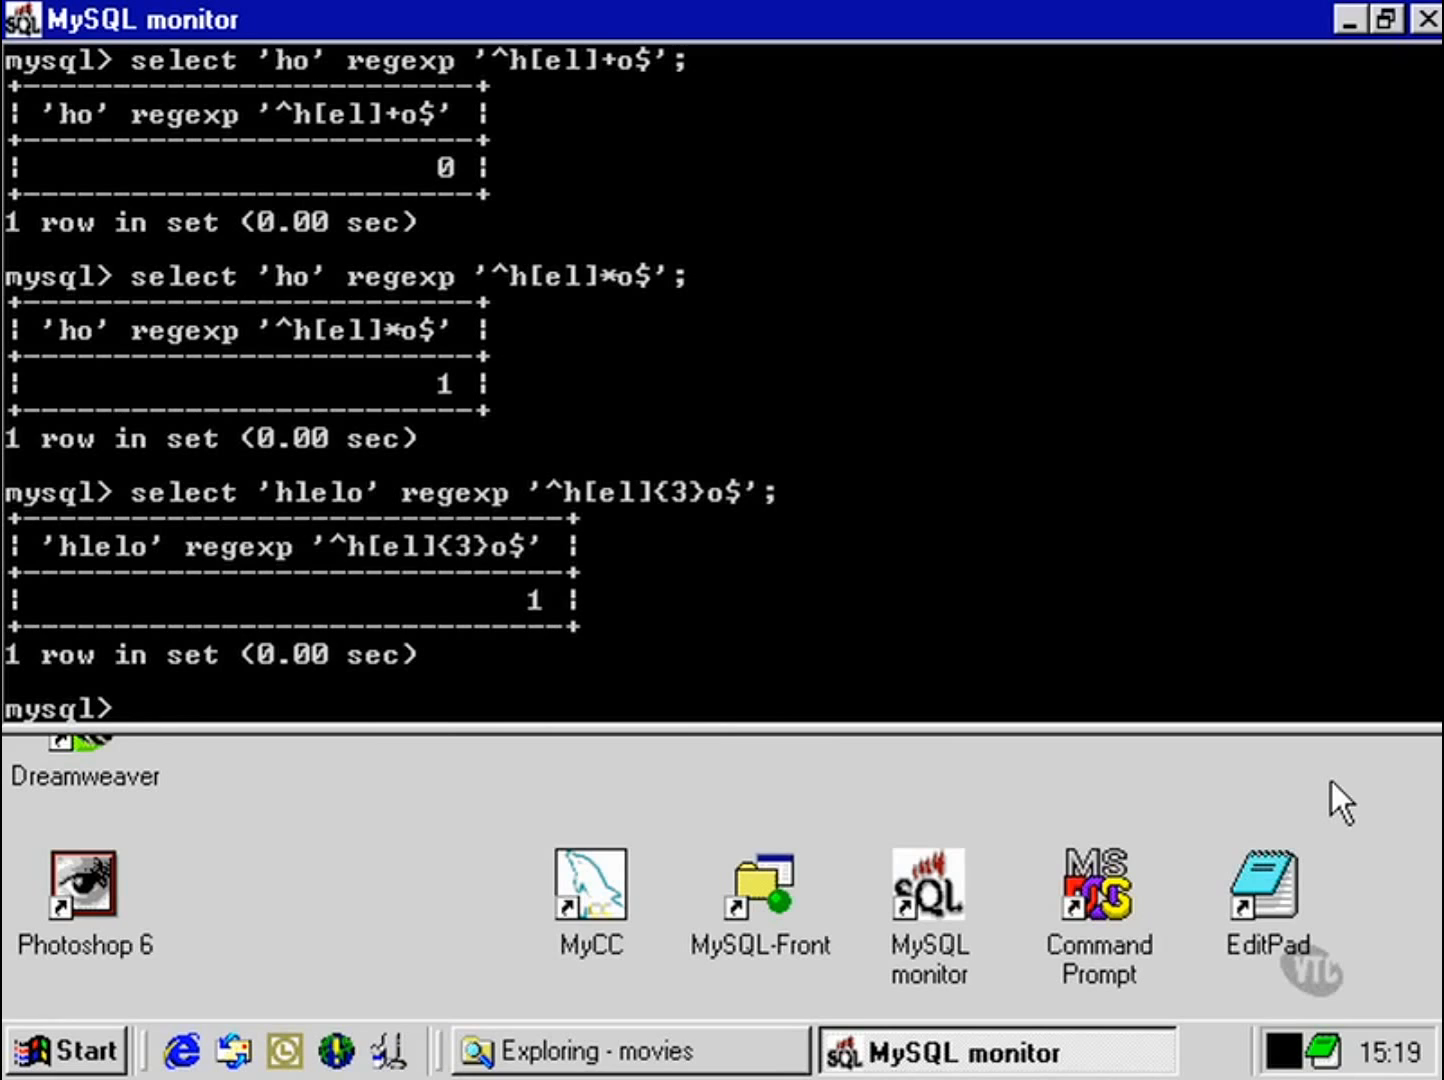
{"action": "type", "text": "select 'hlelo' regexp '^h[el]{3}o$';"}
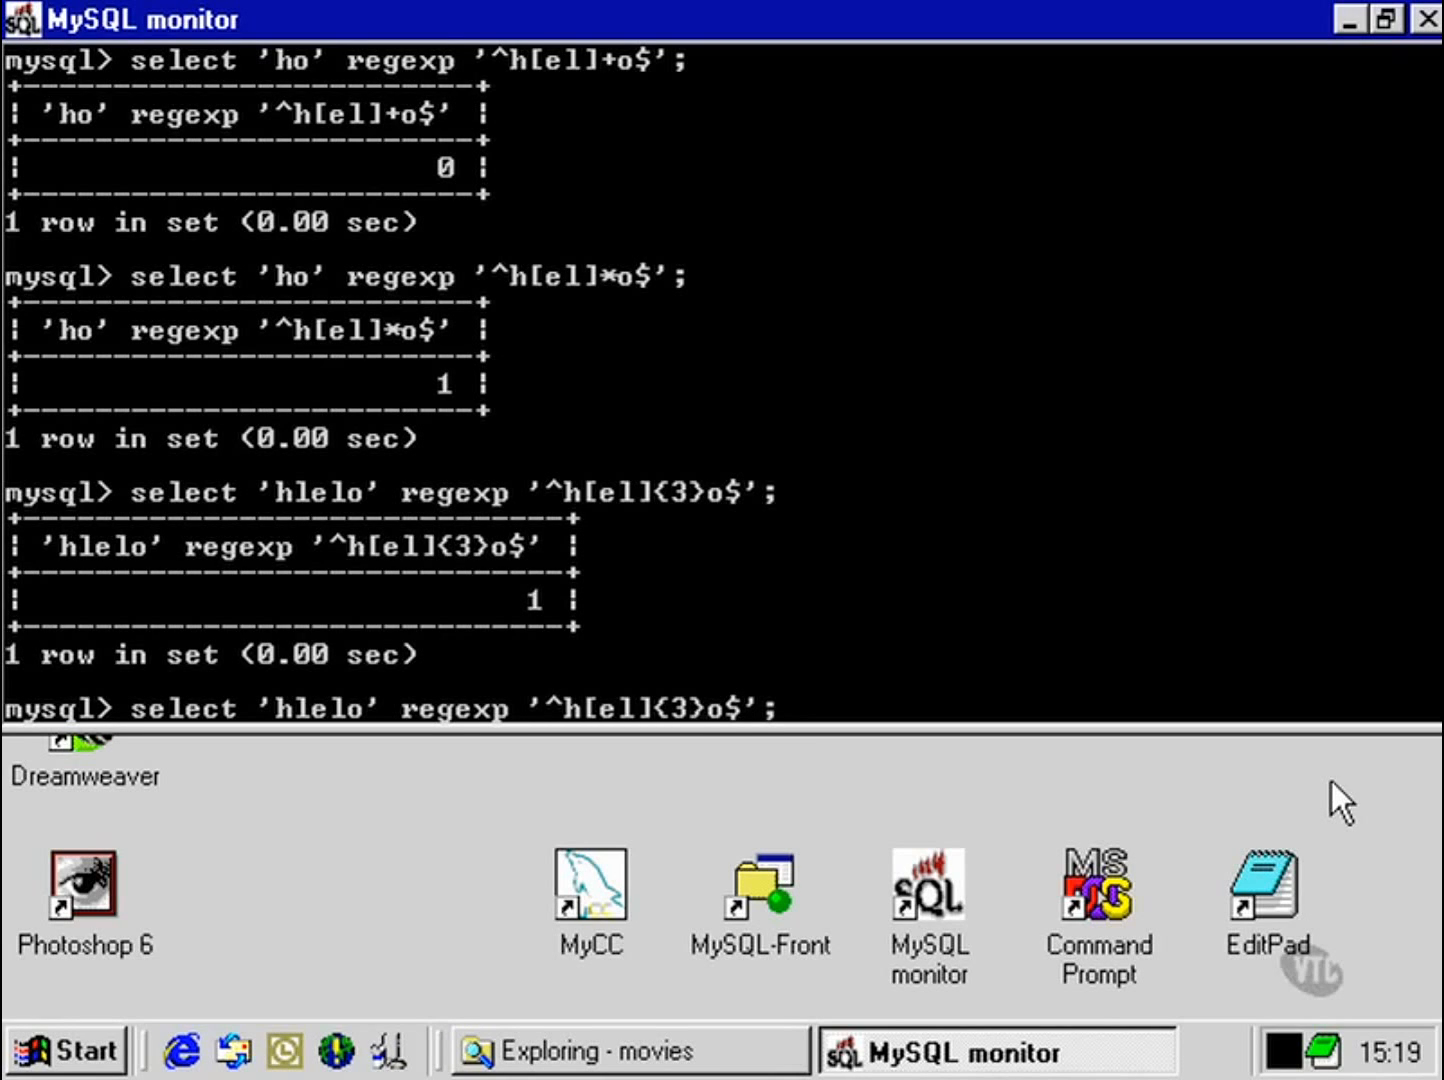
Step: Test 'hllelo' (1) and 'hllo' (0) against '^h[el]{3,5}o$'
{"action": "type", "text": ","}
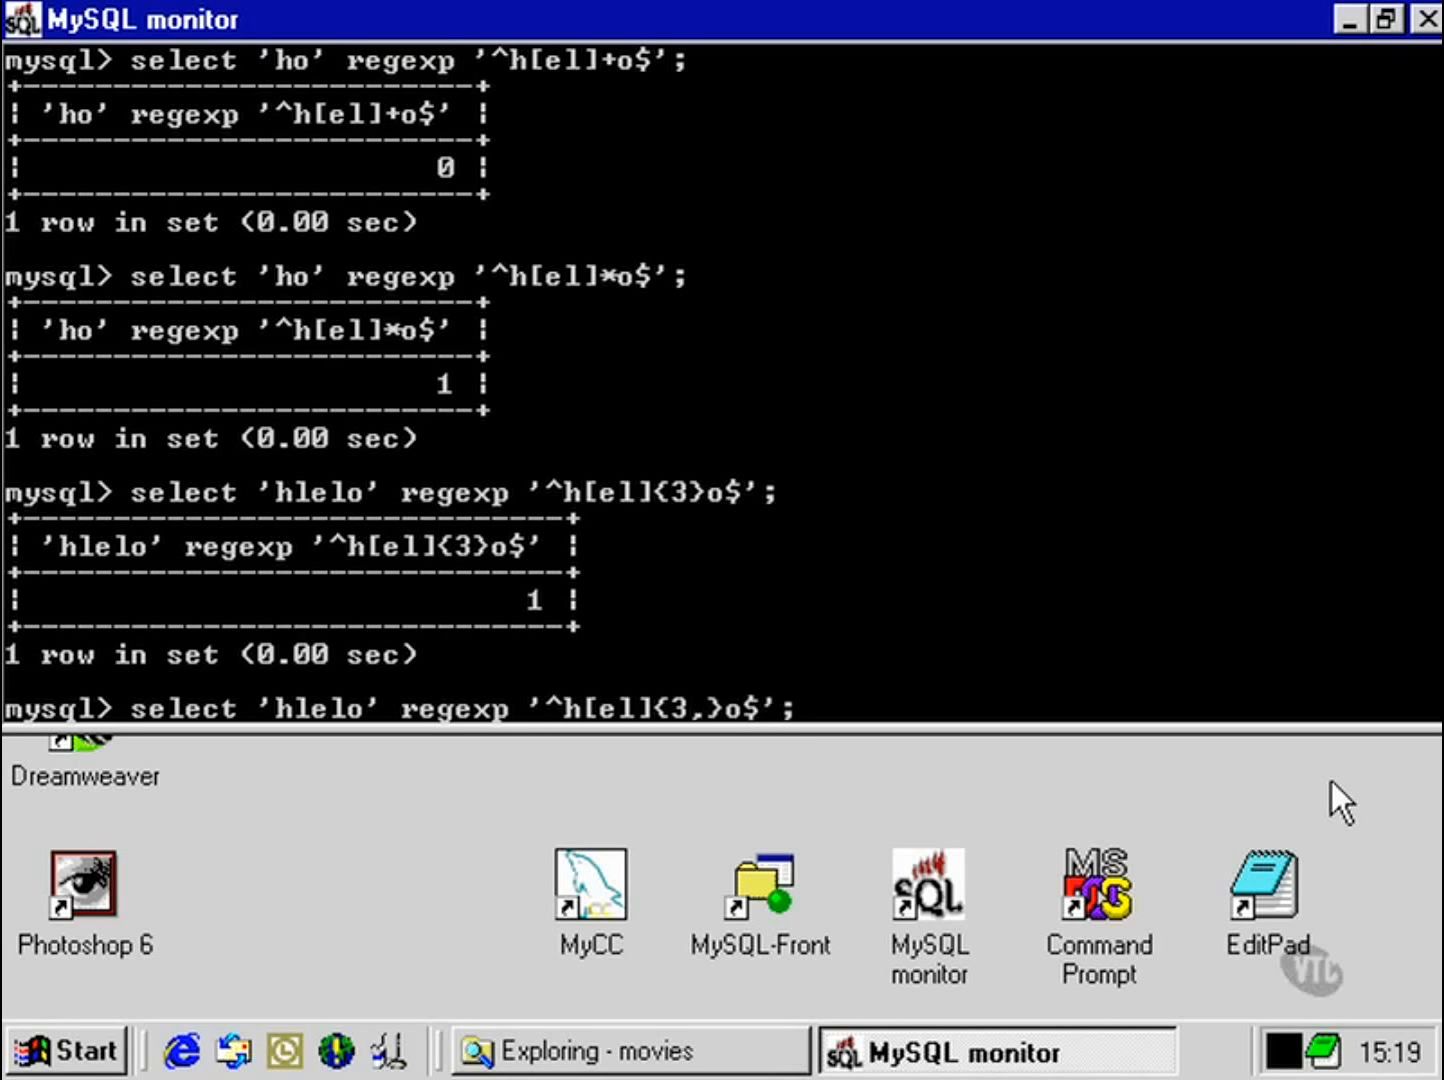
{"action": "type", "text": "5"}
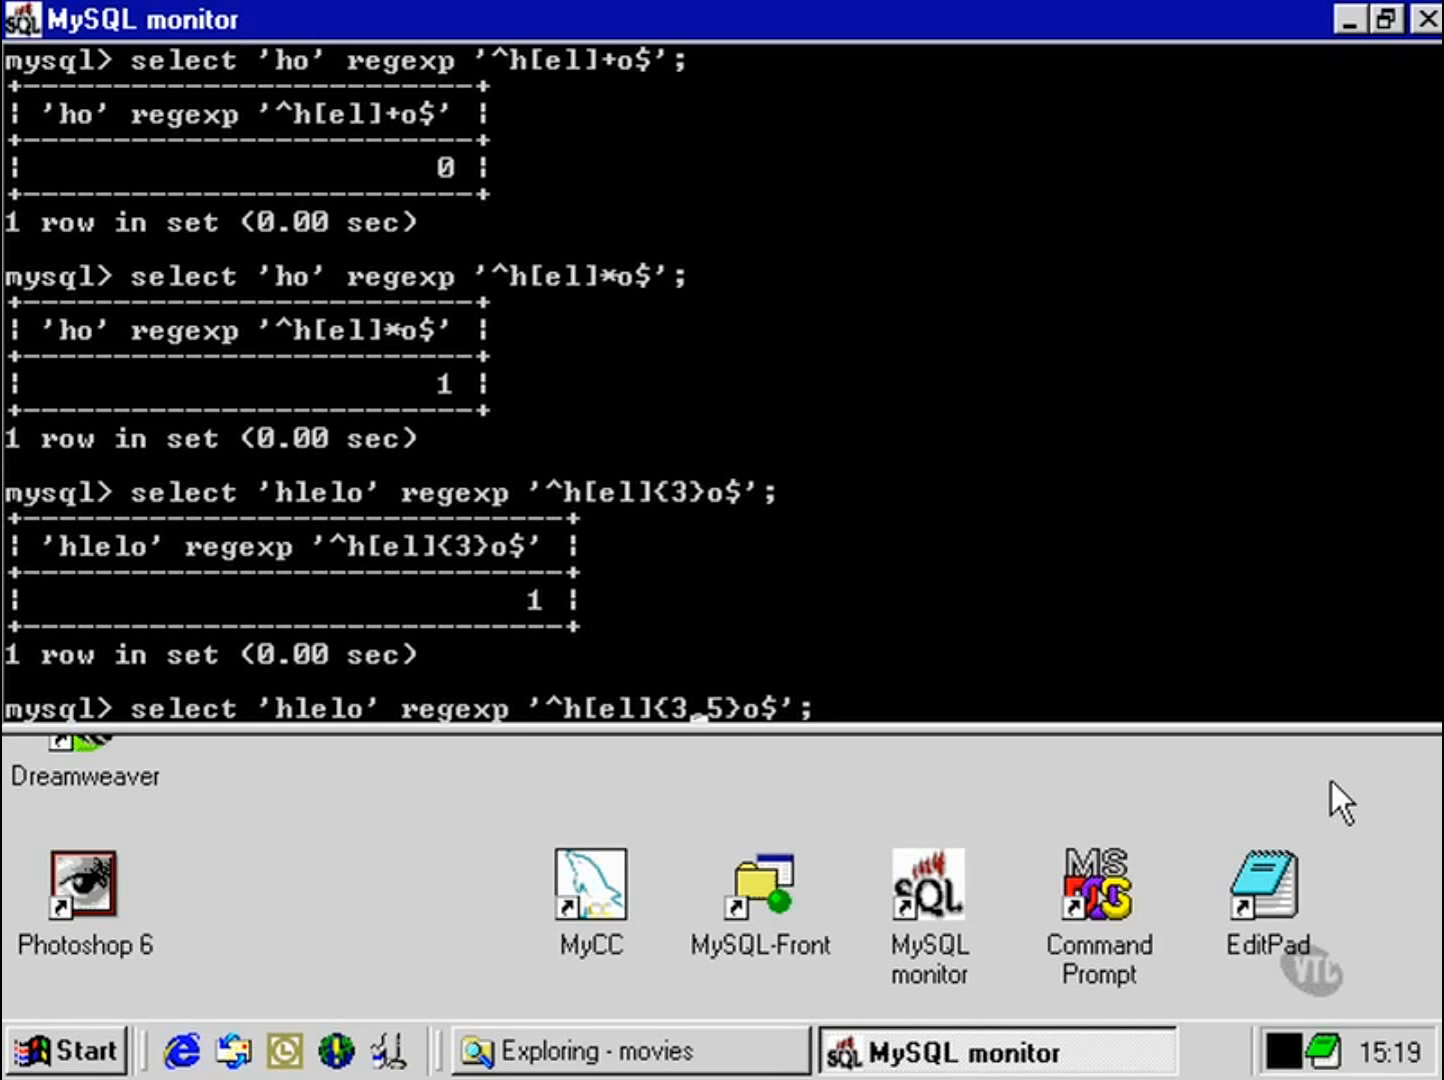
{"action": "type", "text": "hlllo"}
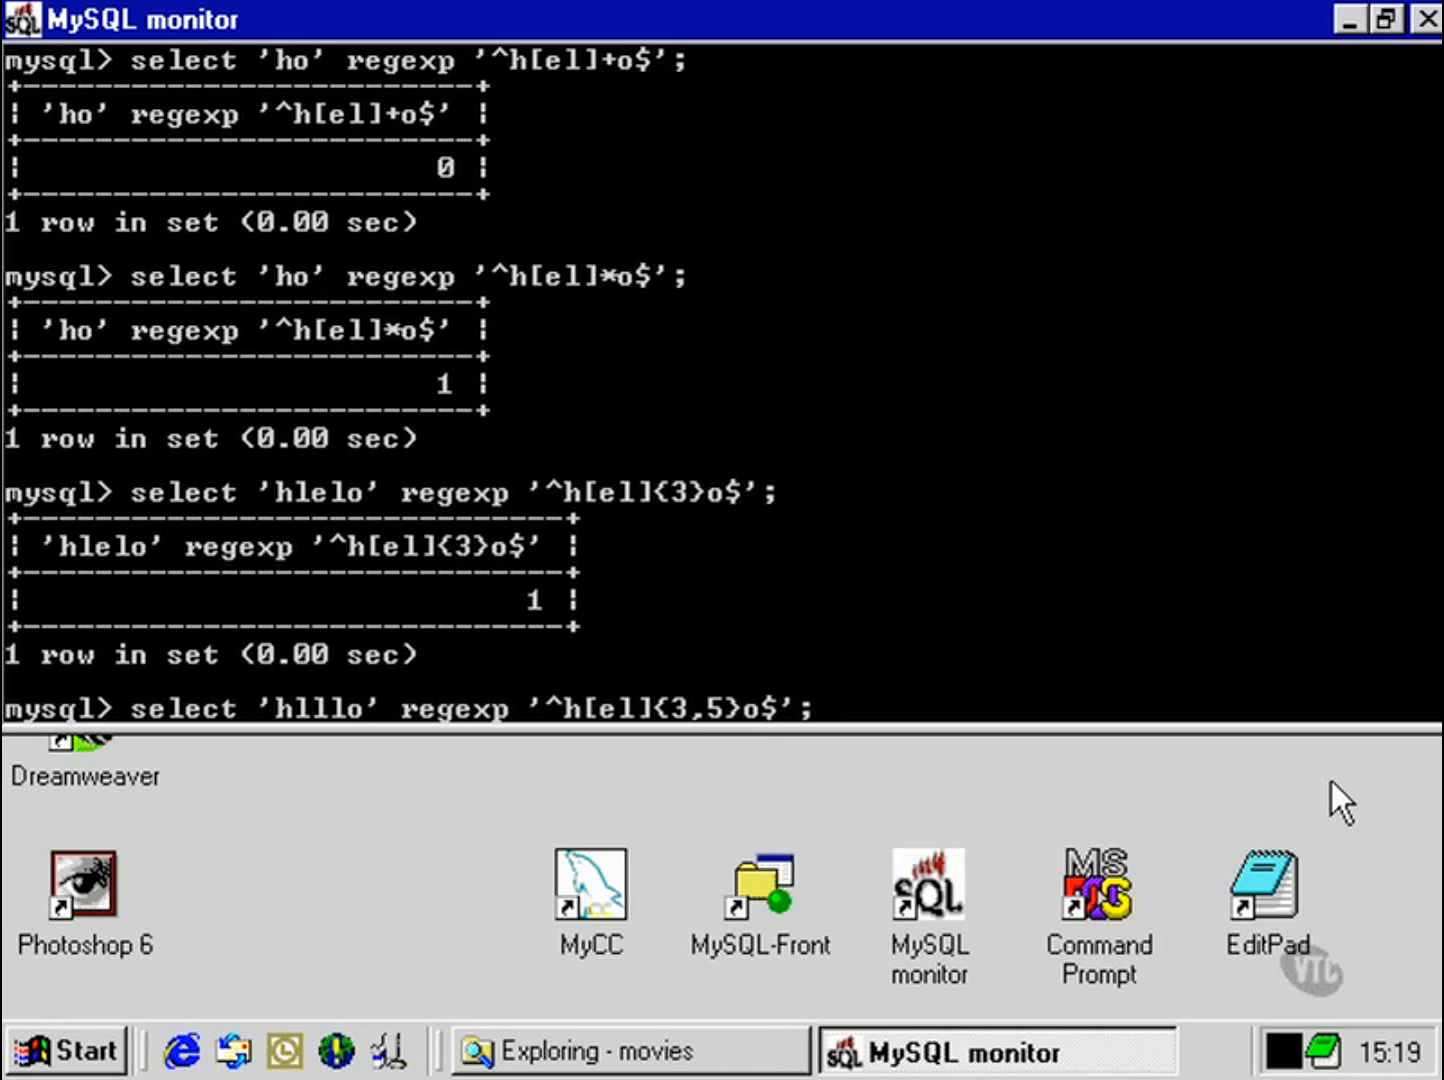
{"action": "type", "text": "e"}
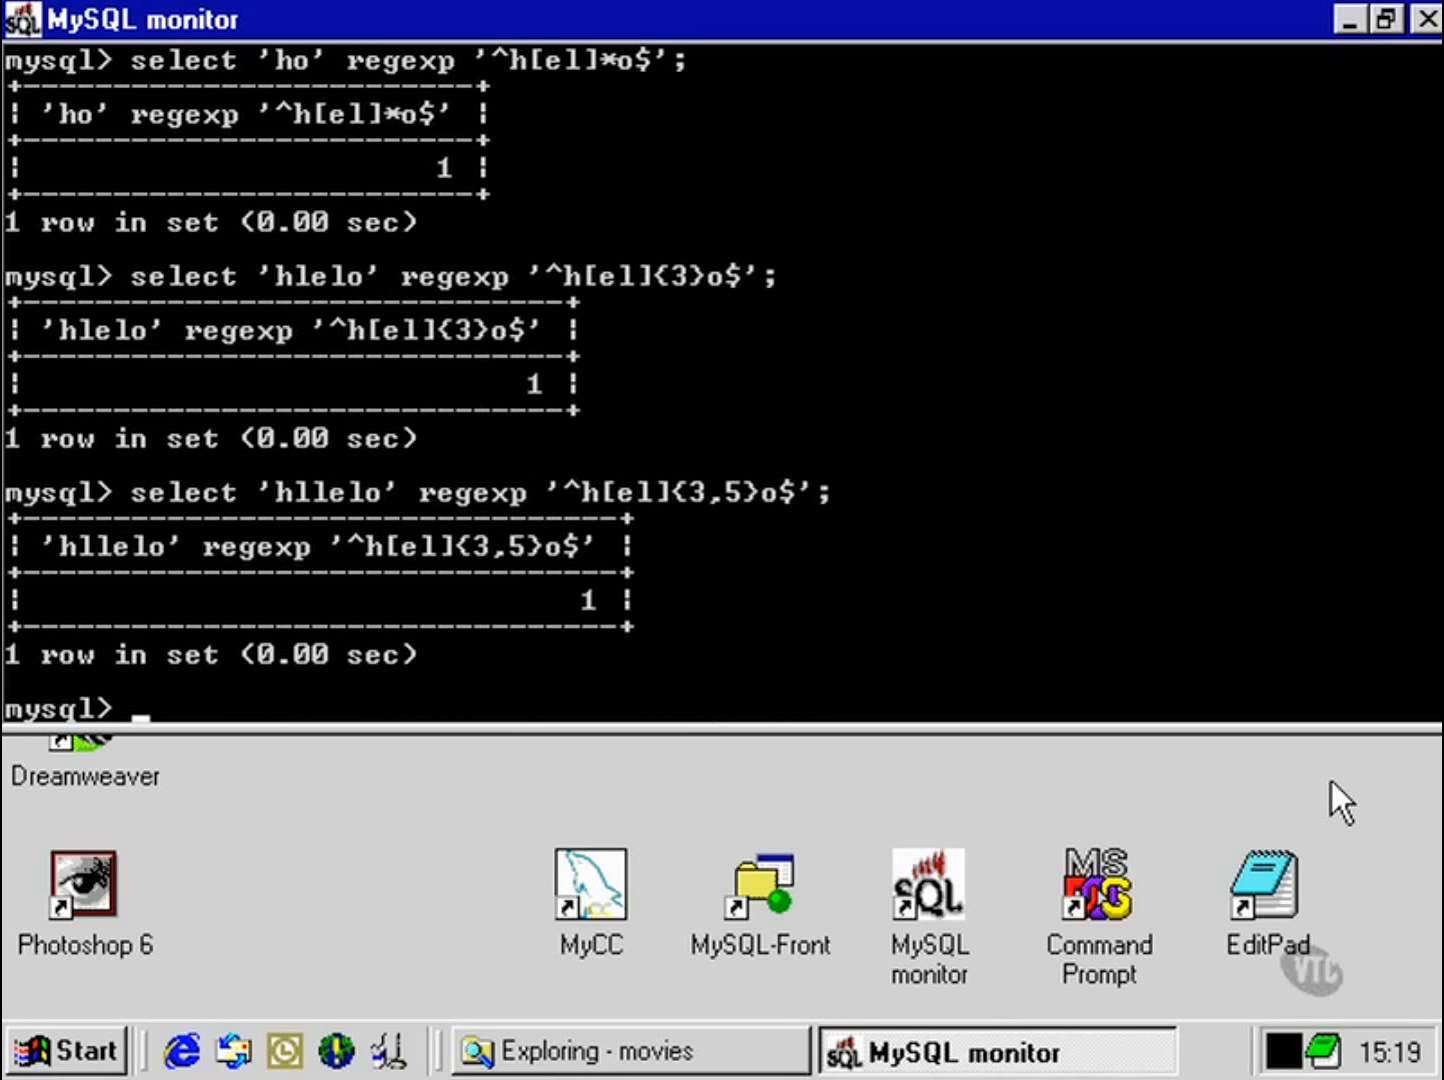
{"action": "type", "text": "select 'hllelo' regexp '^h[el]{3,5}o$';"}
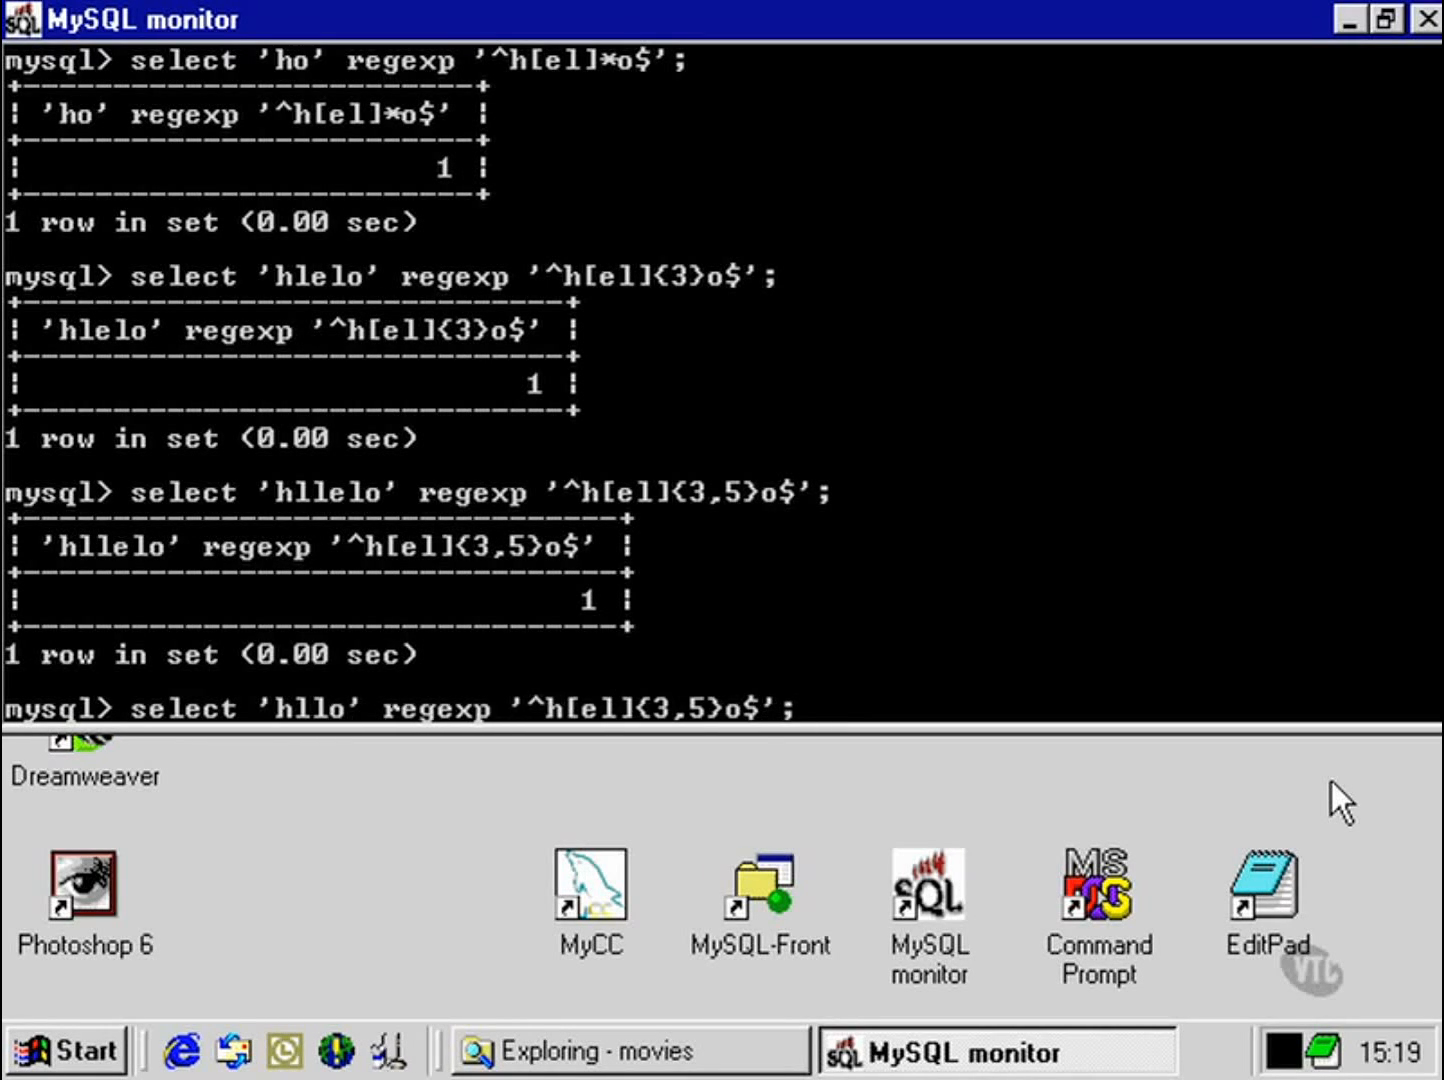
{"action": "key", "text": "Return"}
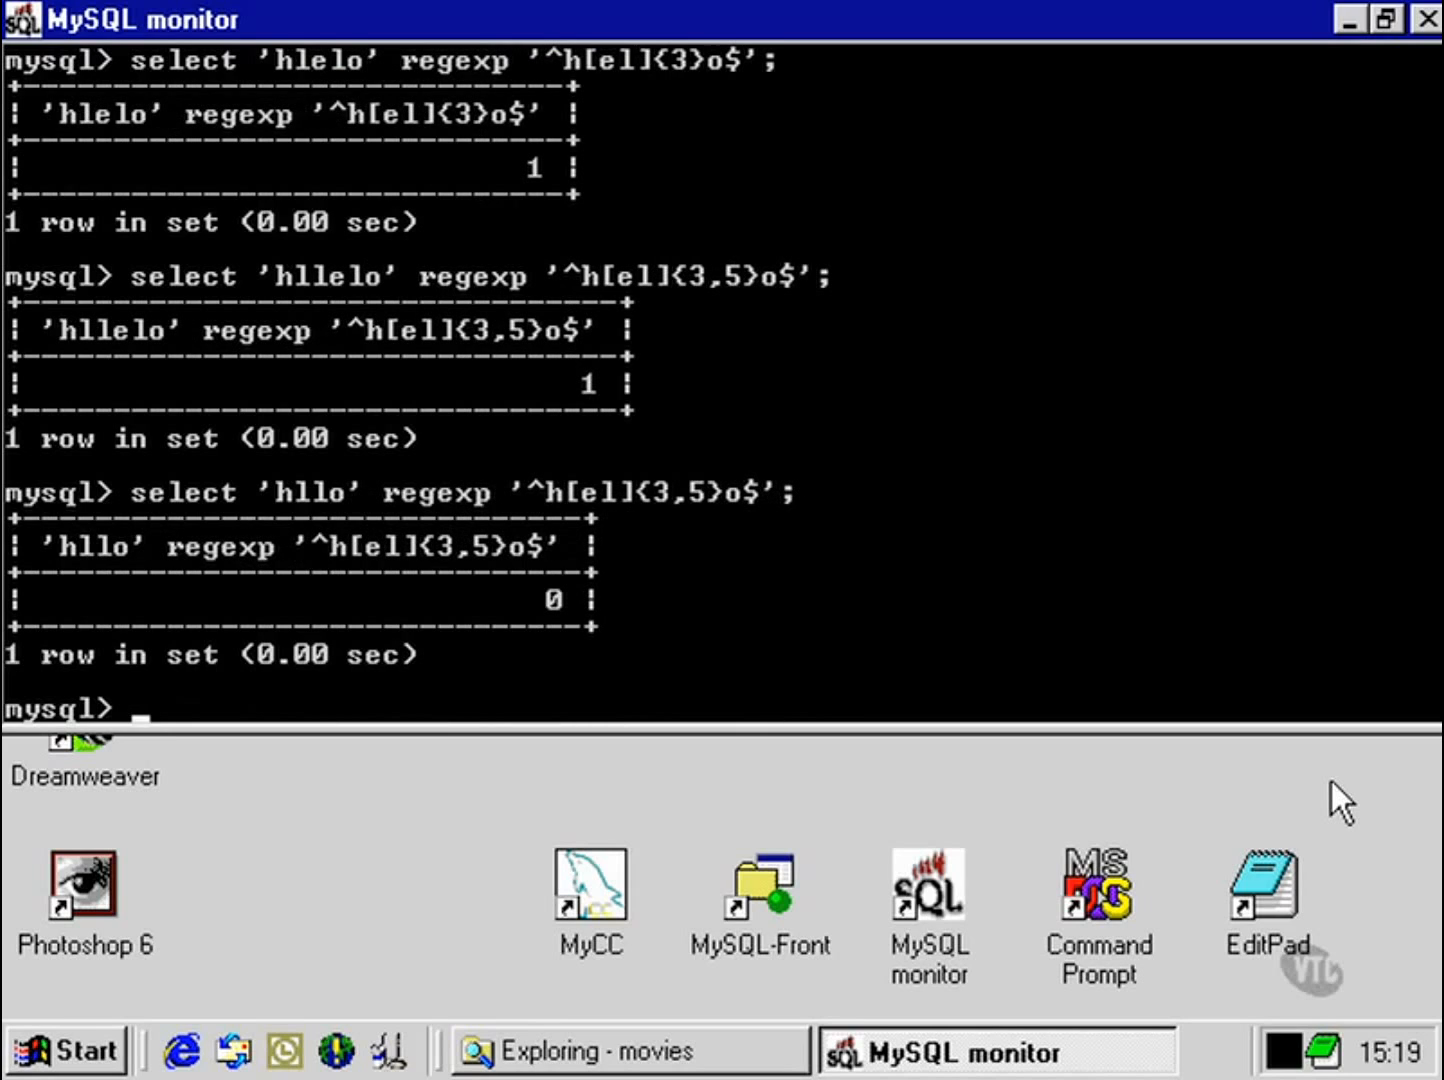
{"action": "type", "text": "select 'hllo' regexp '^h[el]{3,5}o$';"}
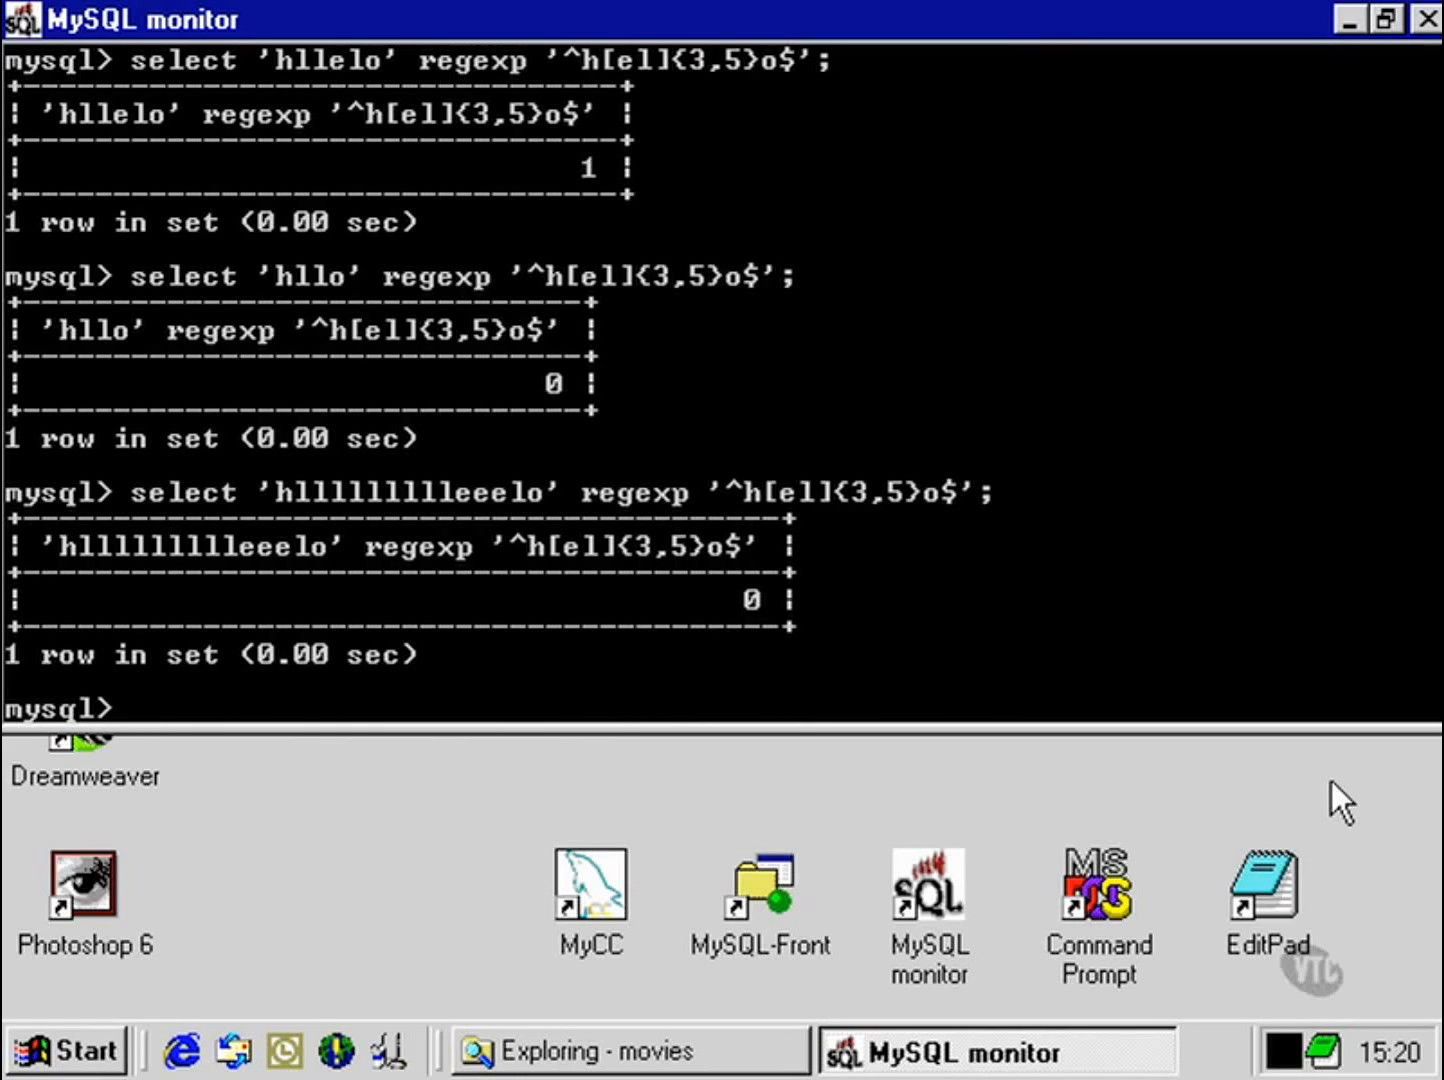
Step: Write a query testing 'hlsdlkjsdgkljsdf' against the single-character range '^[a-z]$'
{"action": "type", "text": "select 'hlllllllllleeelo' regexp '^h[el]{3,5}o$';"}
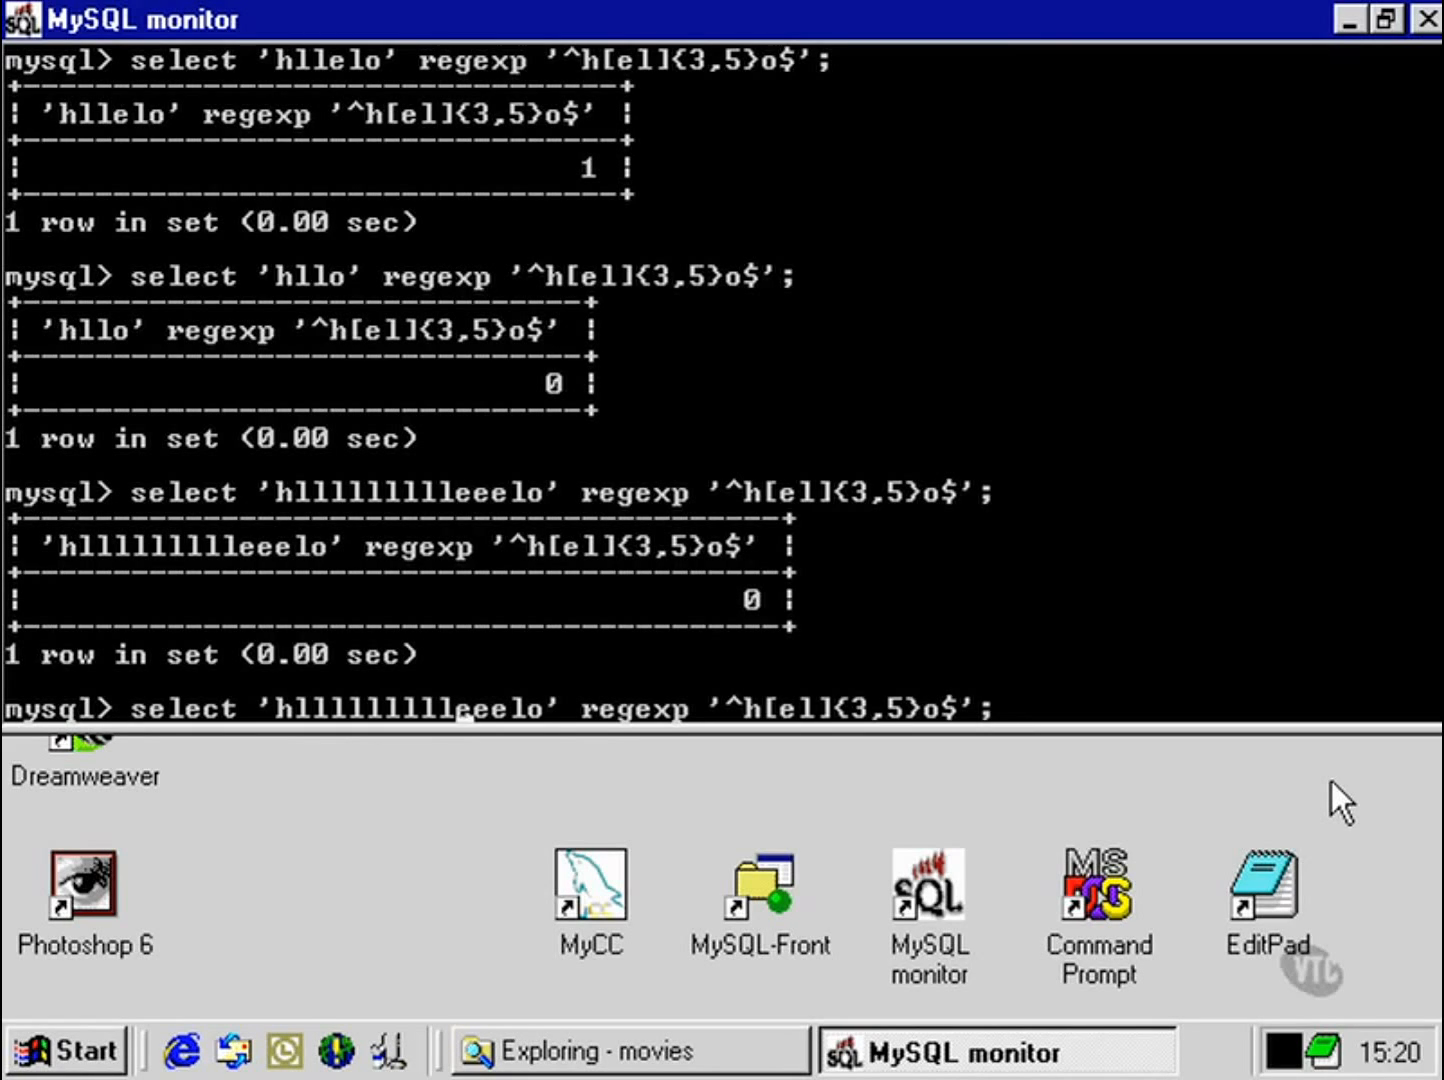
{"action": "type", "text": "hlsdlkjsdgkljsdf"}
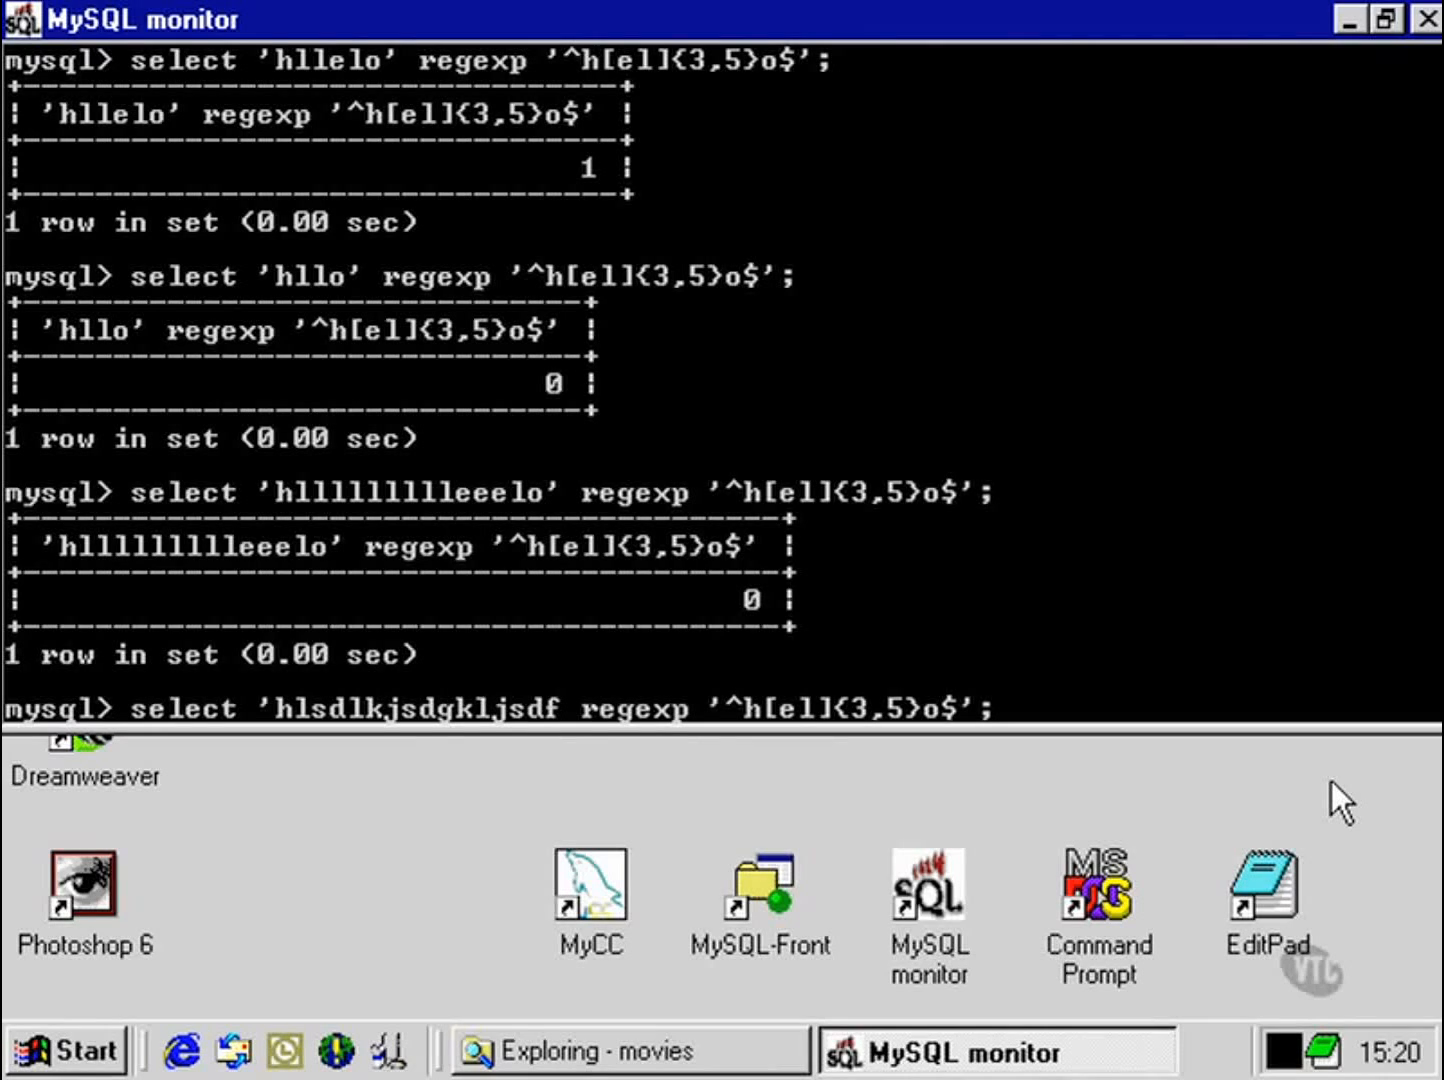
{"action": "type", "text": "'"}
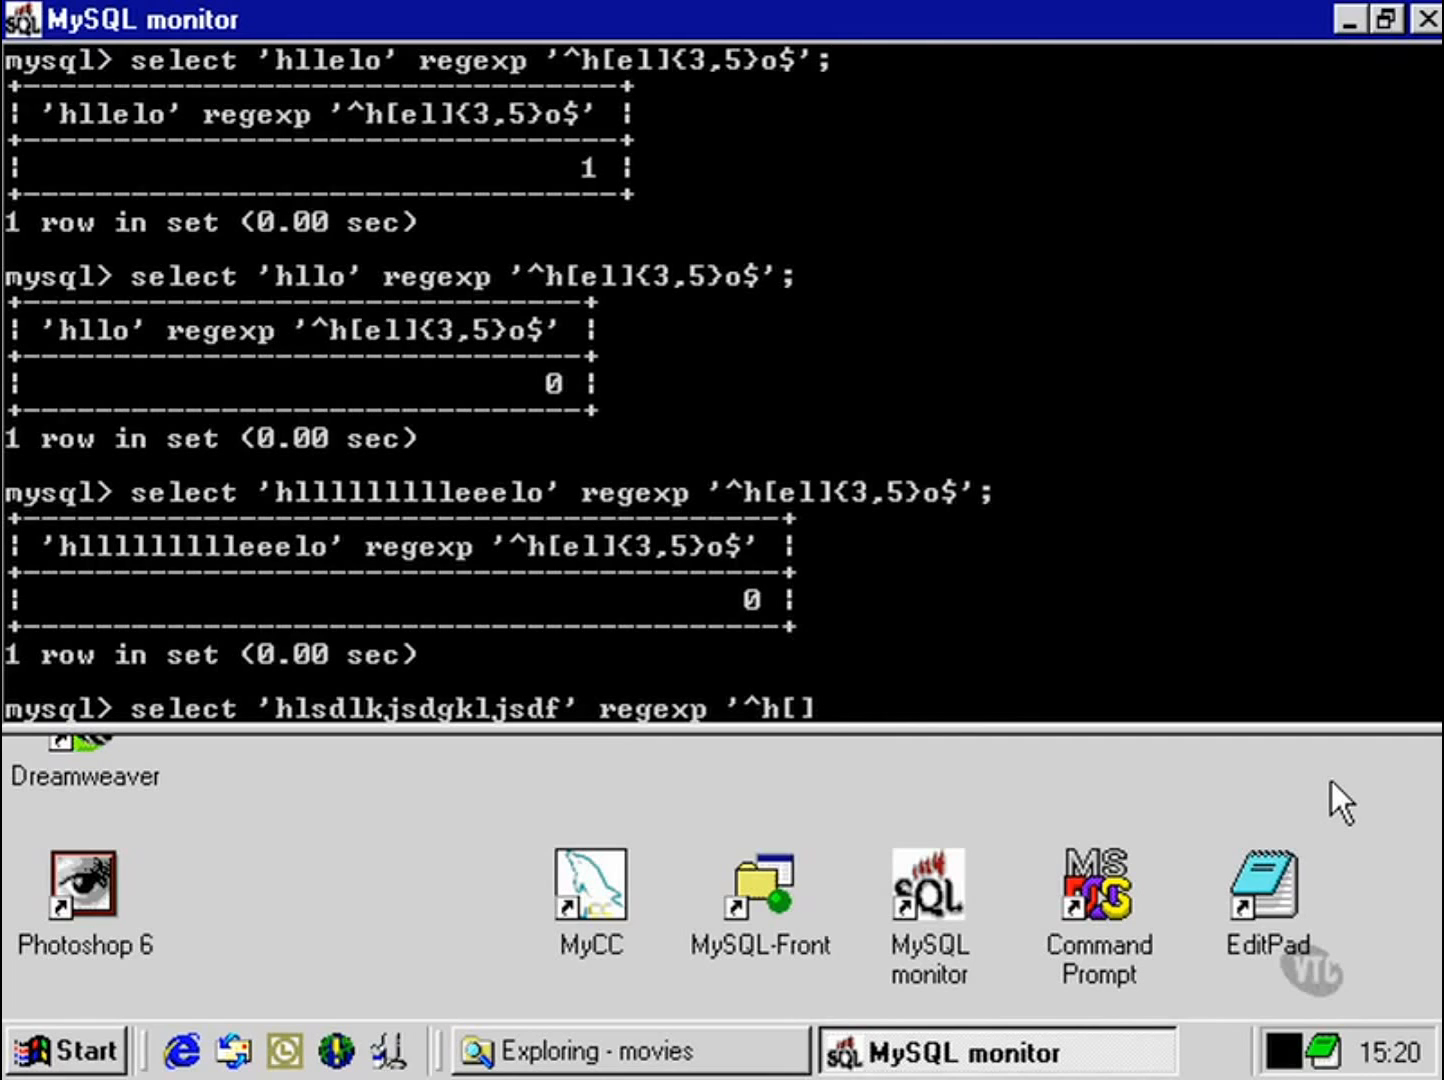
{"action": "type", "text": "$';"}
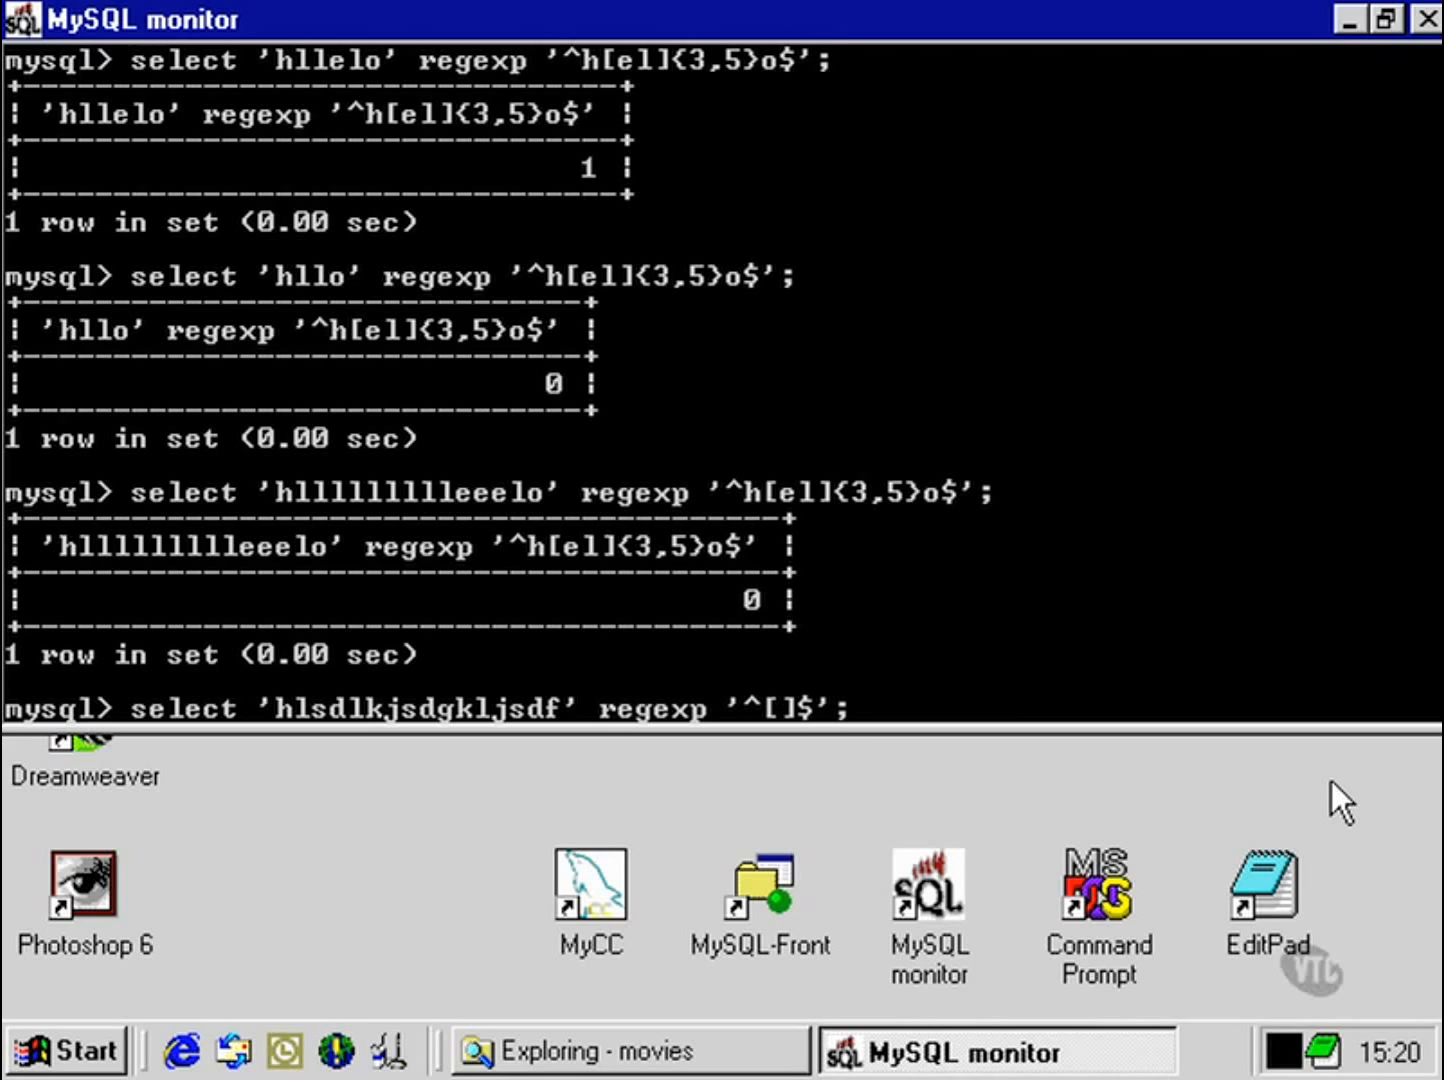
{"action": "type", "text": "abcdefgh"}
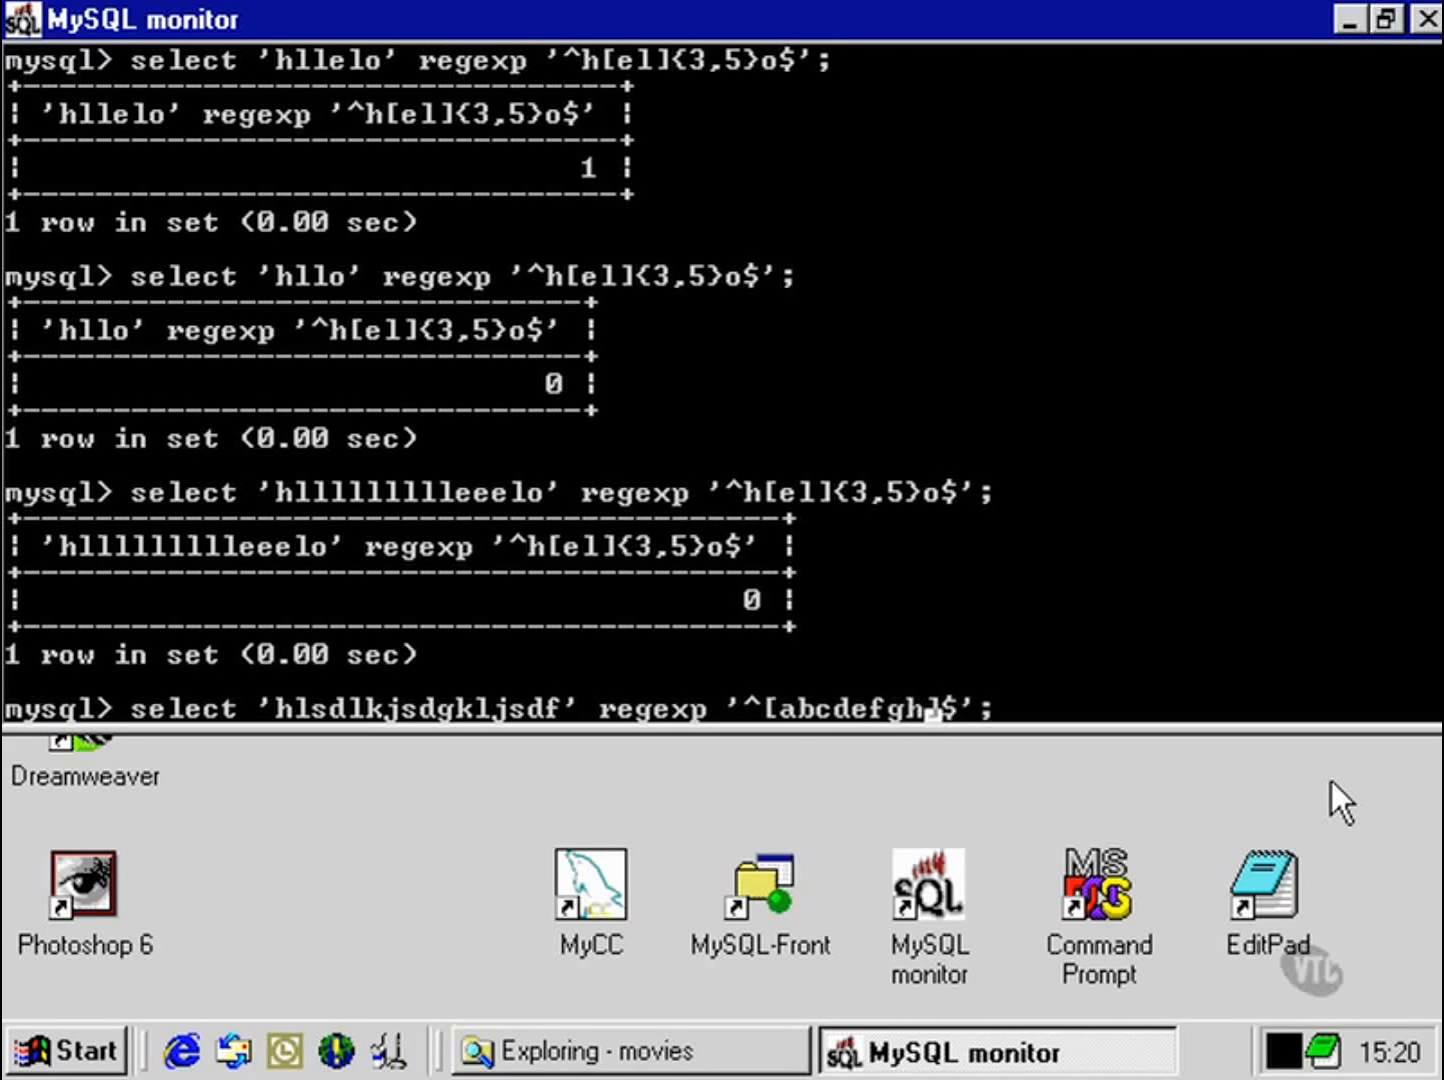
{"action": "type", "text": "ijklm"}
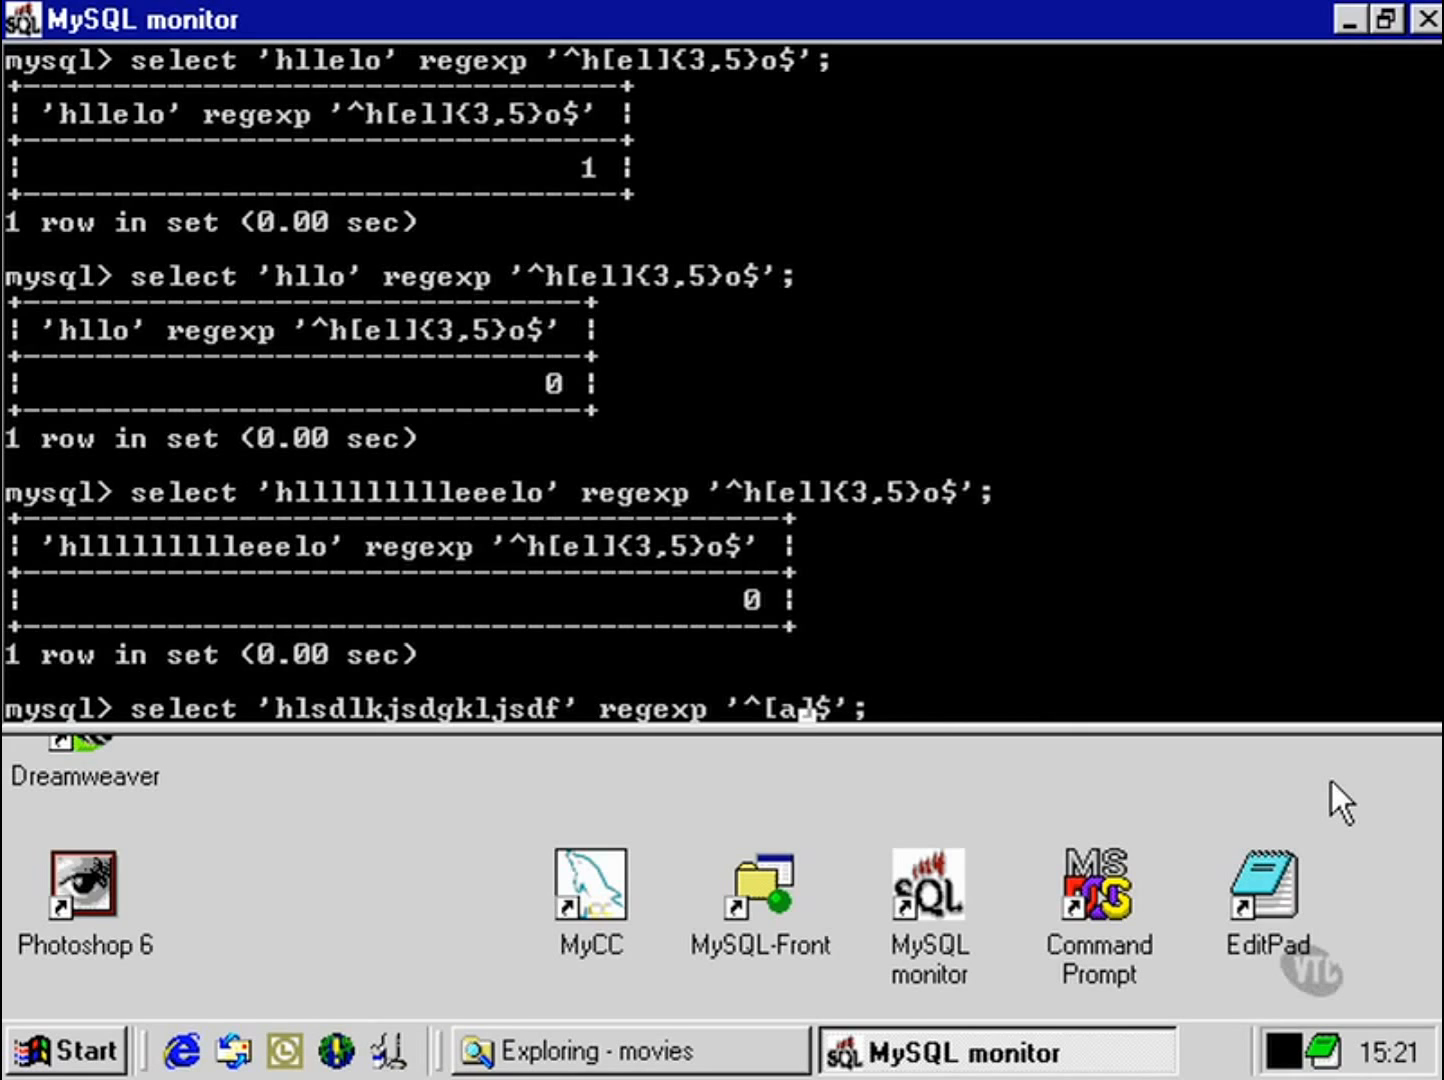
{"action": "type", "text": "-z"}
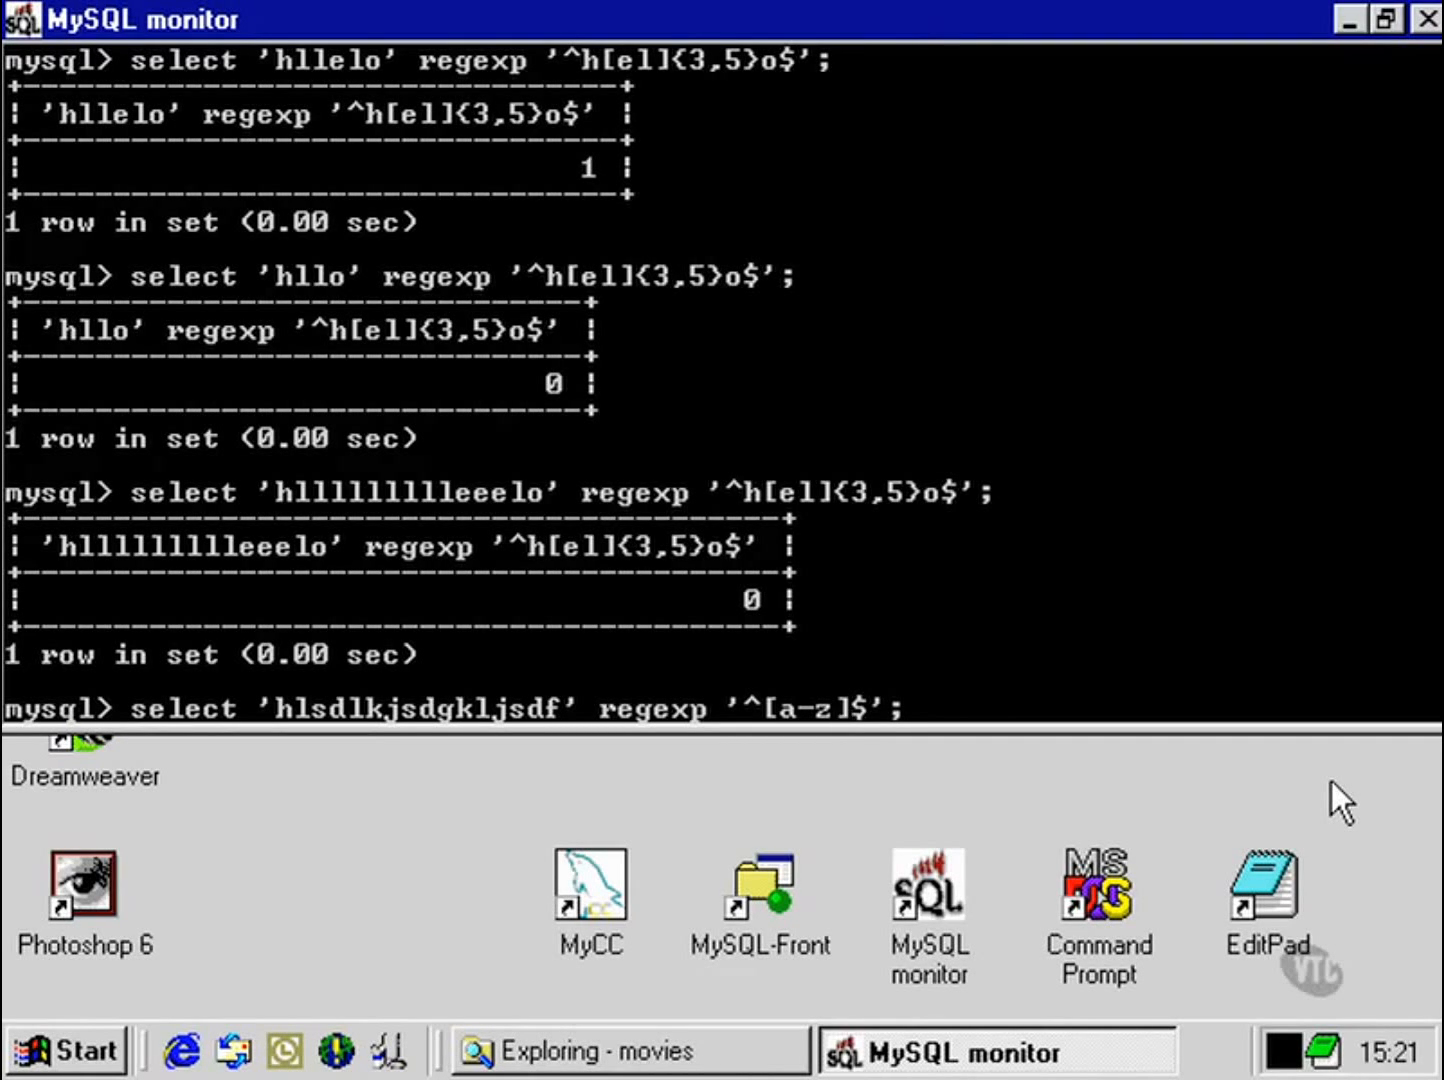
Step: Run '^[a-z]$' (0), then '^[a-z]+$' (1), and insert a 5 into the string
{"action": "key", "text": "Return"}
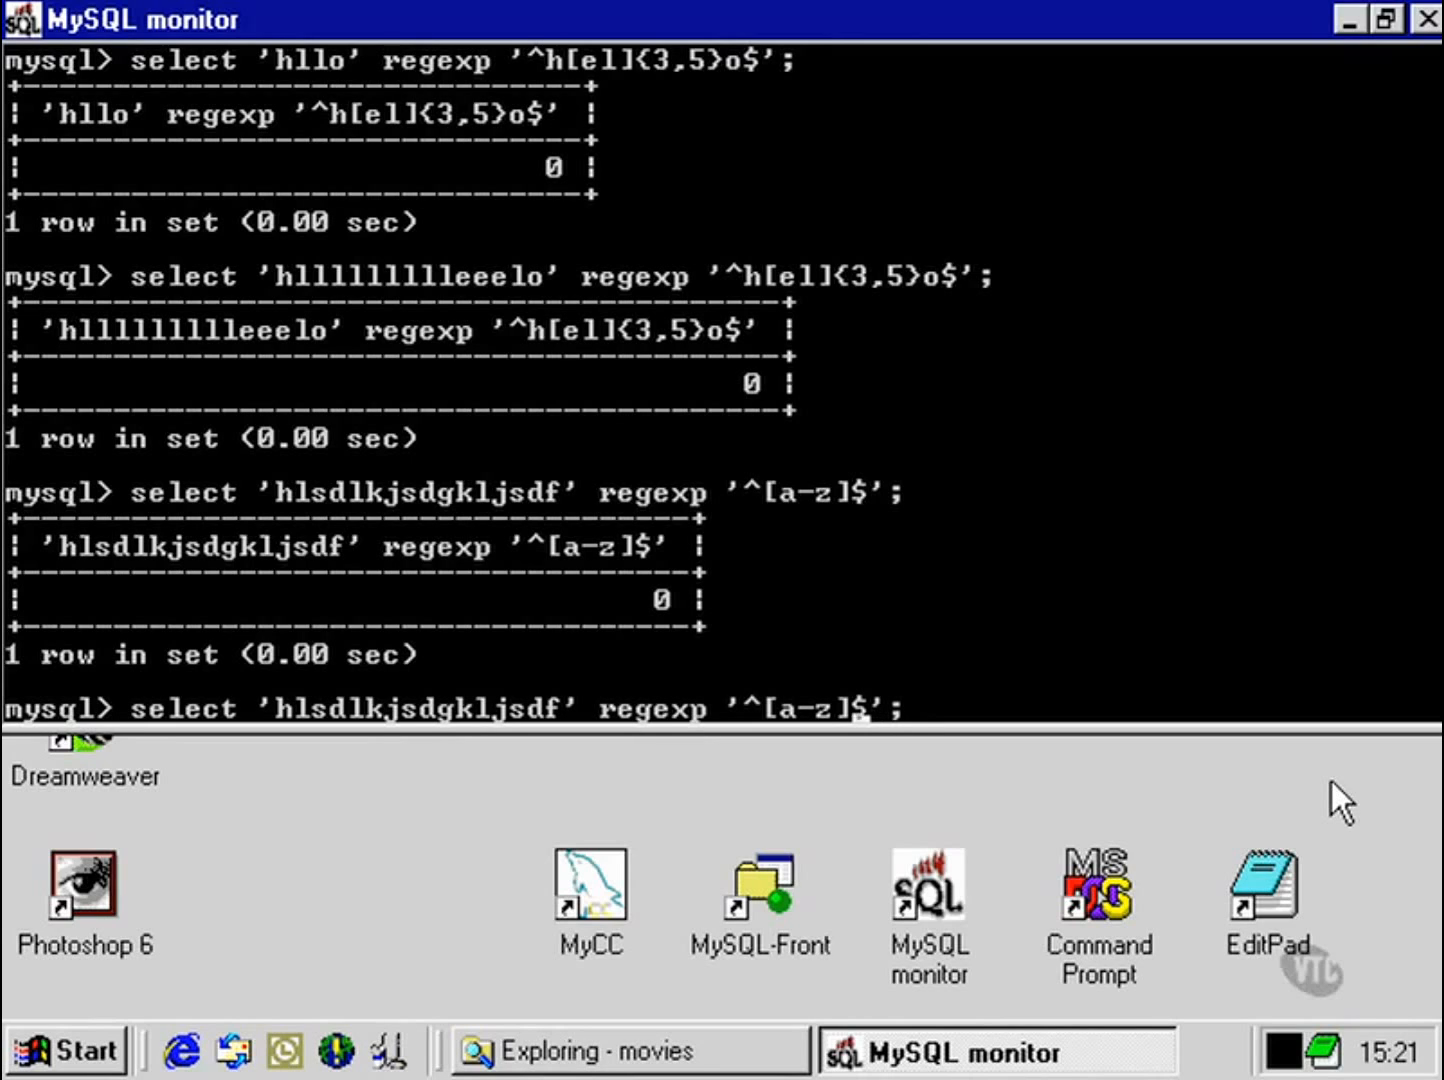
{"action": "type", "text": "+"}
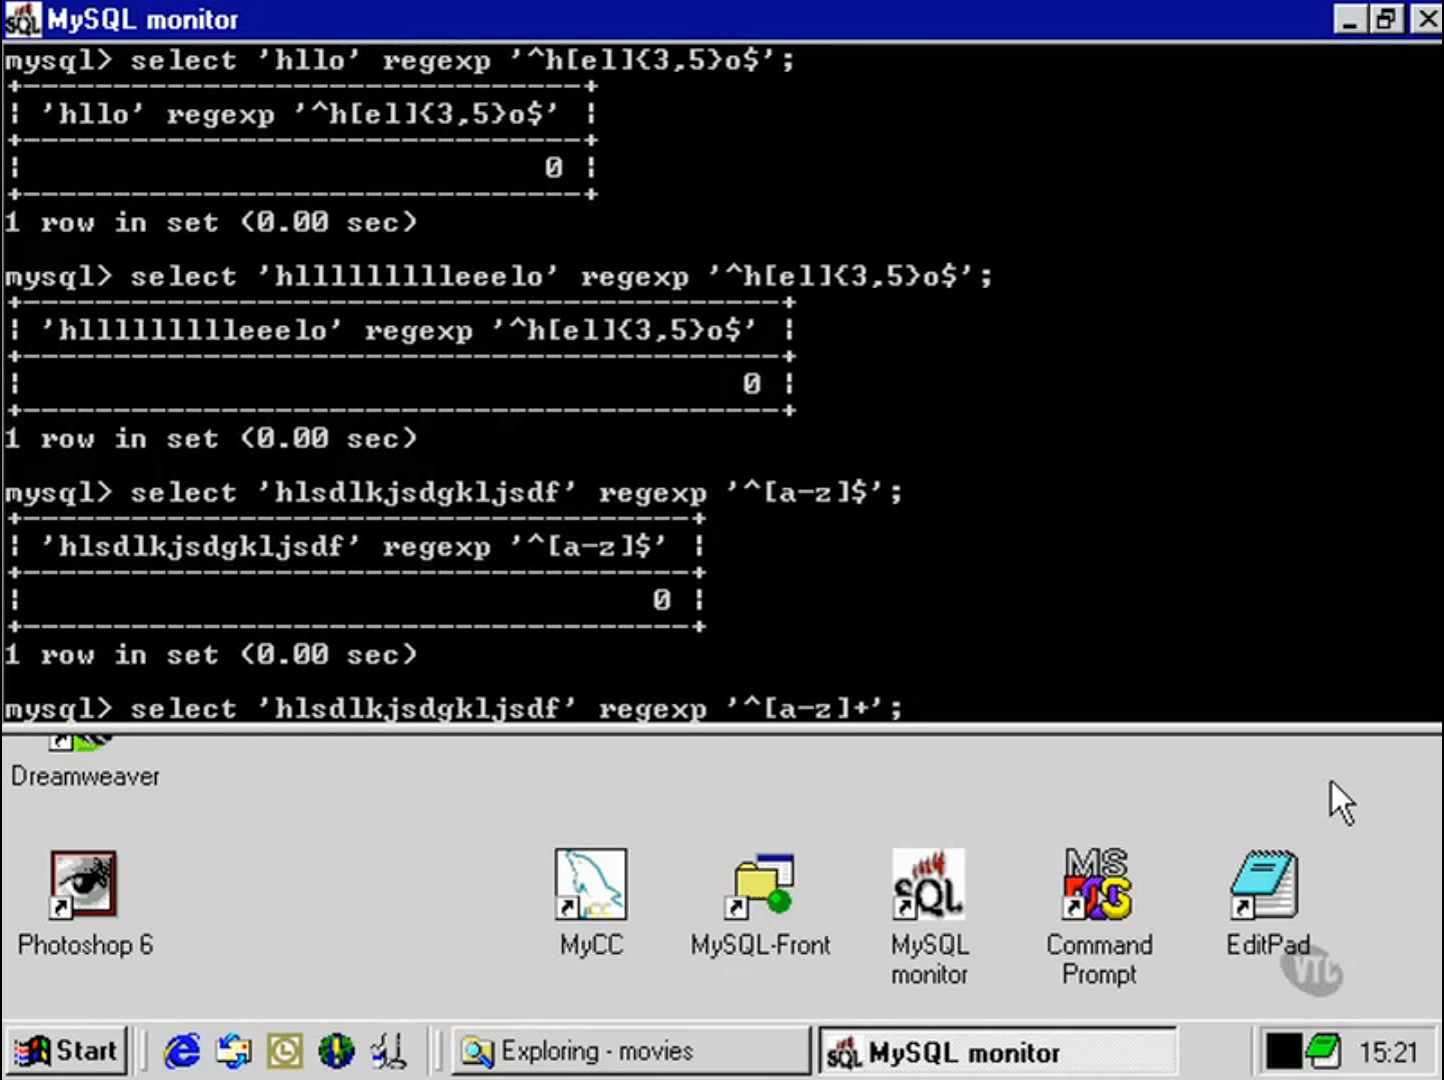
{"action": "type", "text": "$"}
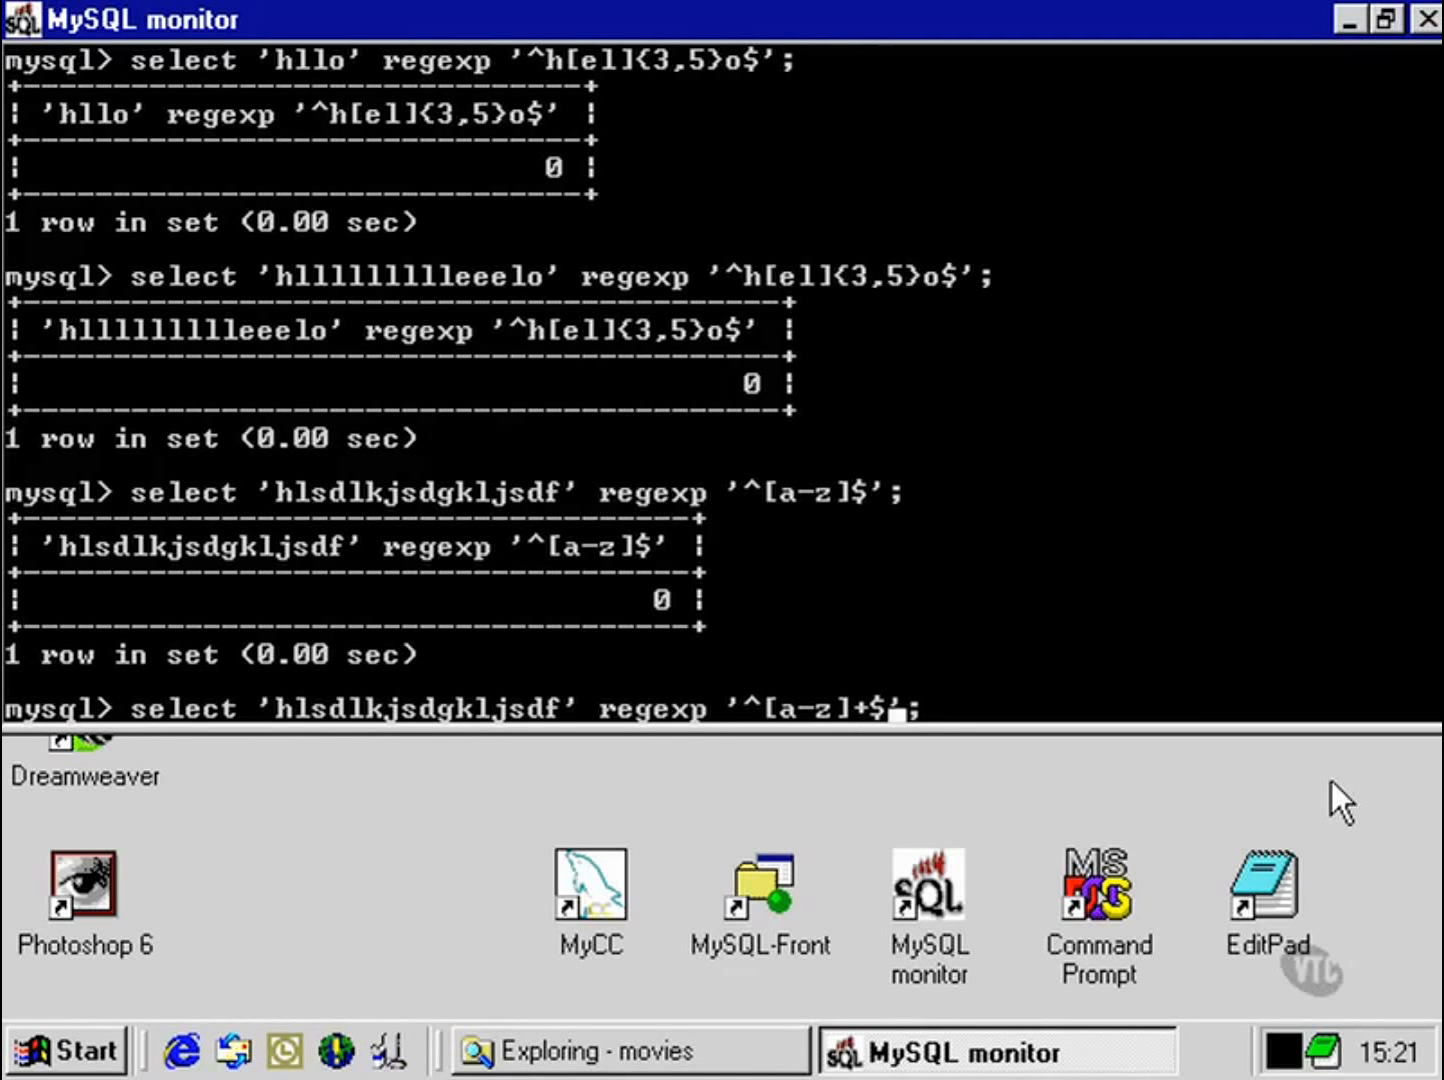
{"action": "key", "text": "Return"}
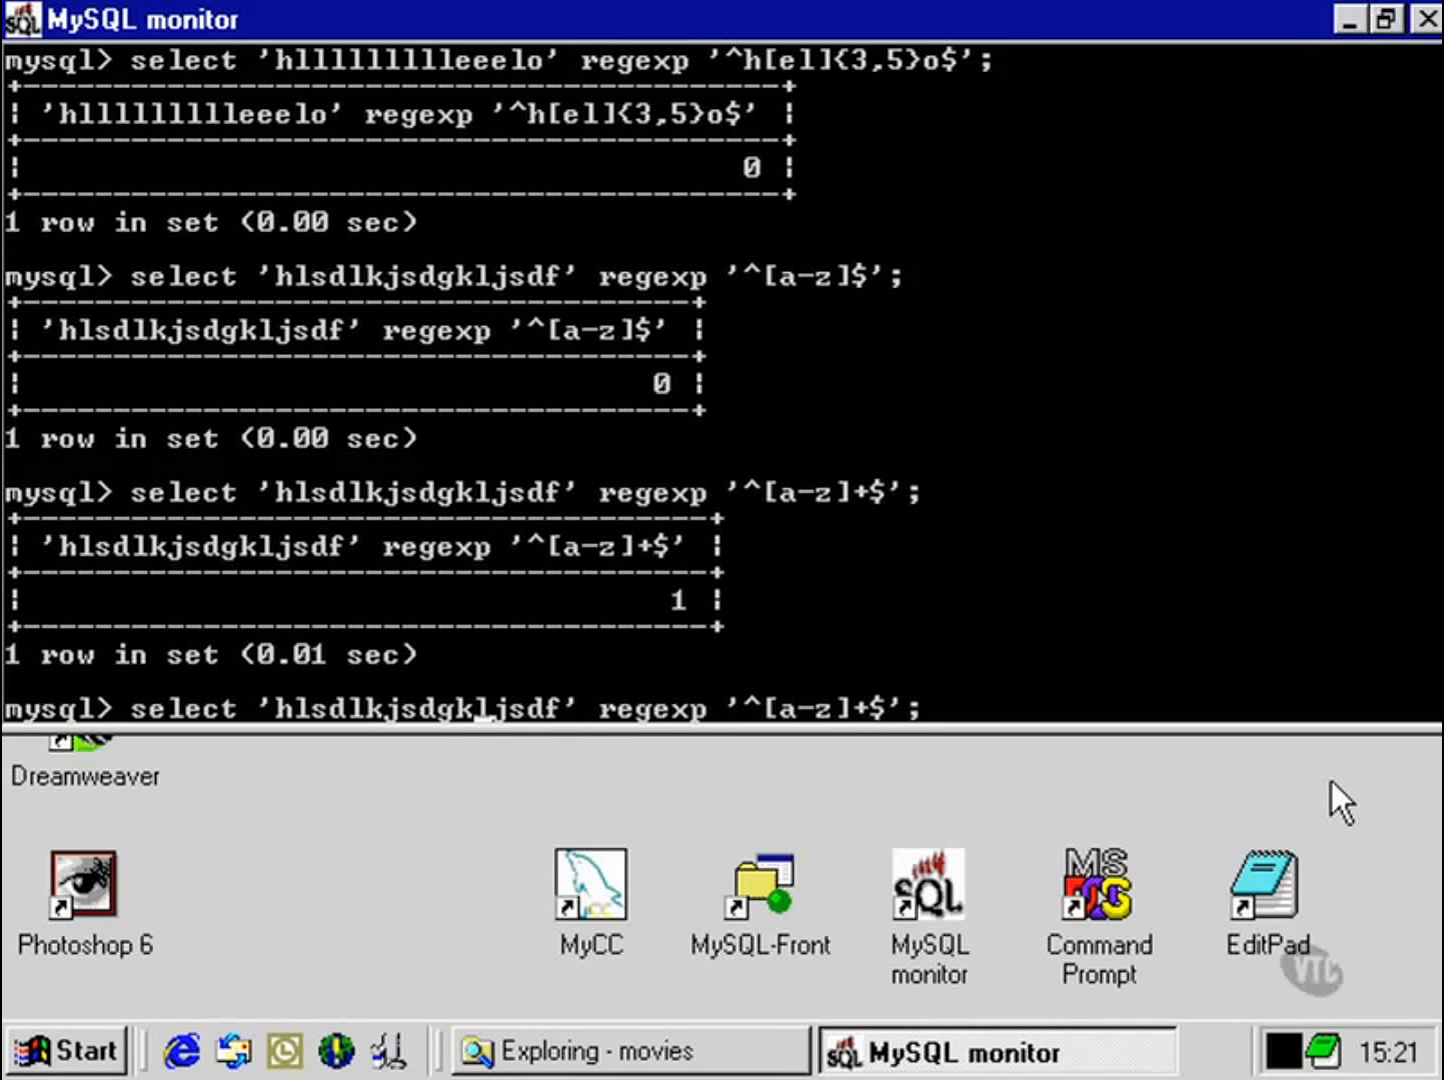
{"action": "type", "text": "5"}
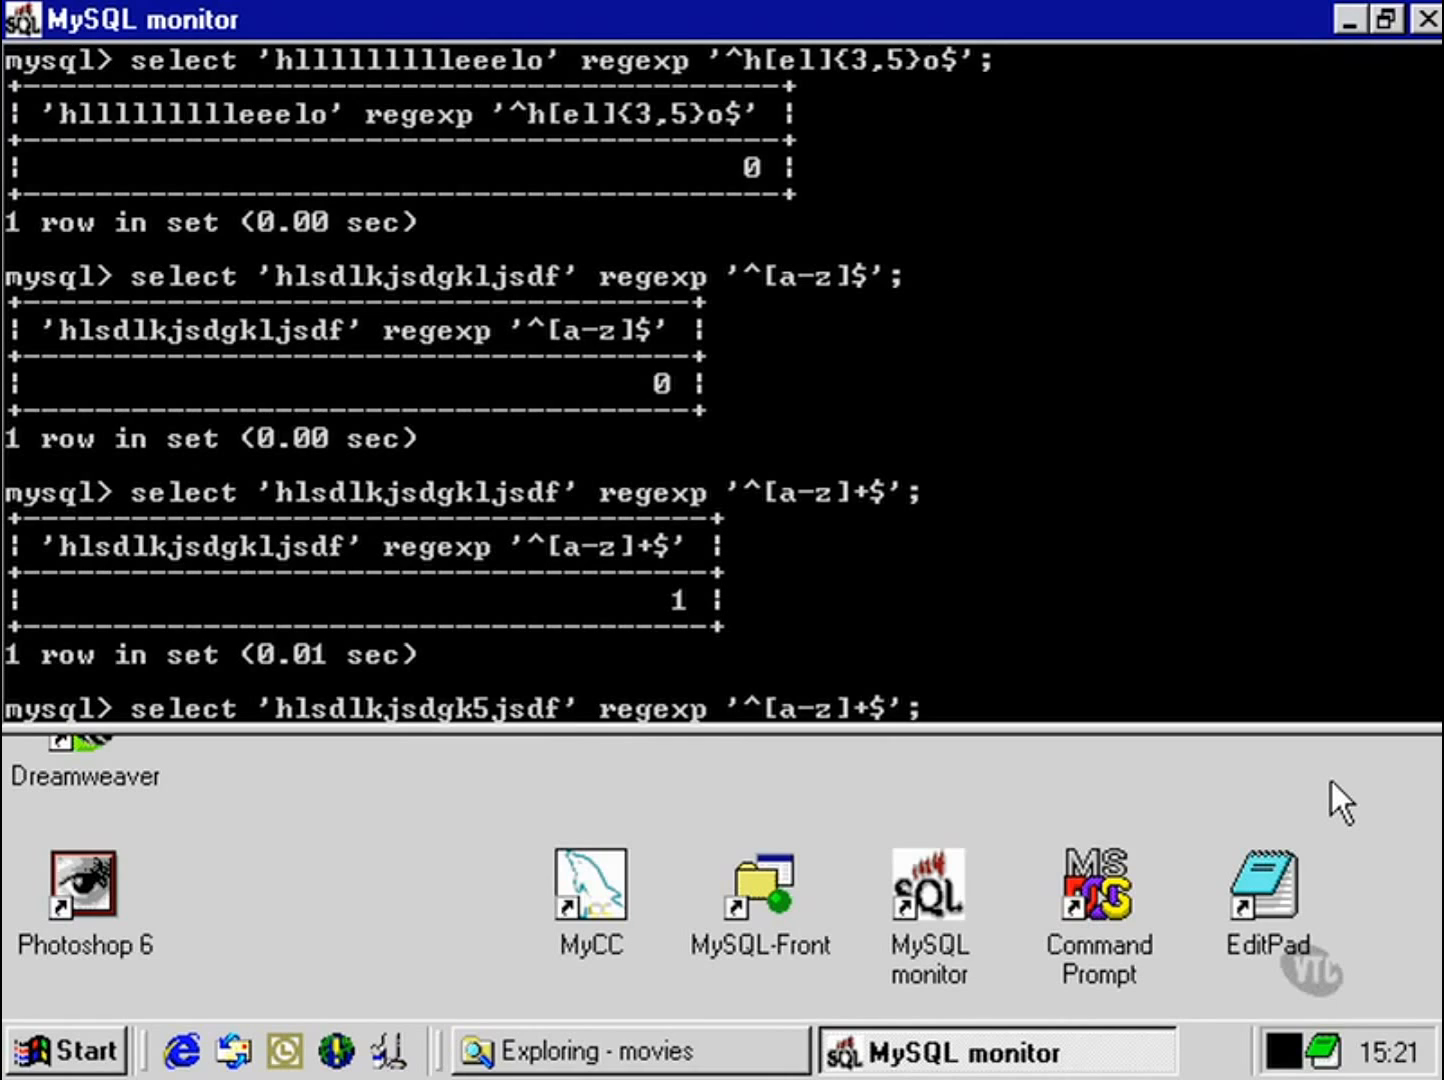
Step: Run the digit-containing string against '^[a-z]+$', getting 0, and add 0-9 to the class
{"action": "key", "text": "Return"}
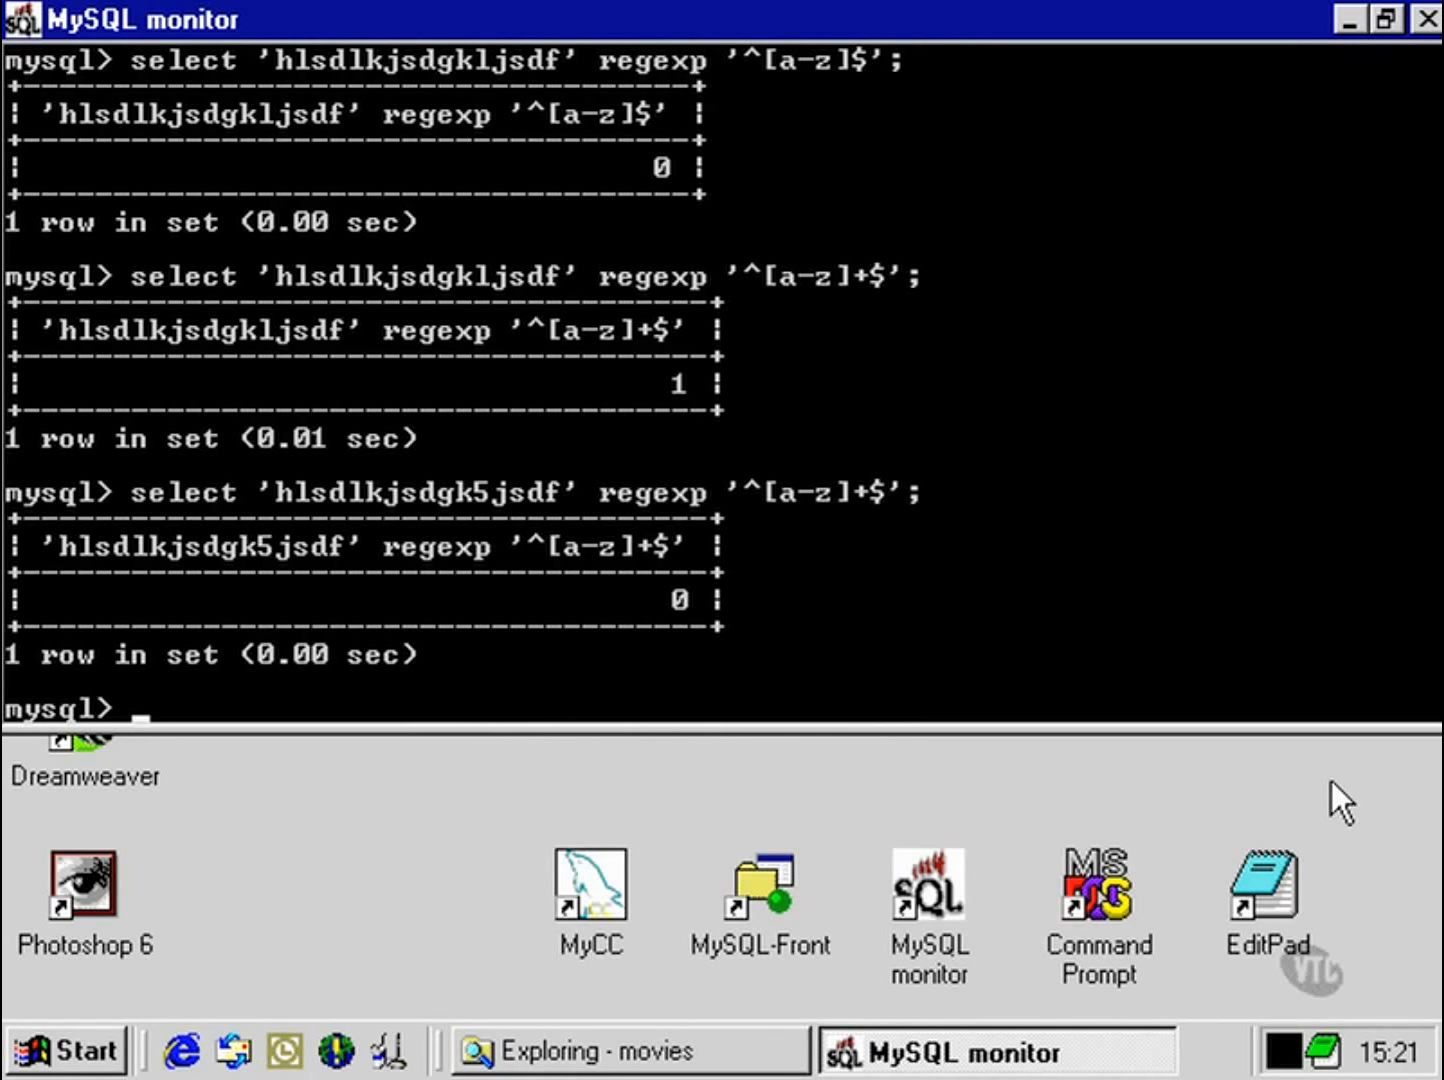
{"action": "type", "text": "select 'hlsdlkjsdgk5jsdf' regexp '^[a-z]+$';"}
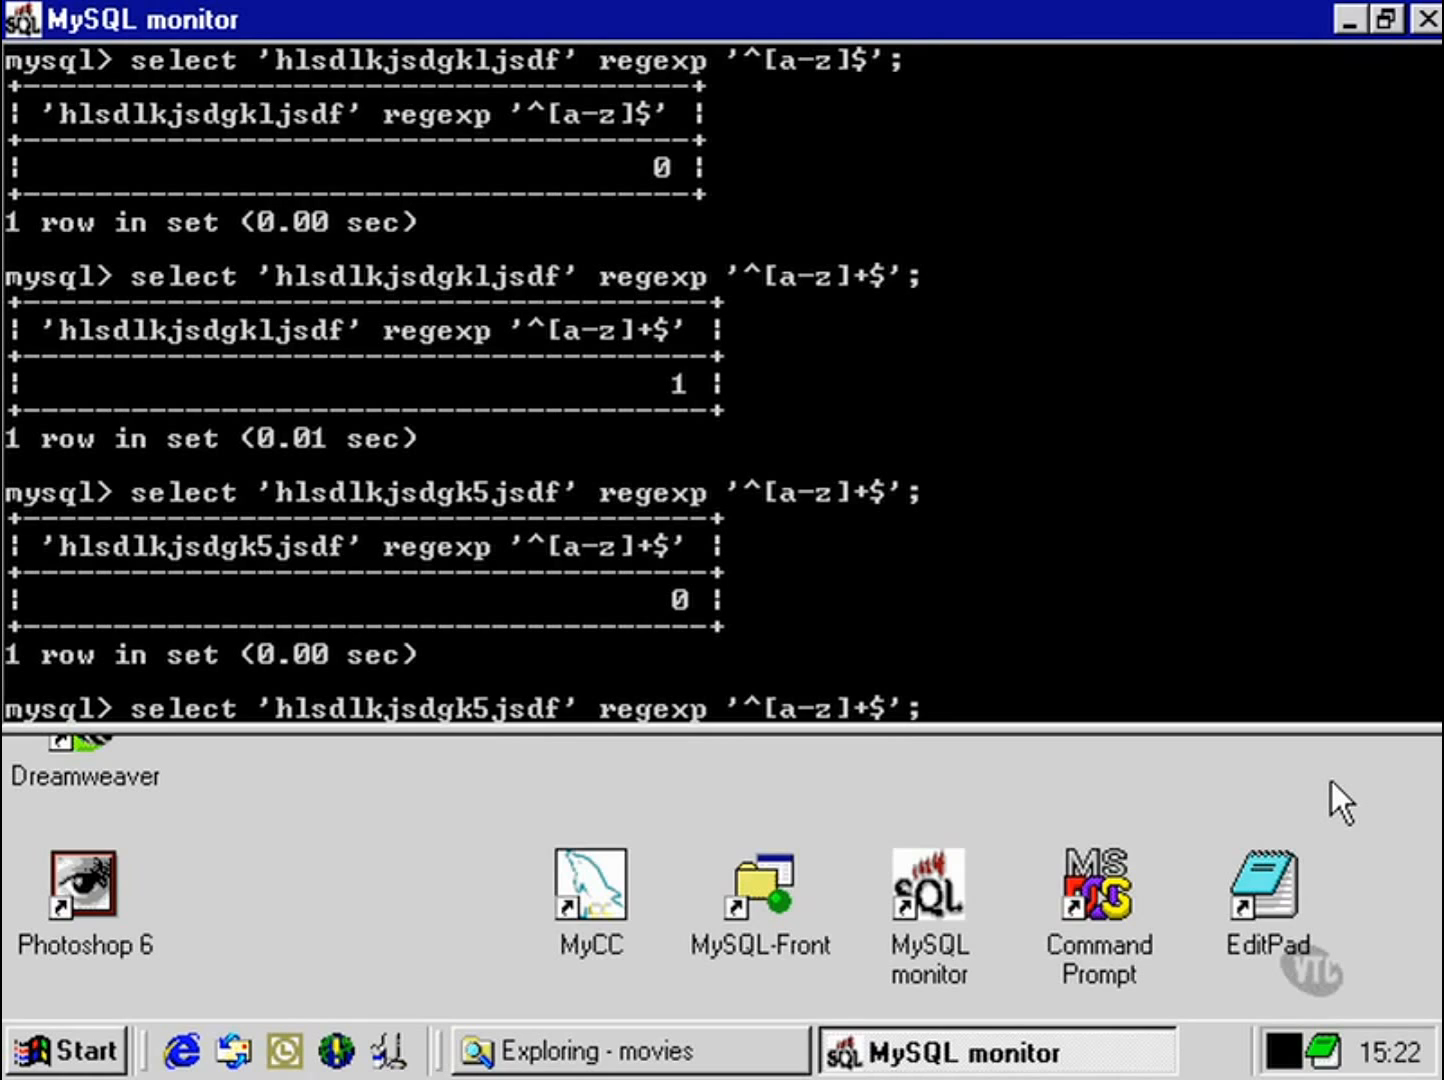
{"action": "type", "text": "0-9"}
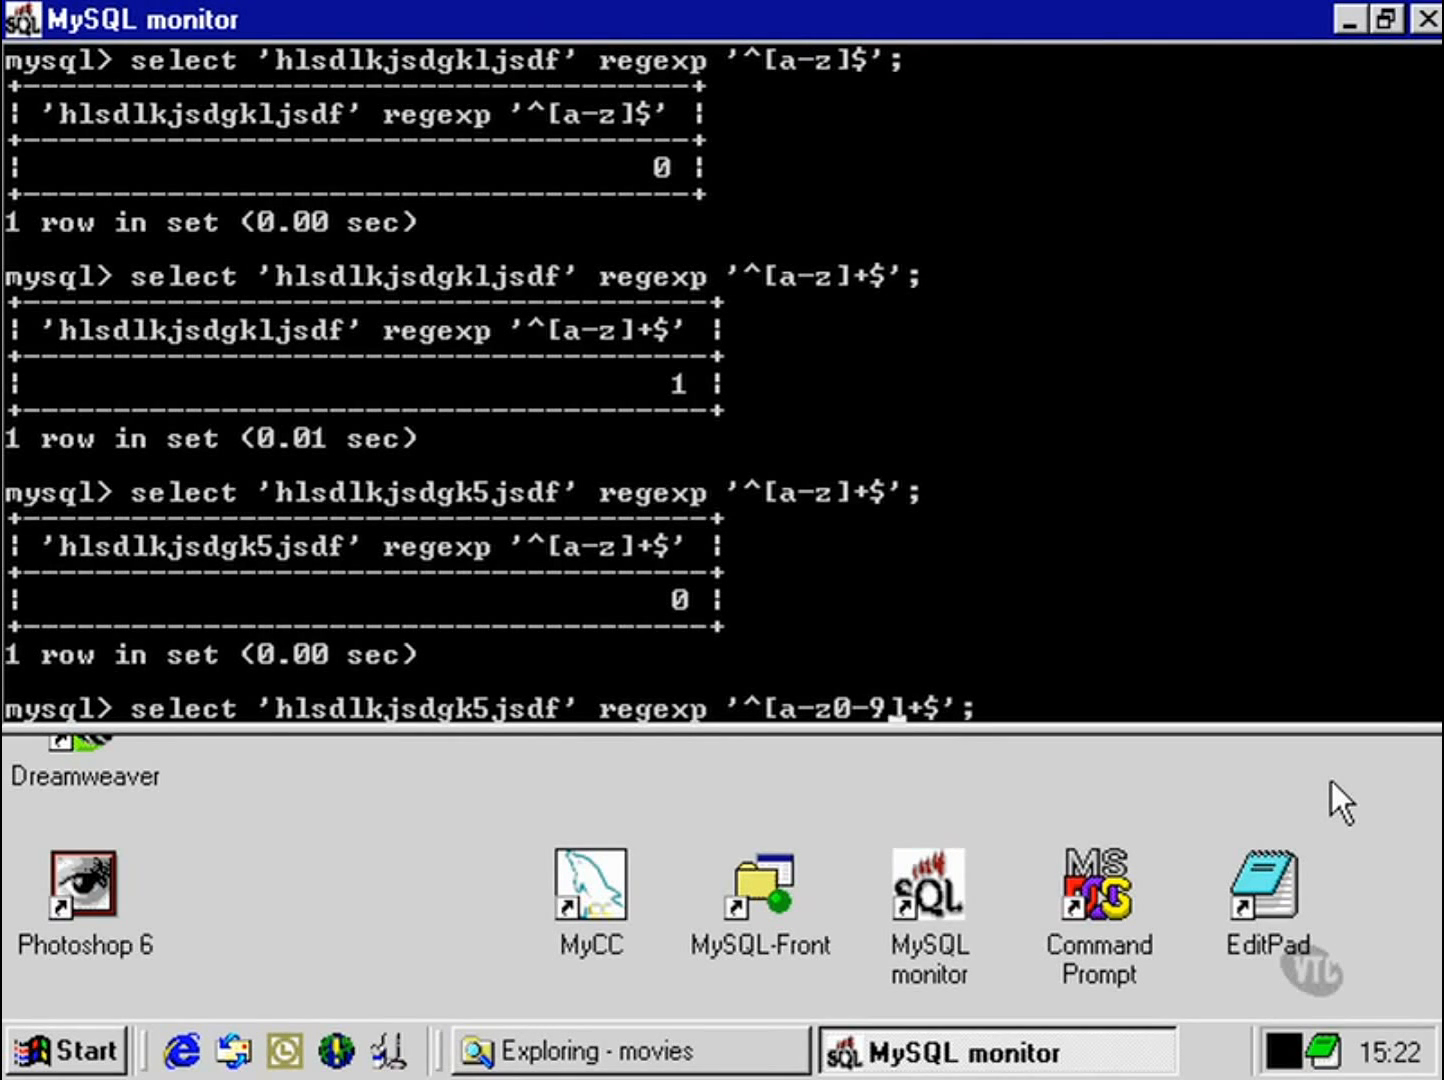
Step: Run '^[a-z0-9]+$' for 1, then a version with '(' inserted for 0
{"action": "key", "text": "Return"}
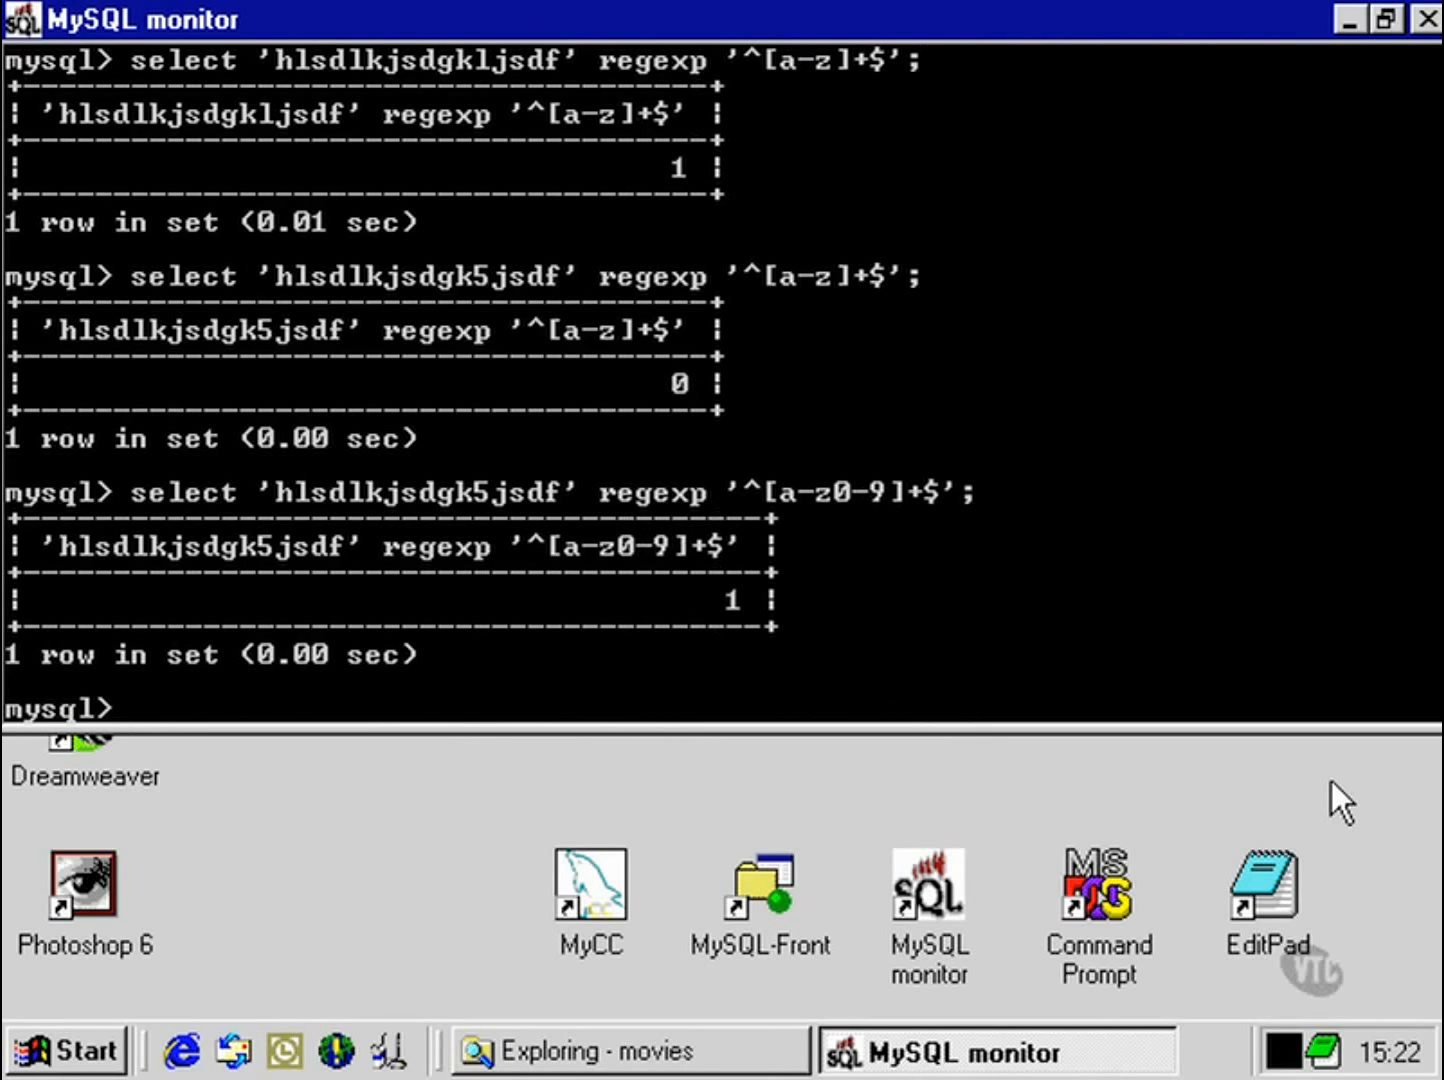
{"action": "type", "text": "select 'hlsdlkjsdgk5jsdf' regexp '^[a-z0-9]+$';"}
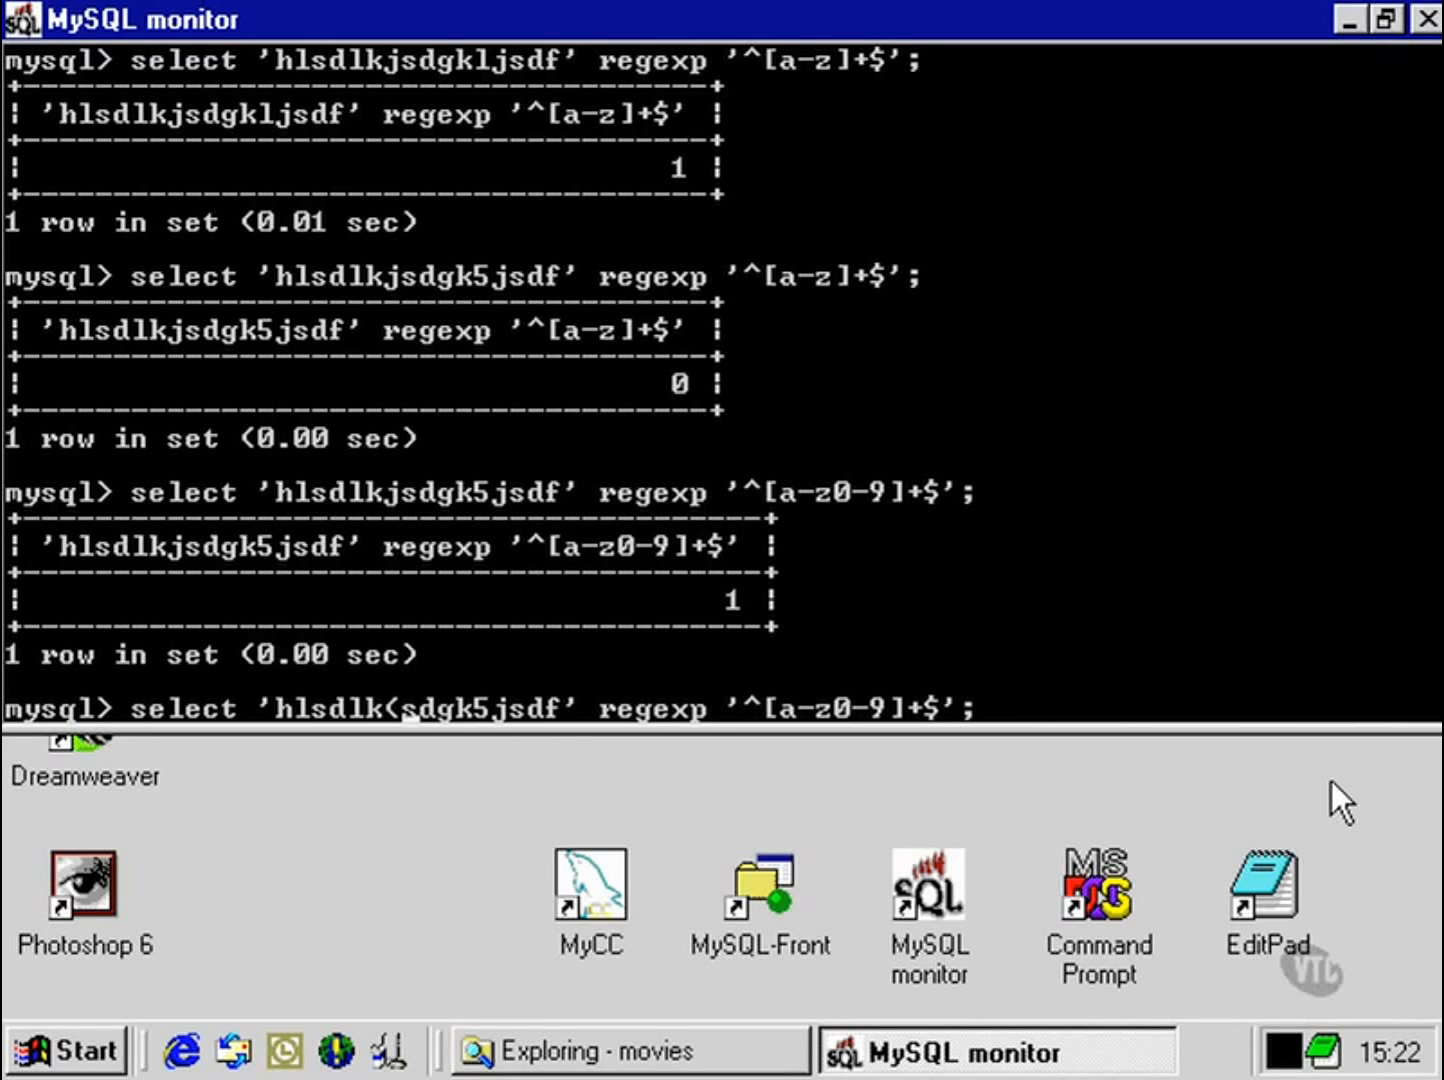
{"action": "key", "text": "Return"}
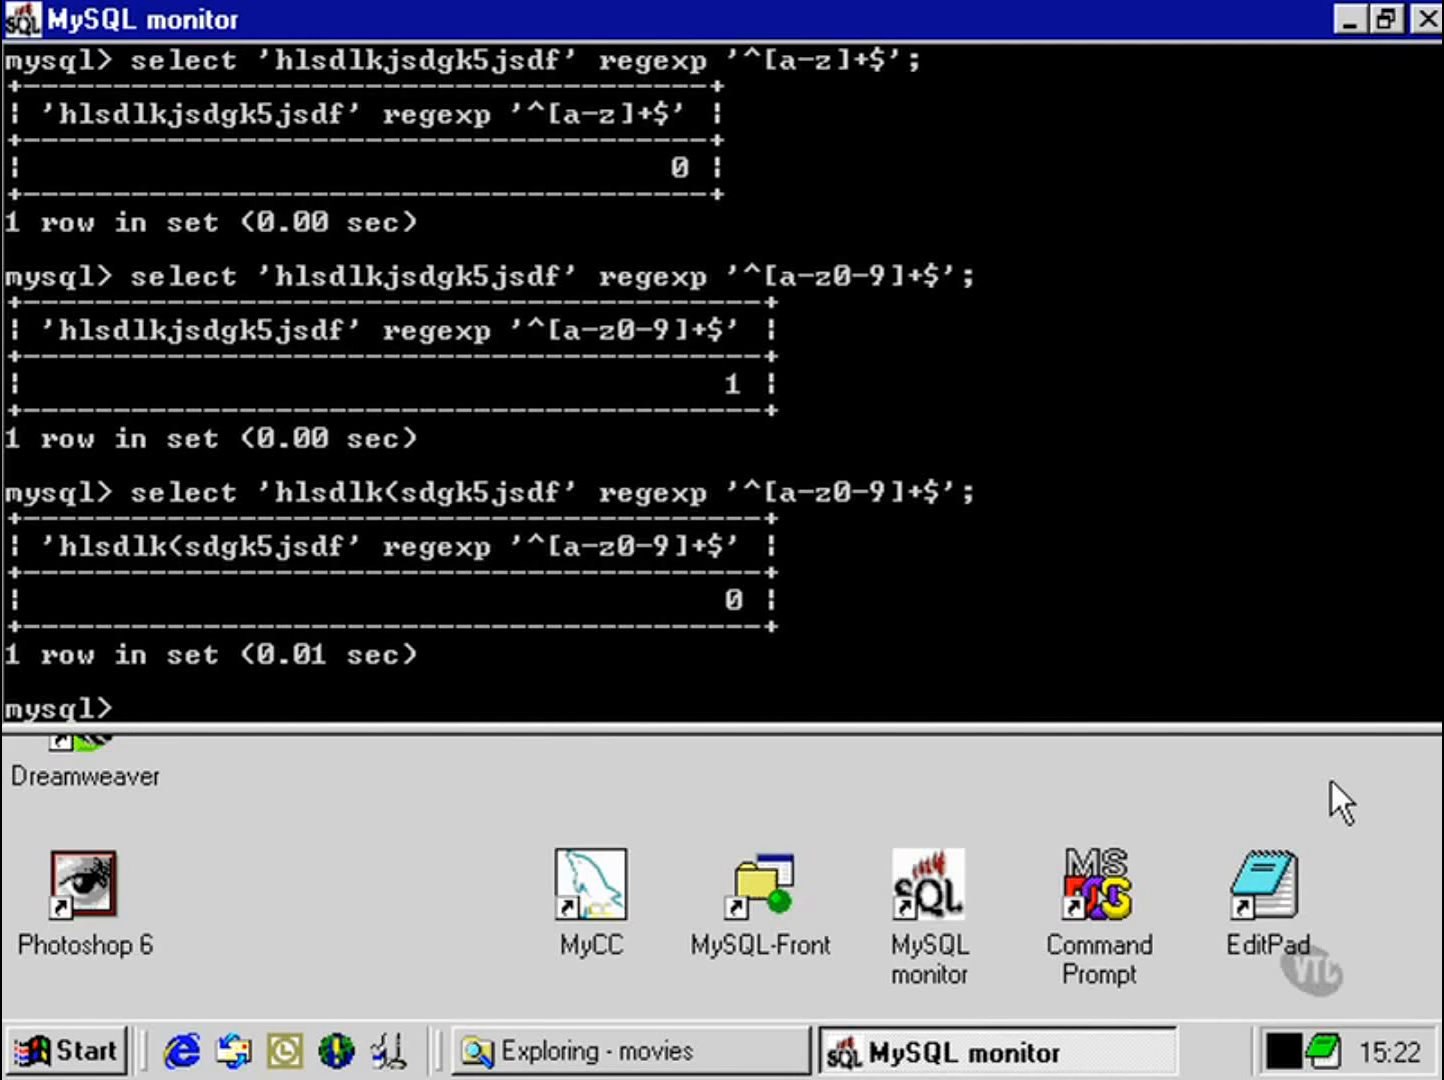
Step: Test the '(' string against the negated class '^[^m]+$', returning 1
{"action": "type", "text": "select 'hlsdlk(sdgk5jsdf' regexp '^[a-z0-9]+$';"}
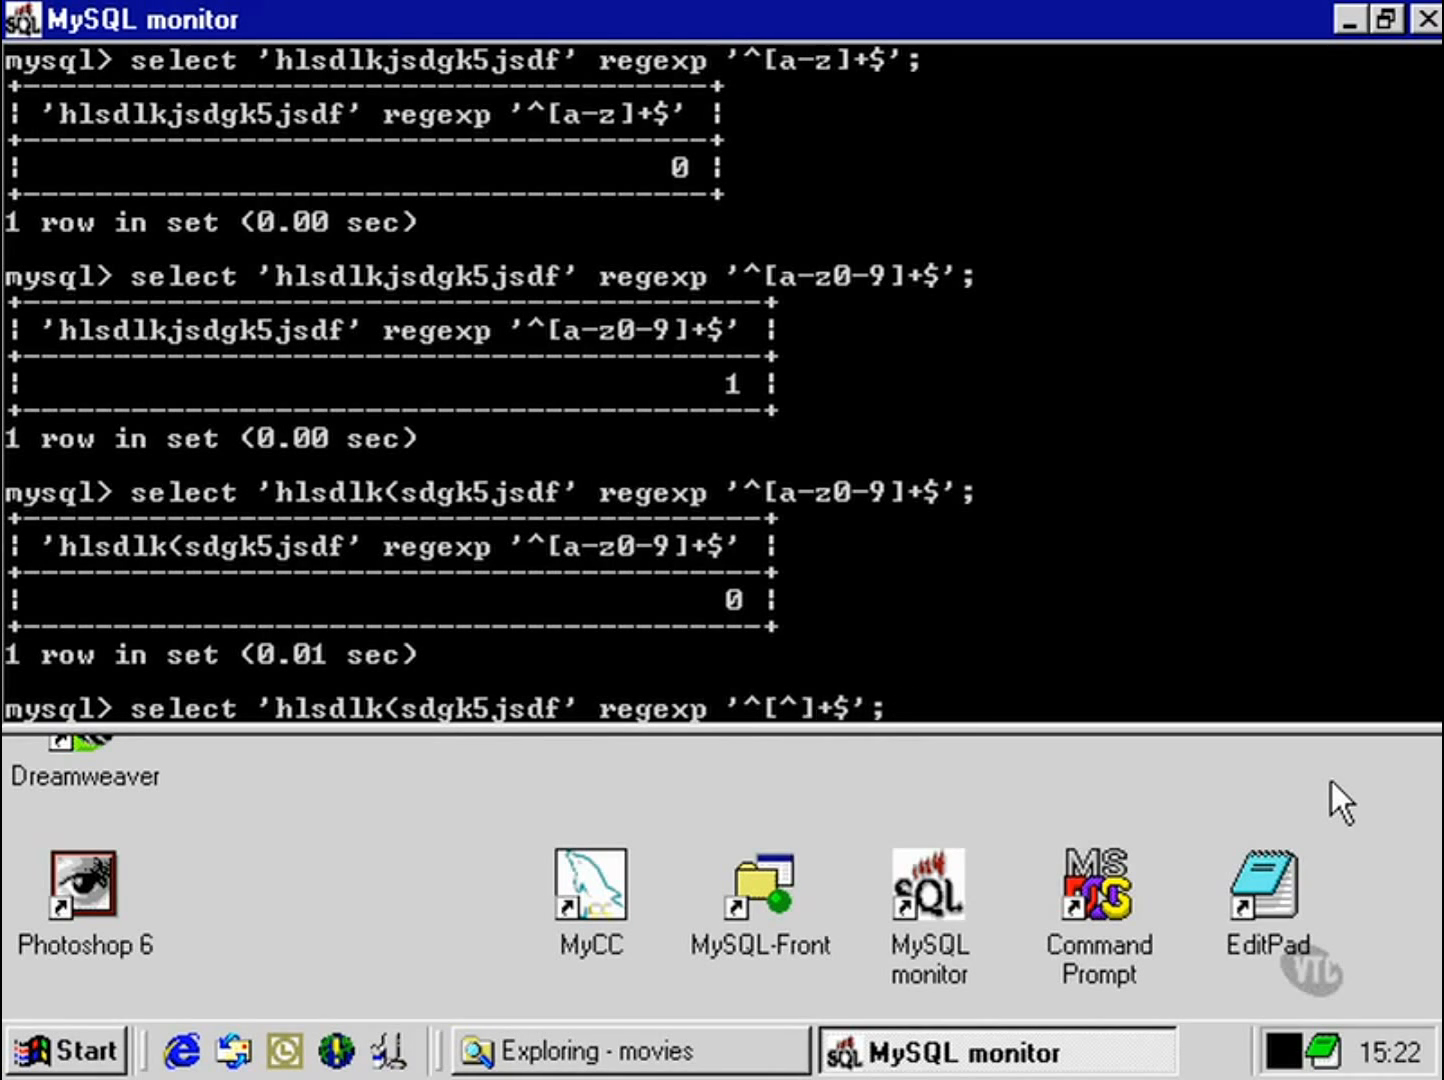
{"action": "type", "text": "m"}
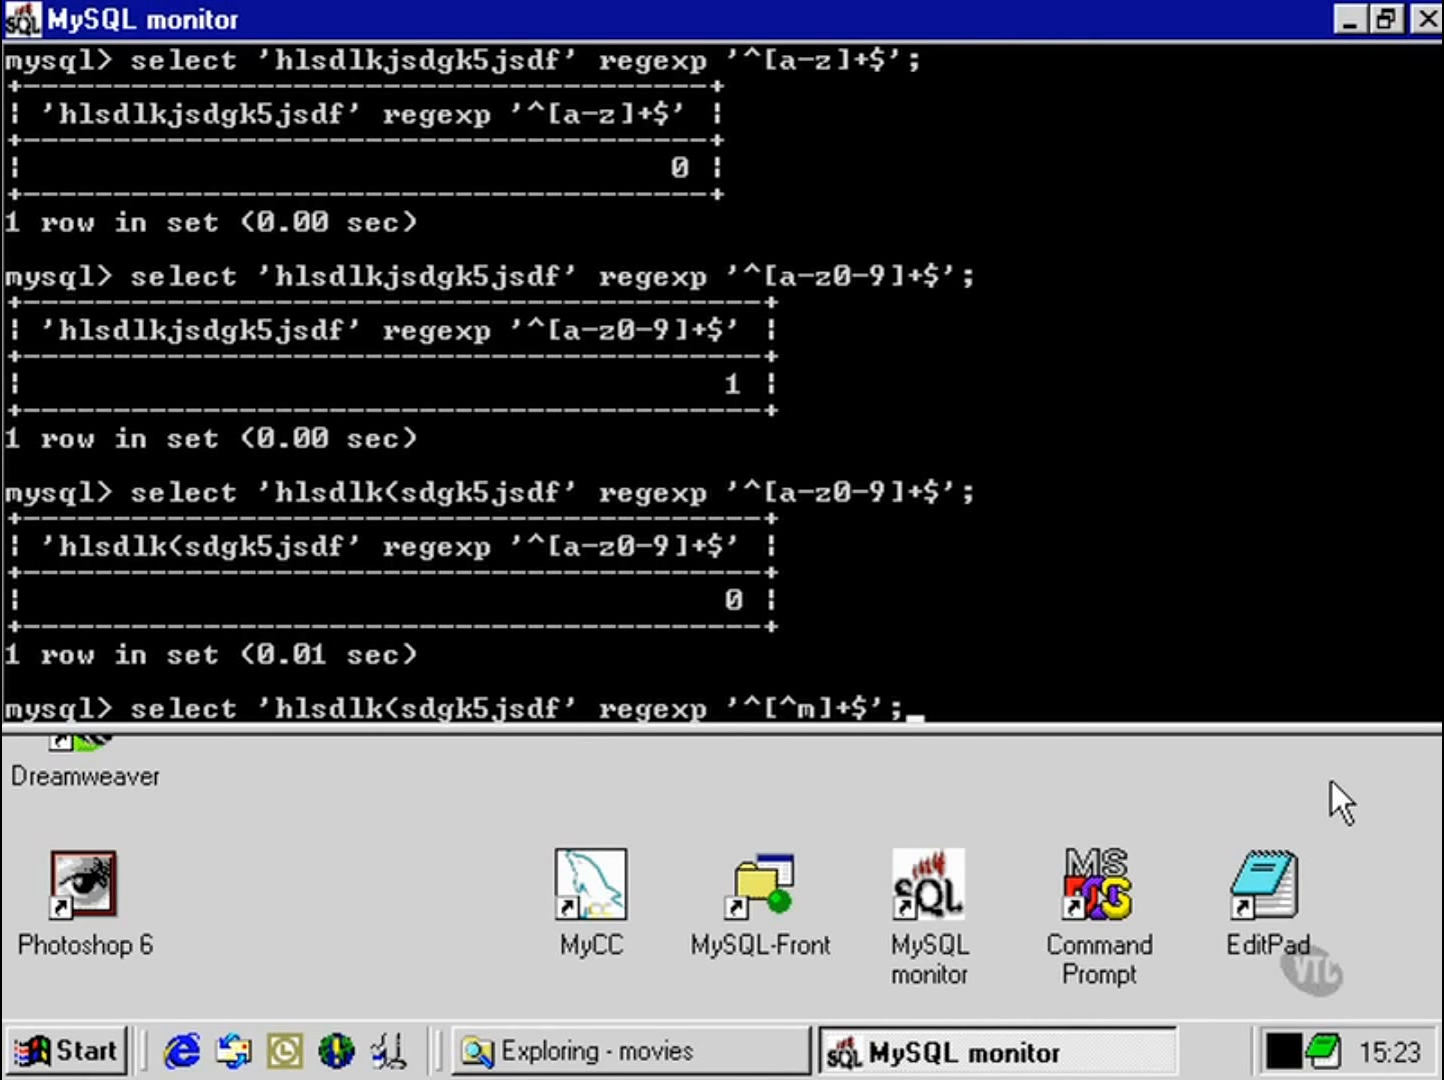
{"action": "key", "text": "Return"}
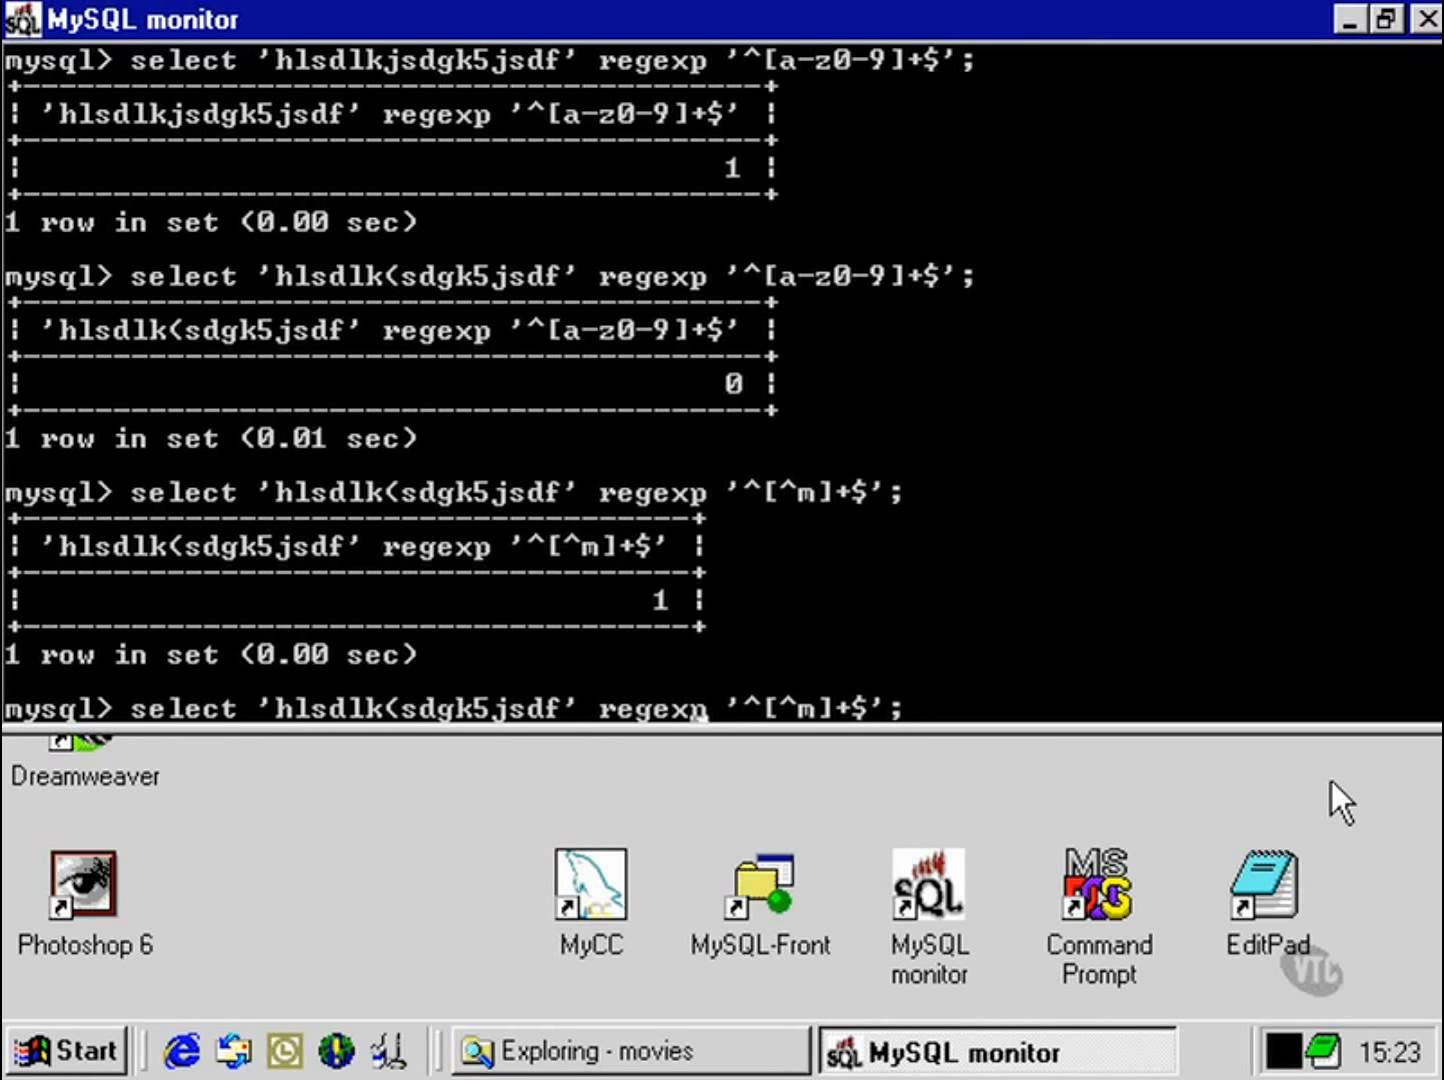
Step: Replace the 5 with m so '^[^m]+$' returns 0, and recall that query
{"action": "type", "text": "mj"}
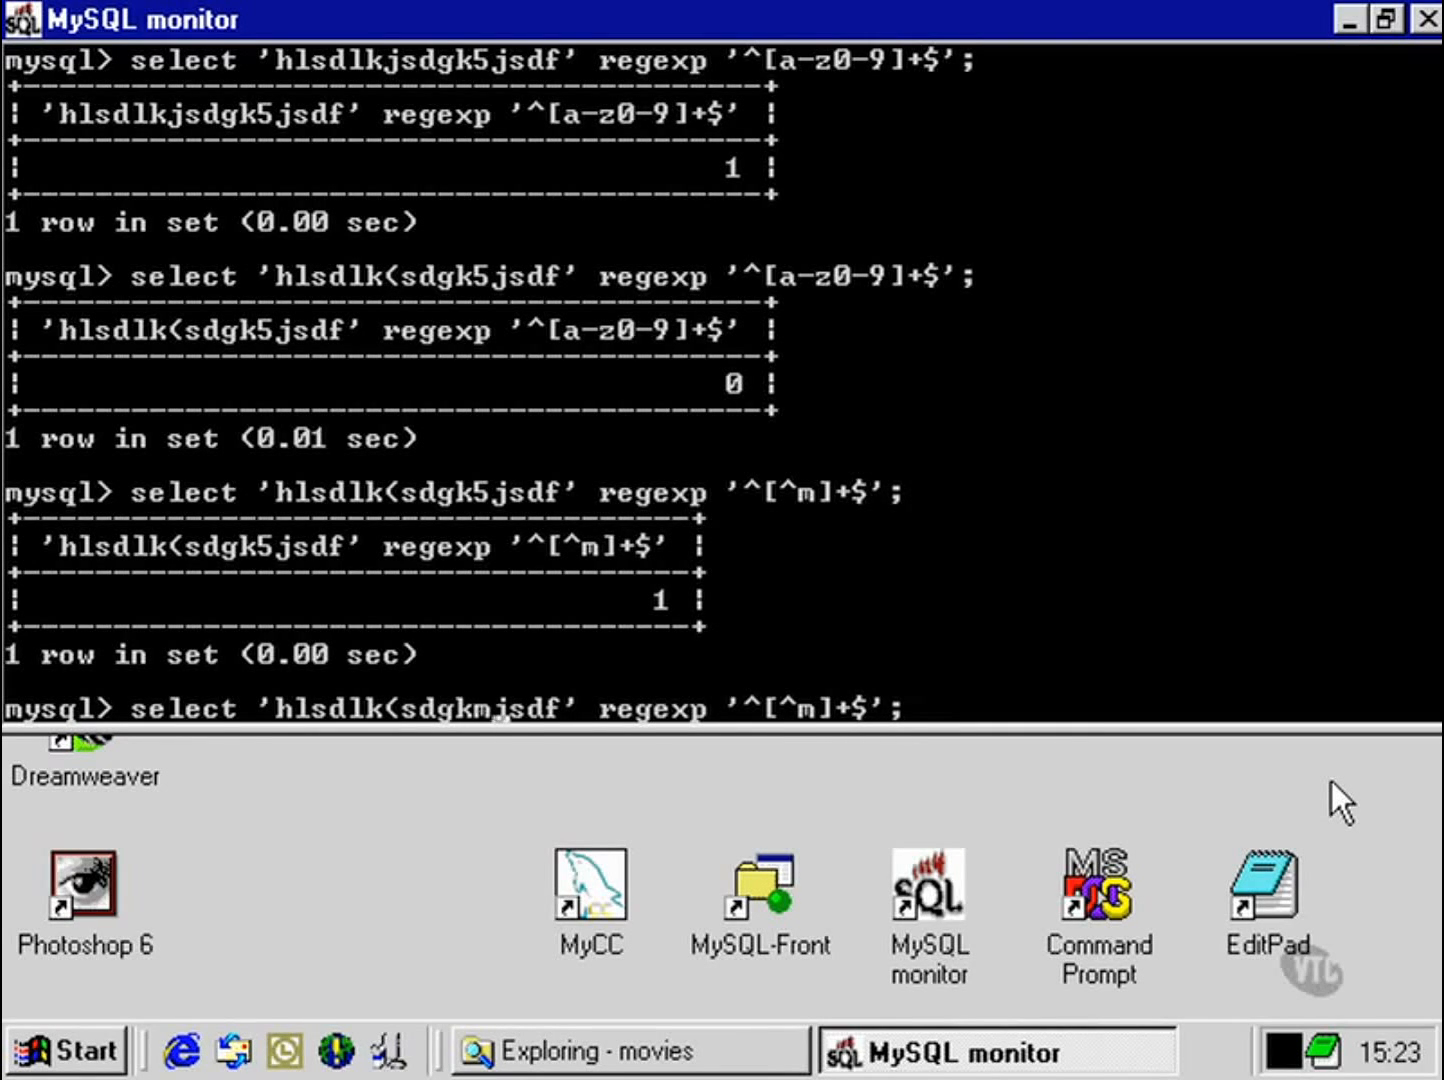
{"action": "key", "text": "Return"}
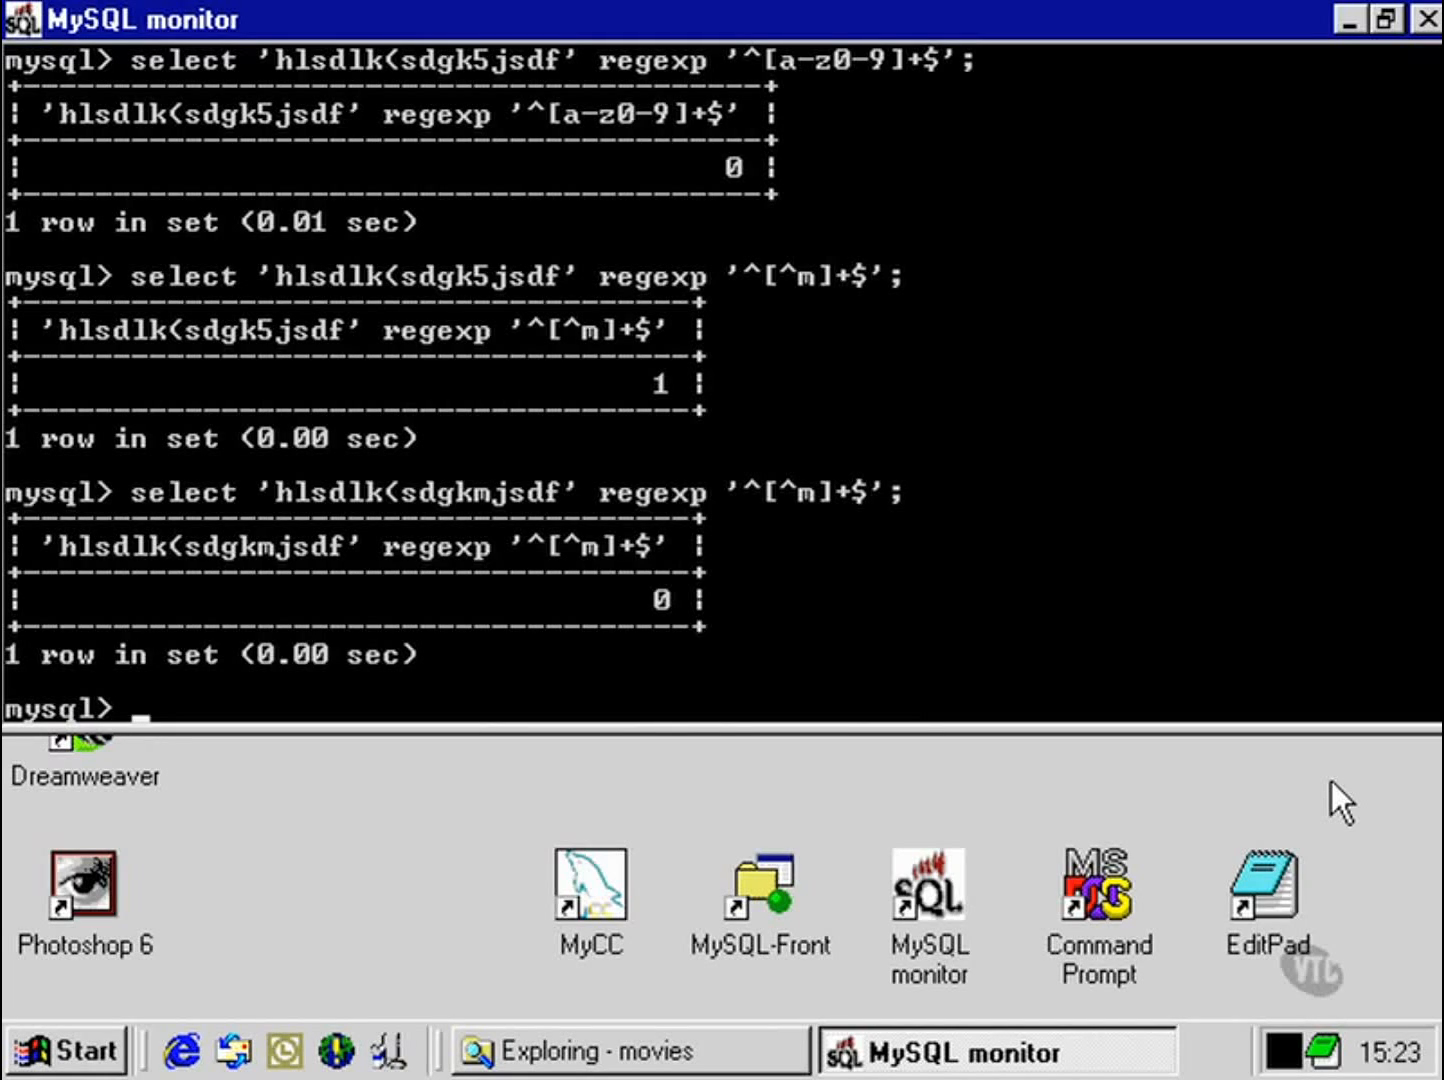
{"action": "type", "text": "select 'hlsdlk(sdgkmjsdf' regexp '^[^m]+$';"}
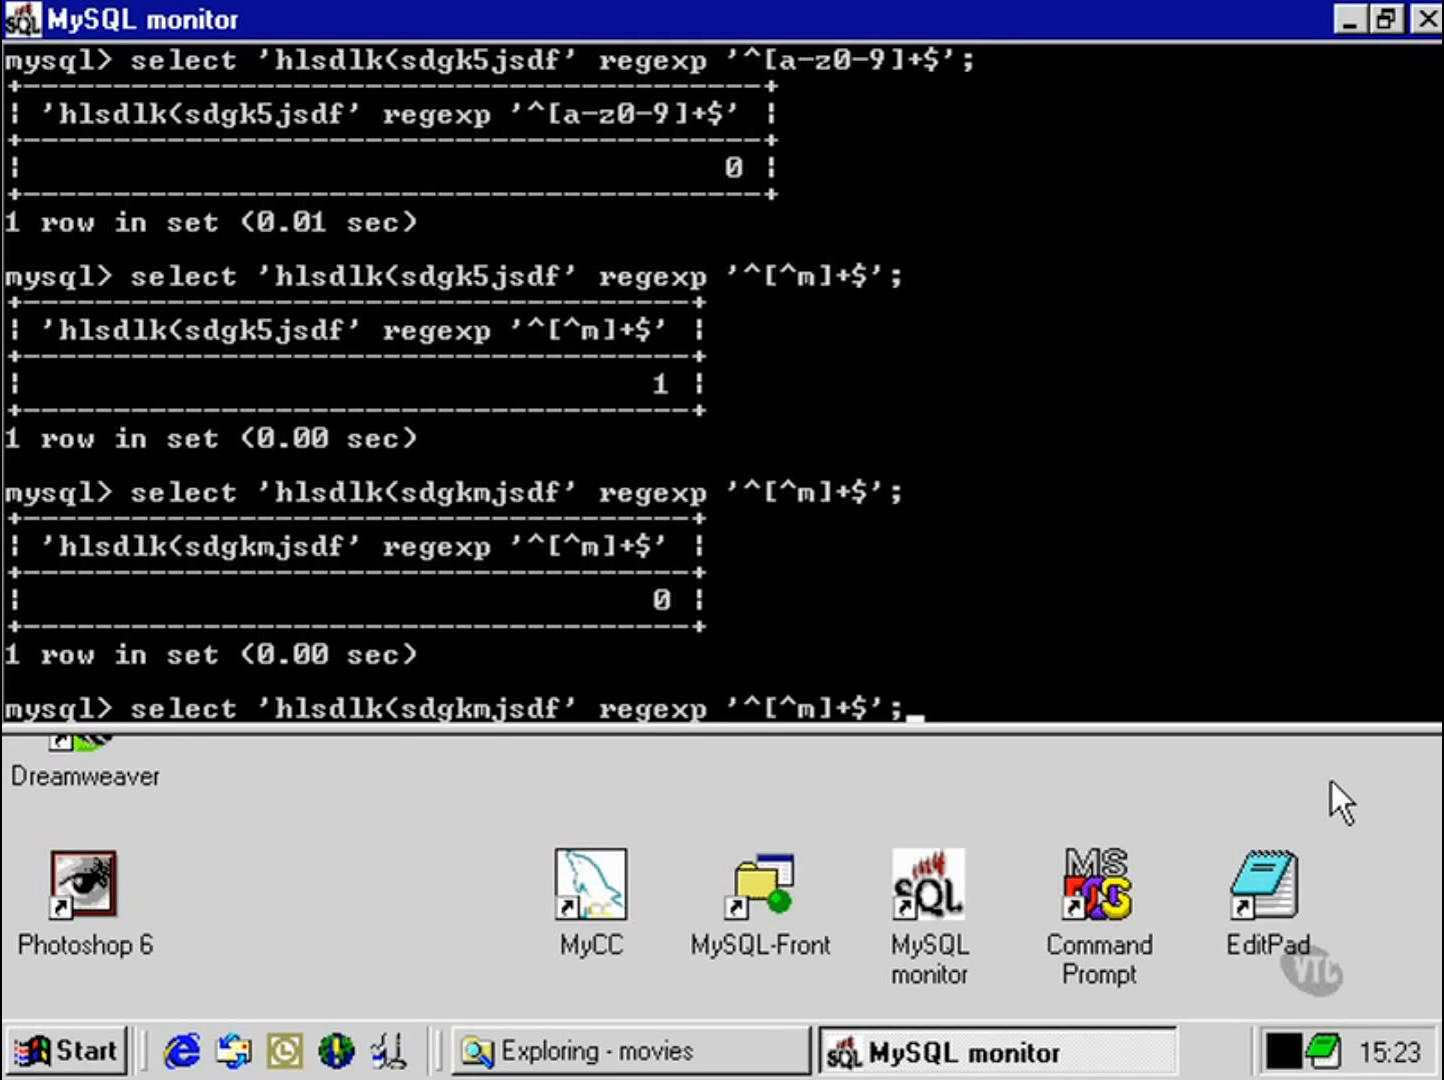